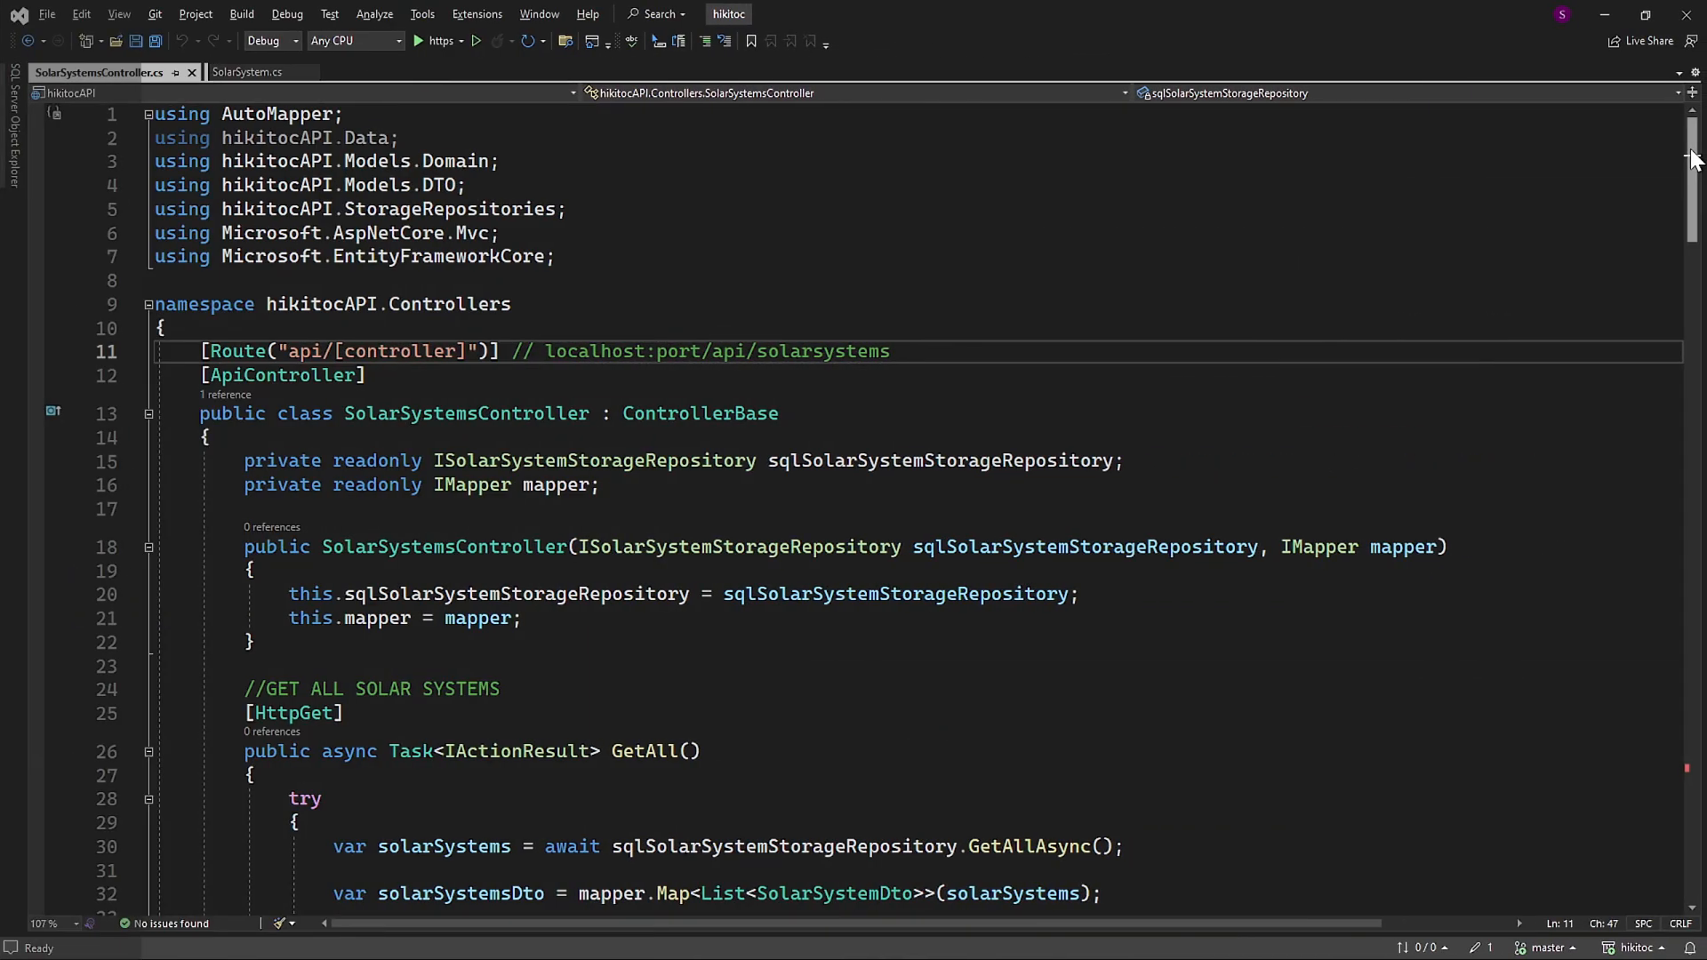
Scroll SolarSystemsController down to the GetAll action and the new InsertSingle stub
scroll("down", 3)
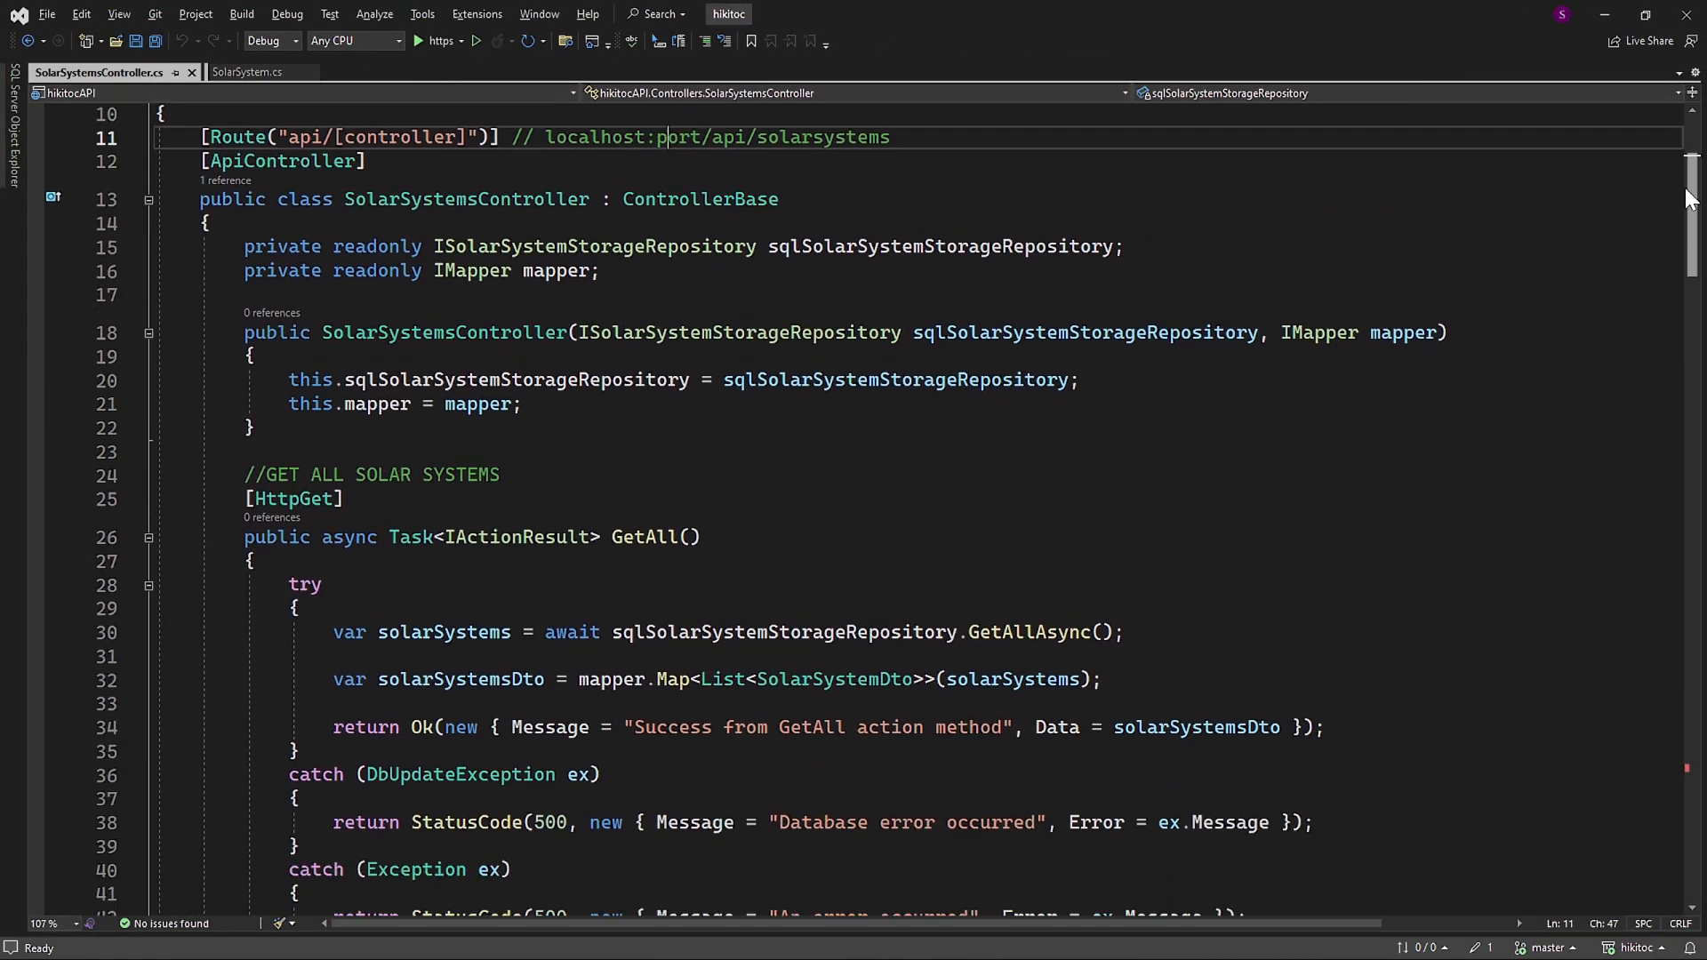
scroll("down", 3)
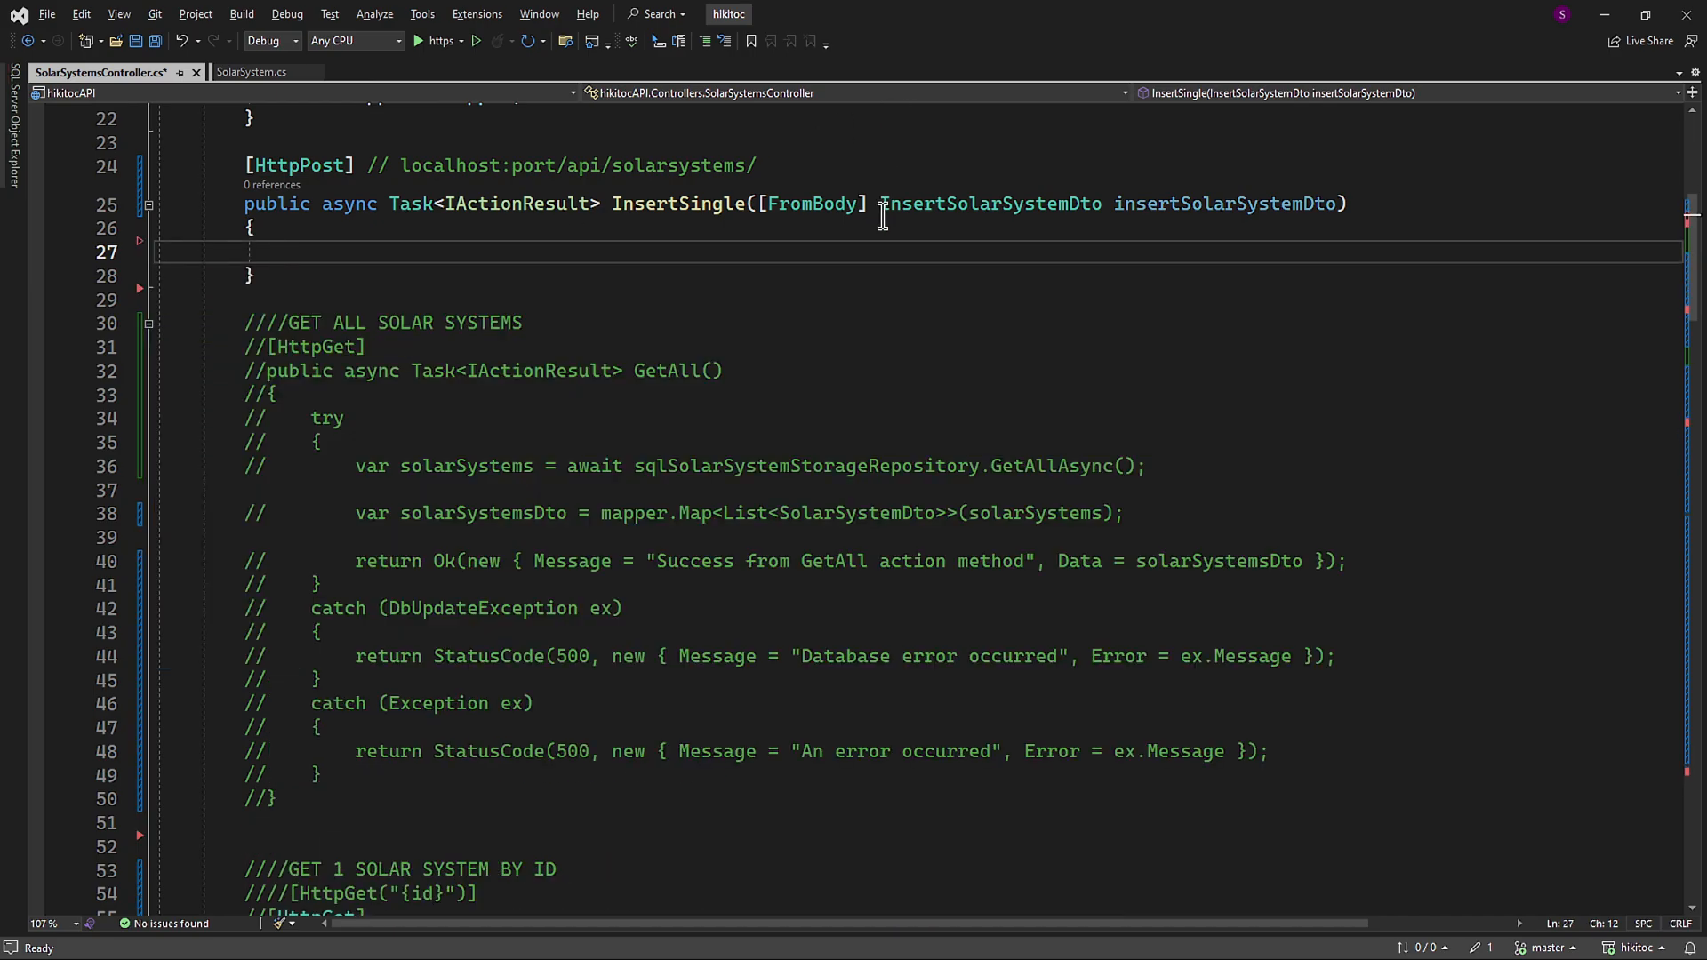
Take a SolarSystem, return BadRequest 'Model state validation failed' on ModelState.IsValid, else Content 'Method's return'
type("SolarSystem")
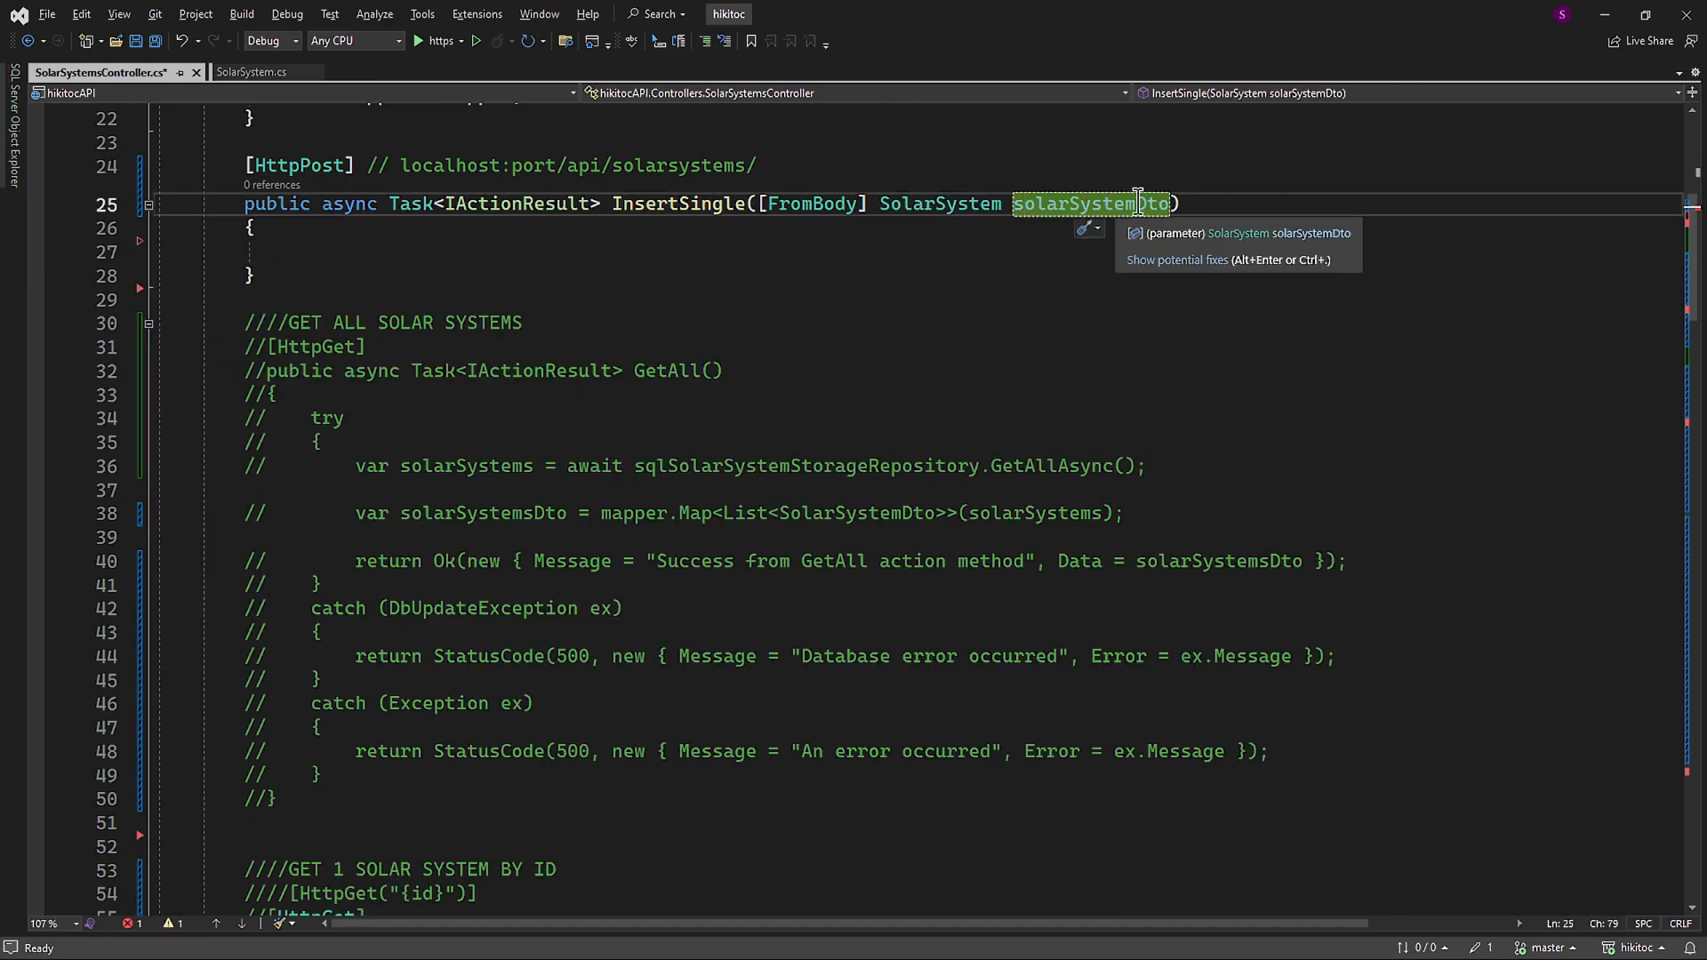
type("if")
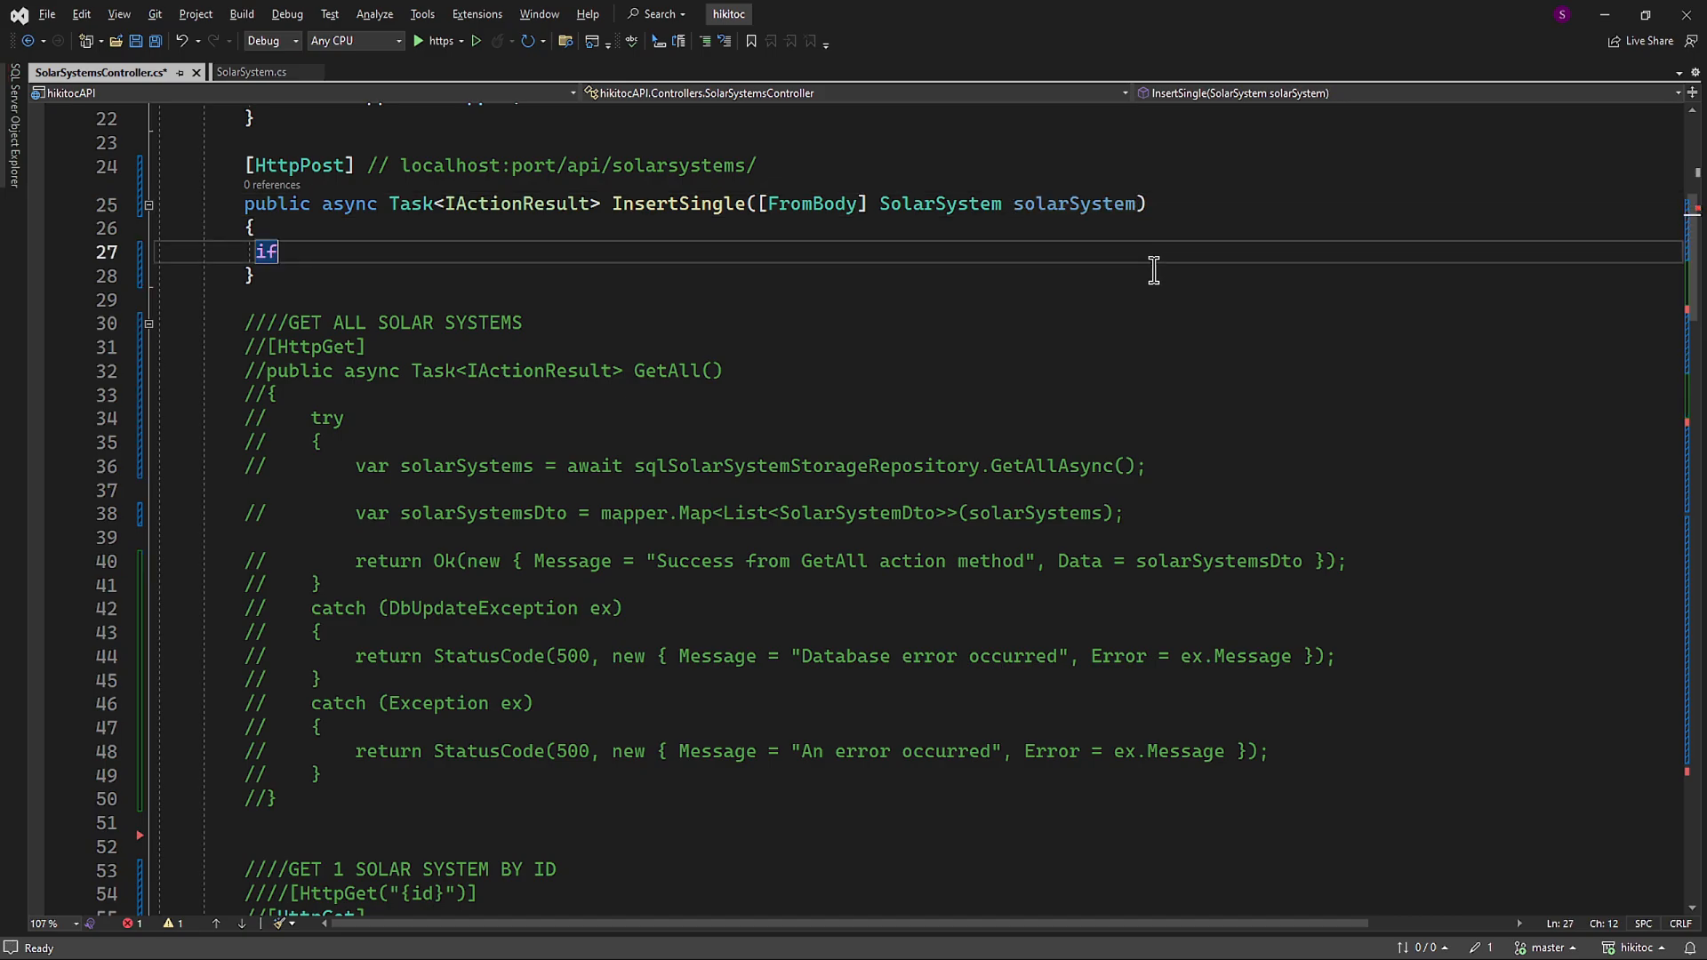
type("(true)")
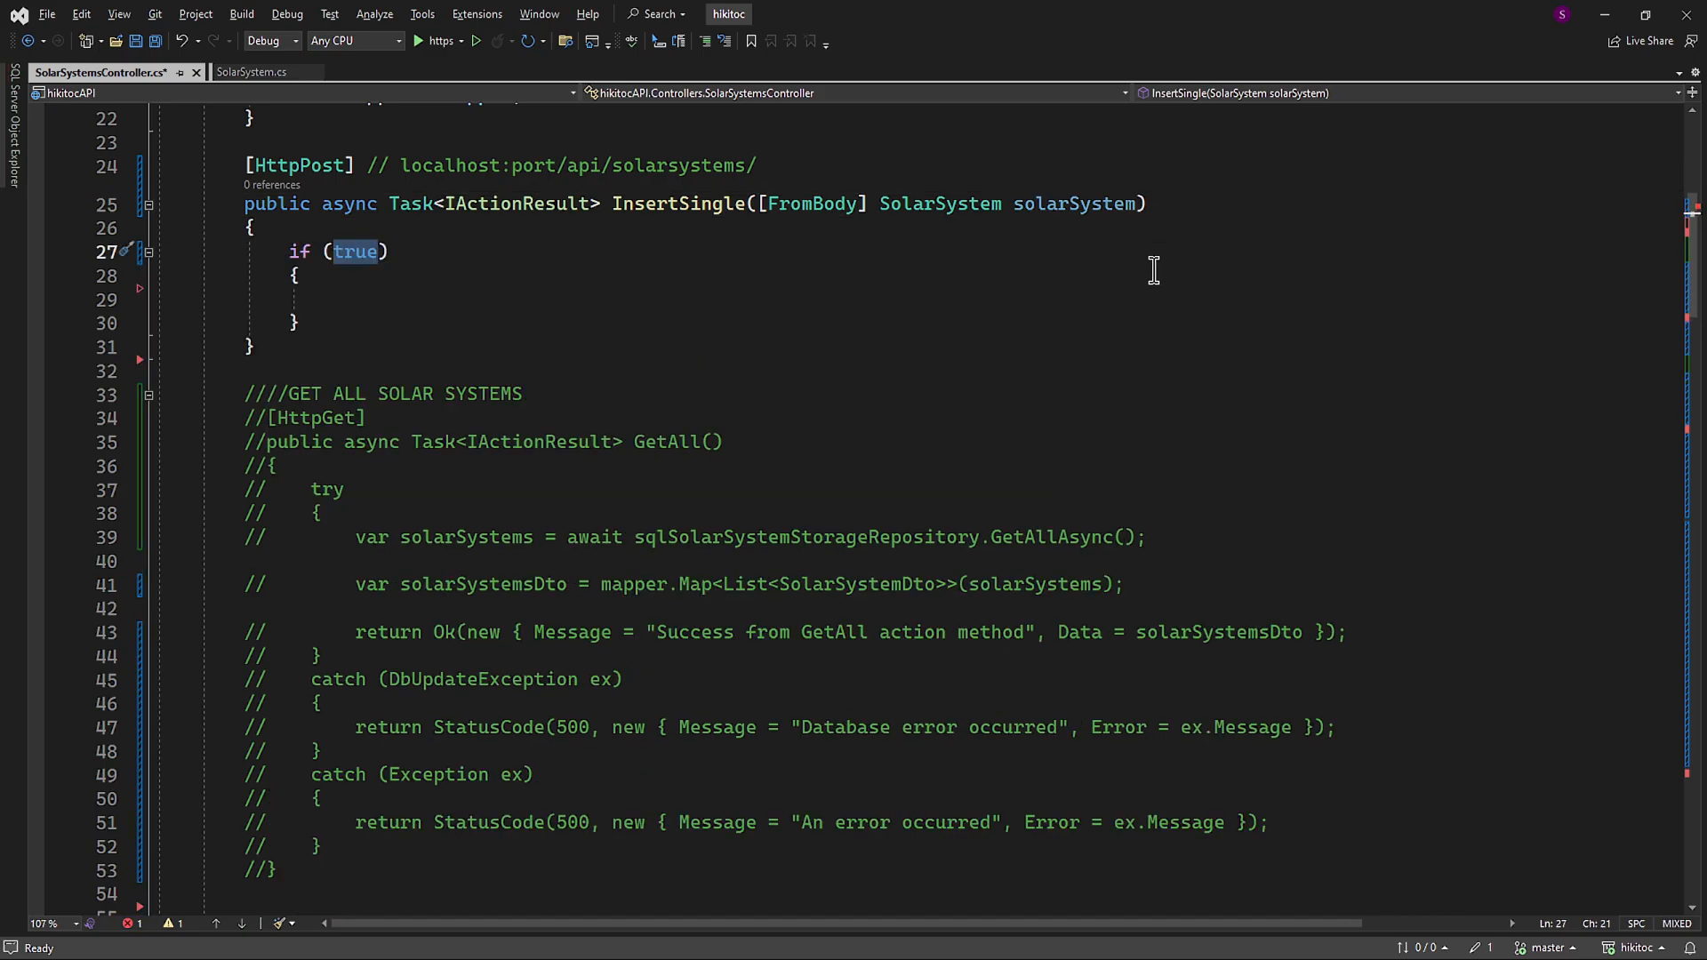
type("ModelS")
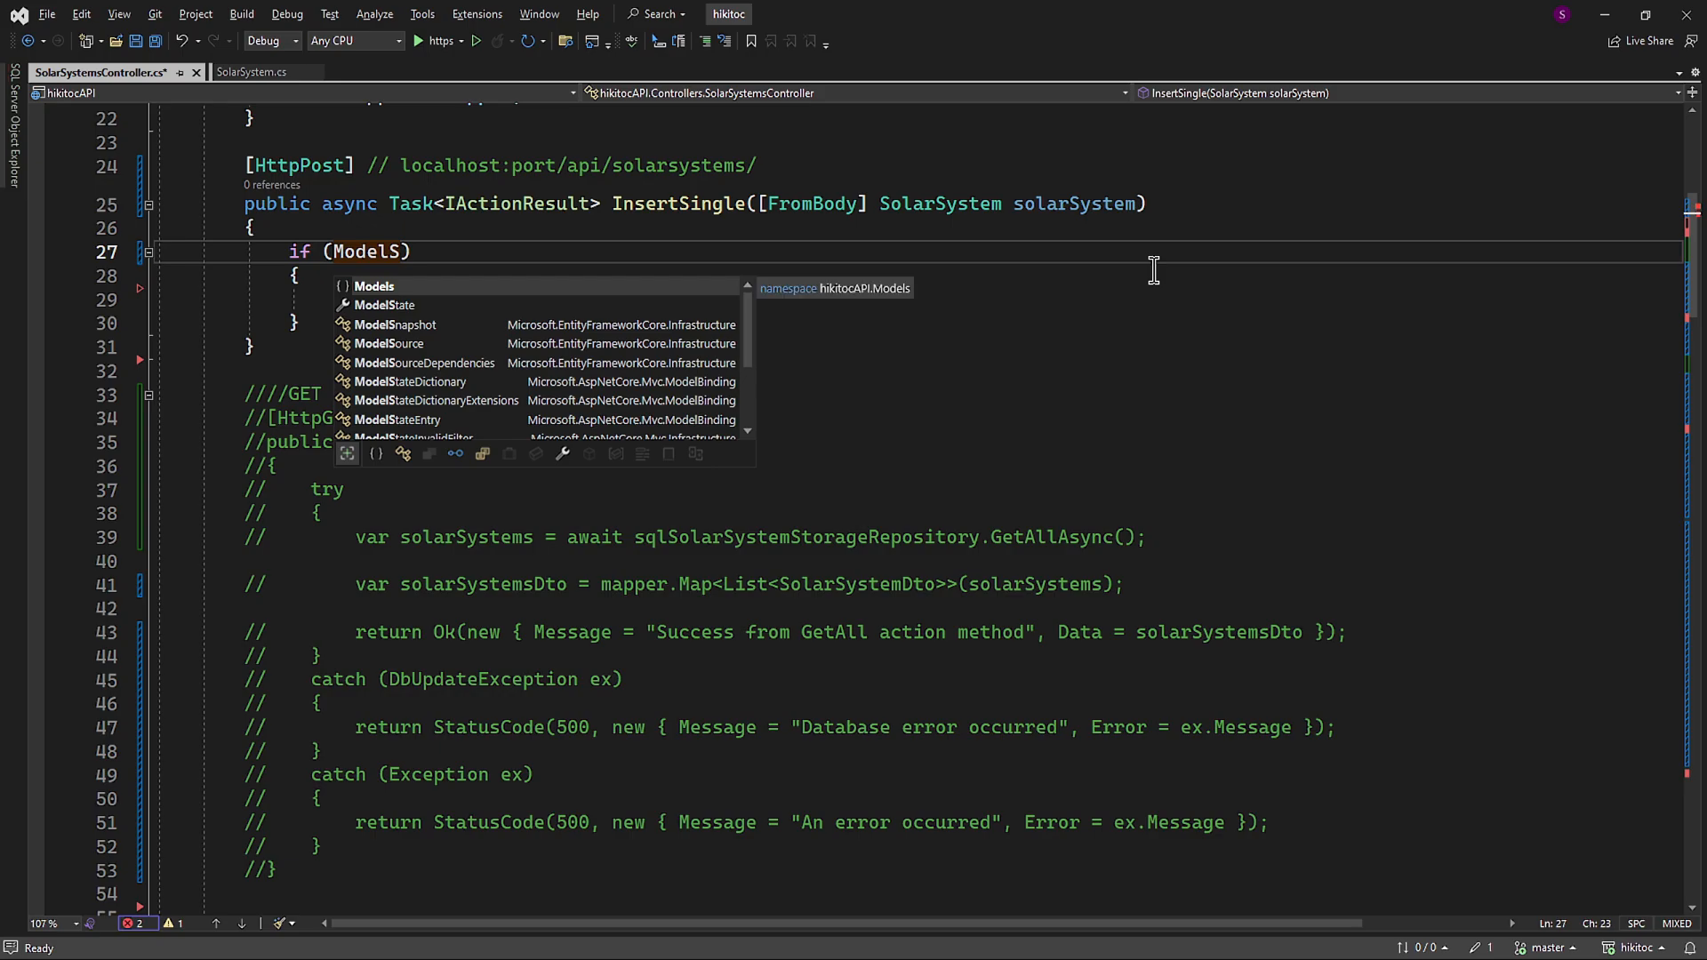
type("tate.IsValid")
left_click(995, 299)
type("return BadRequest(new { Message = \"")
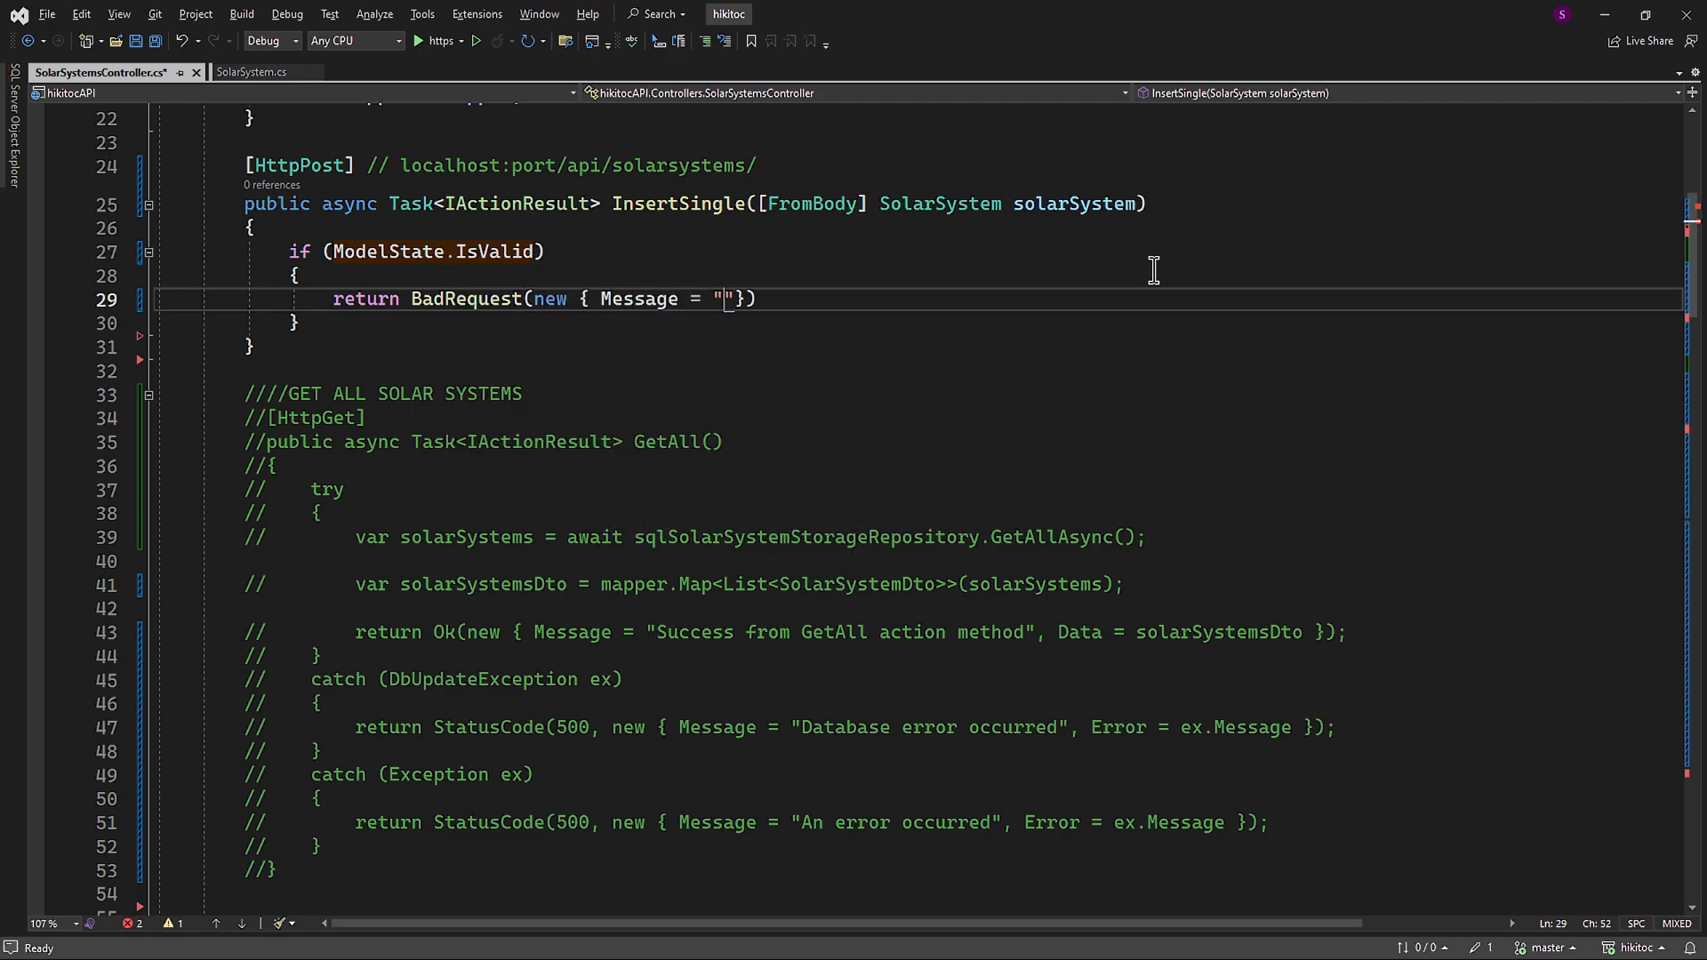
type("Model state validation failed")
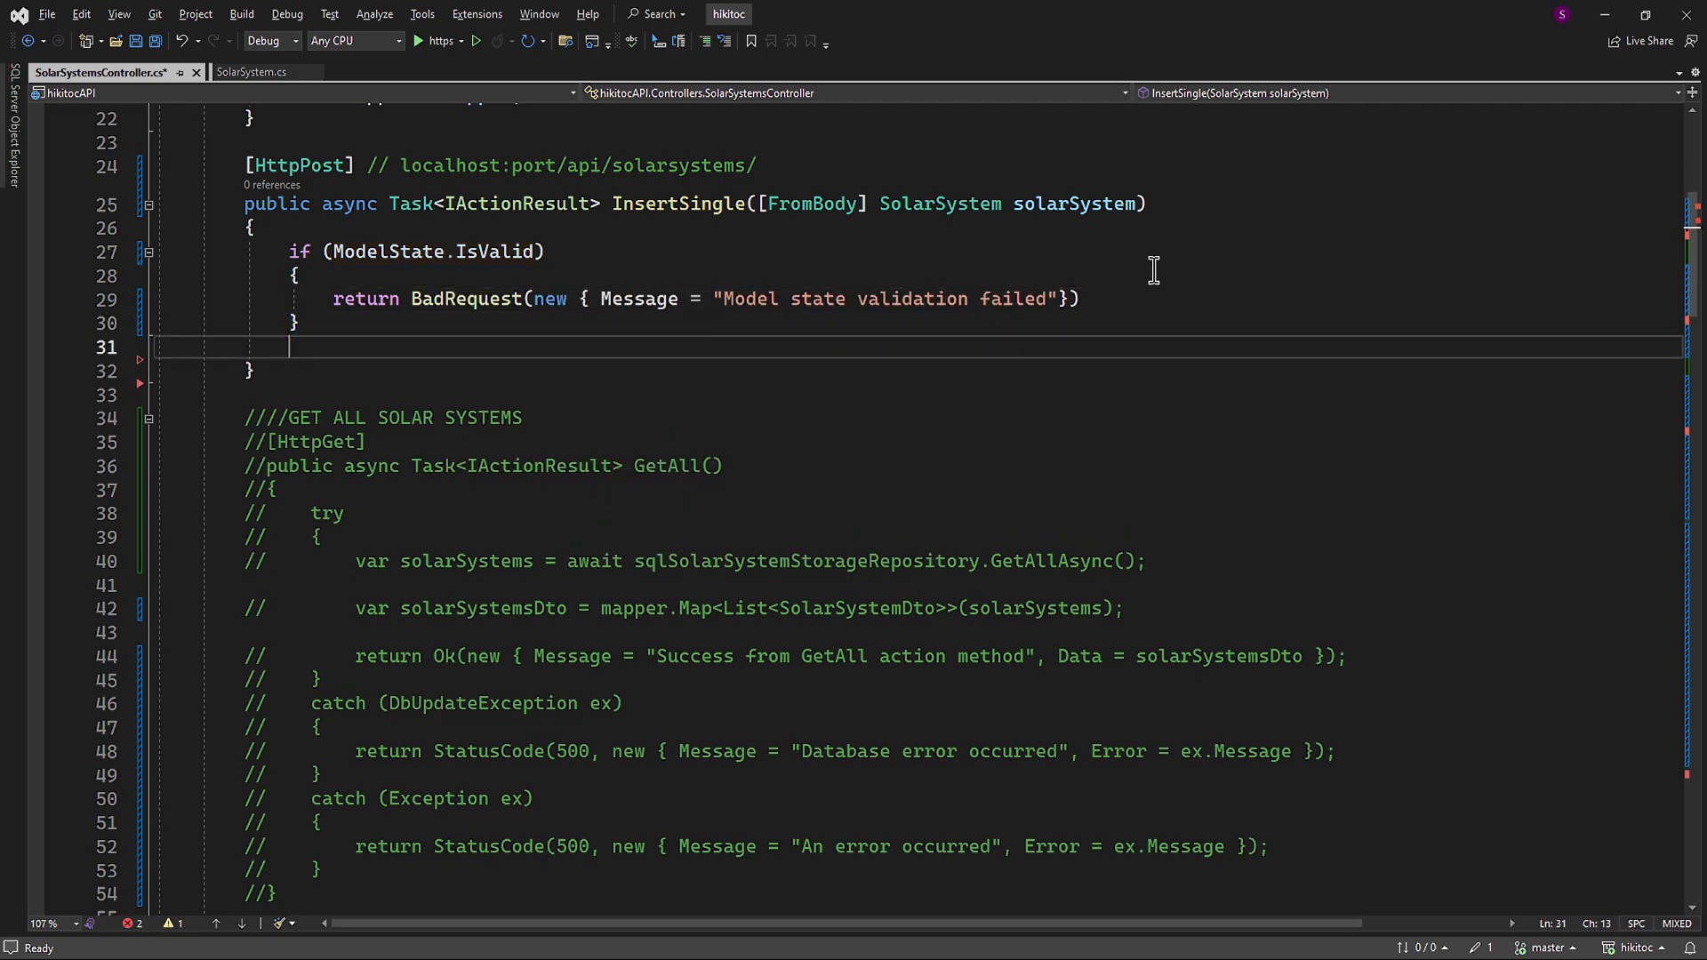
type("return Content()")
left_click(706, 298)
type(";")
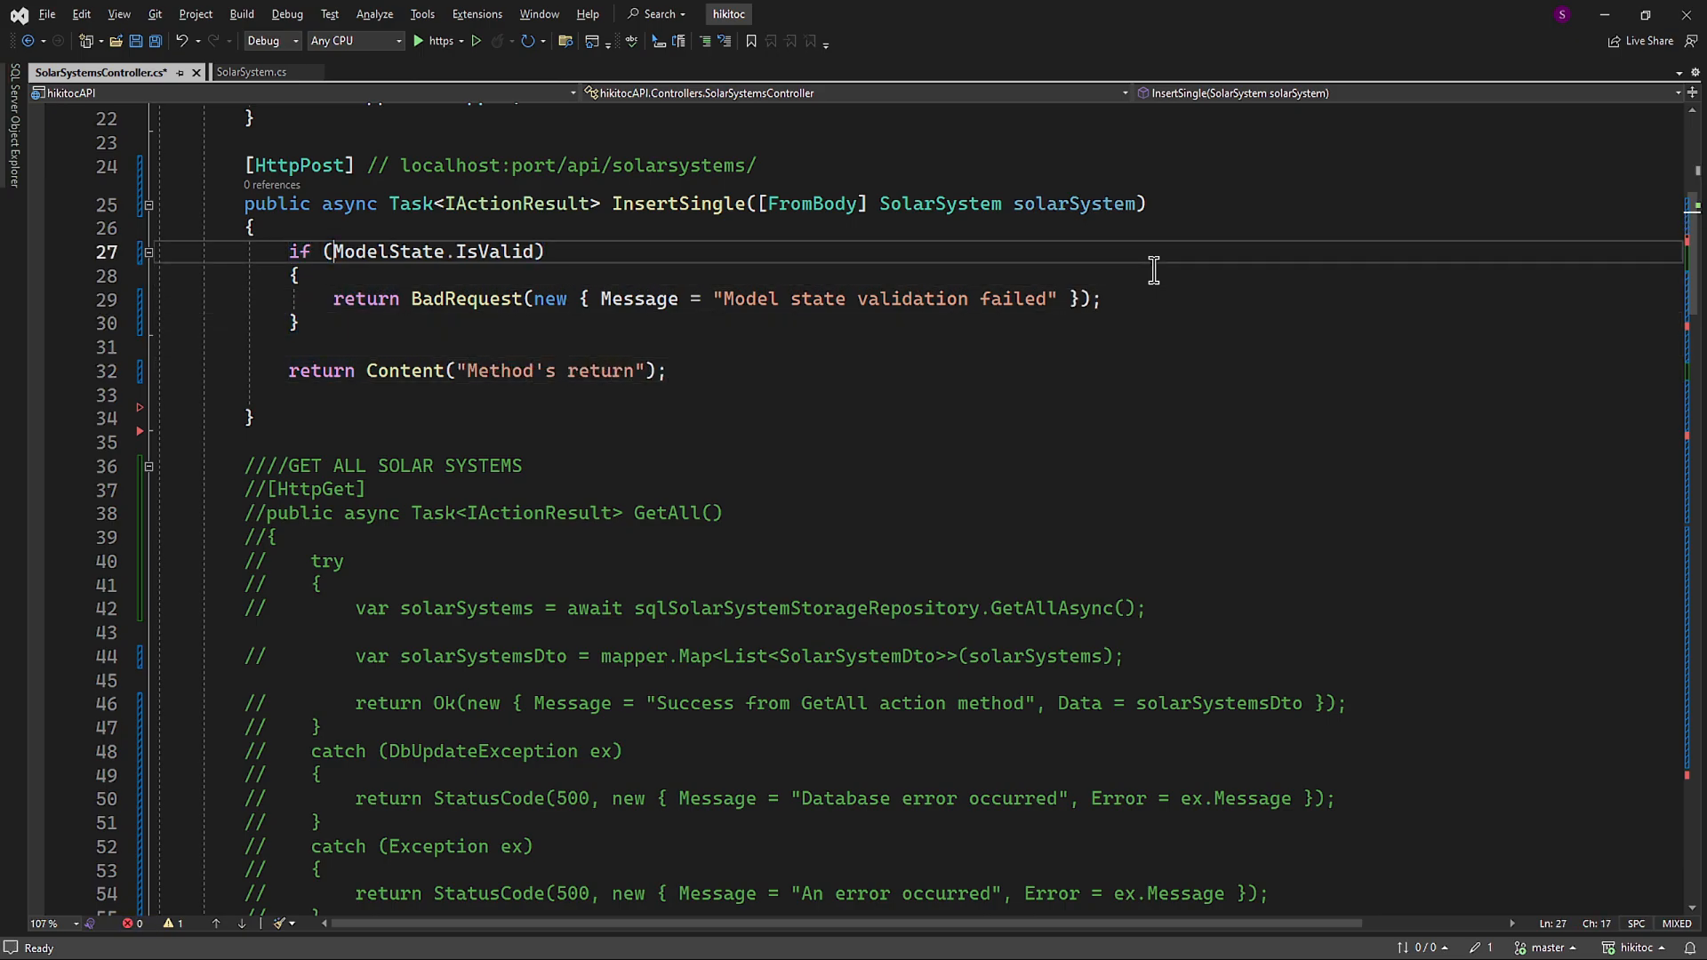
Select ModelState in the validity check to revise the condition
double_click(386, 251)
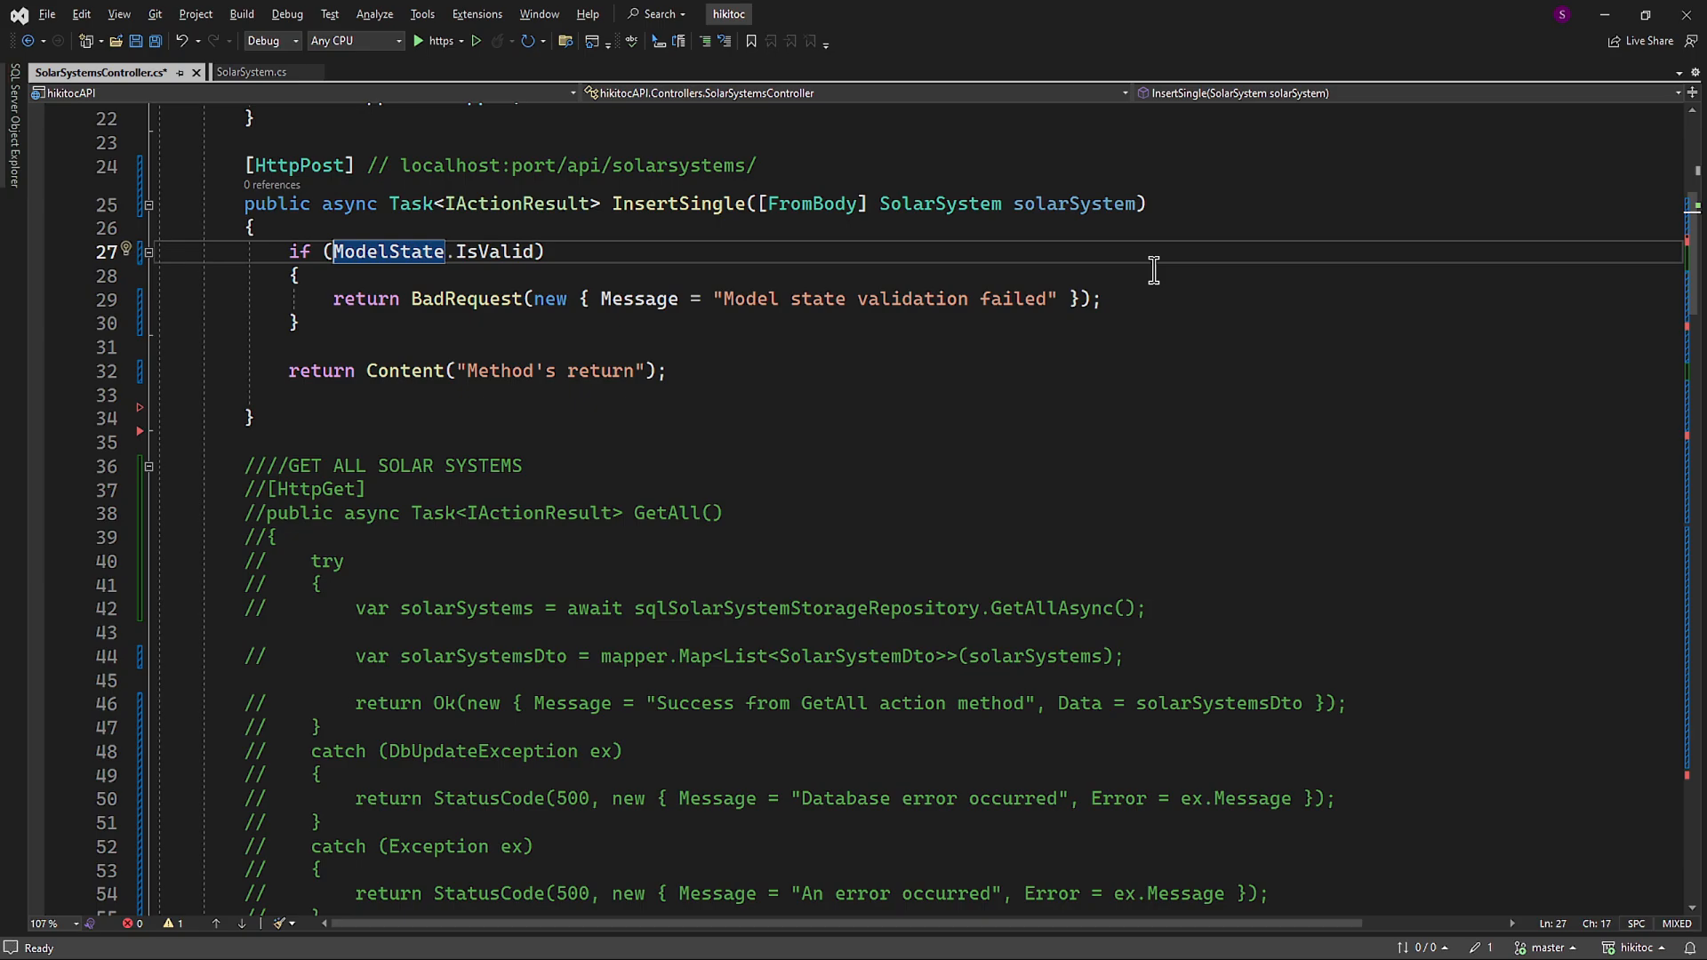
double_click(494, 251)
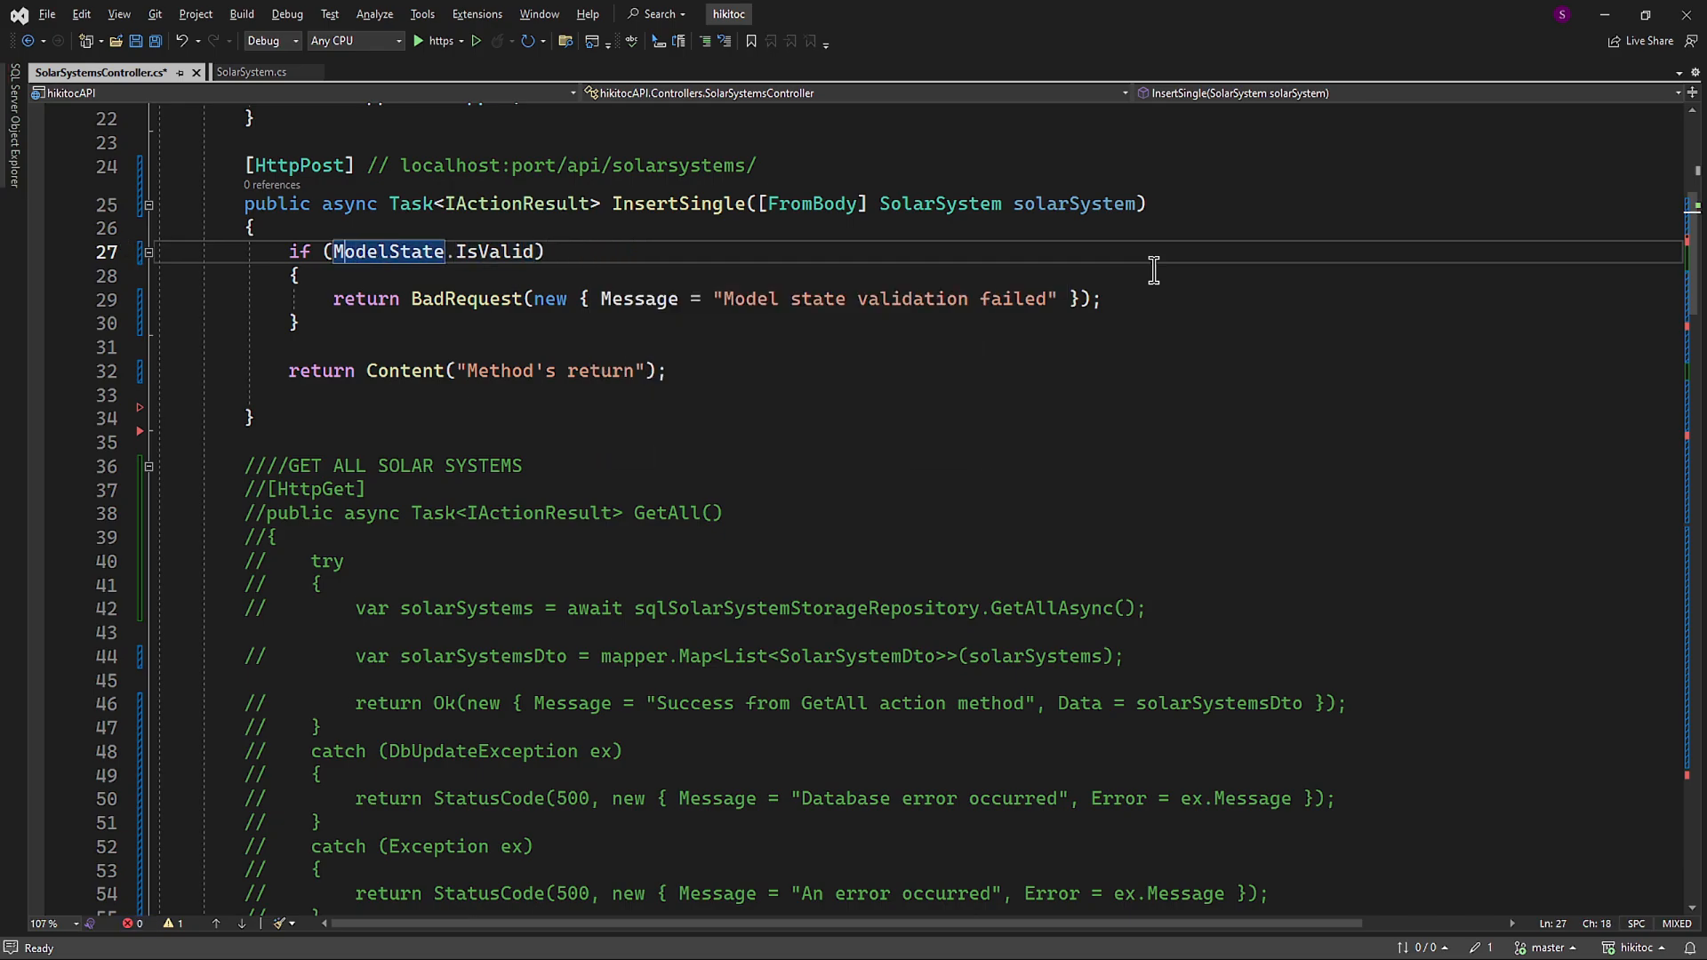
left_click(249, 72)
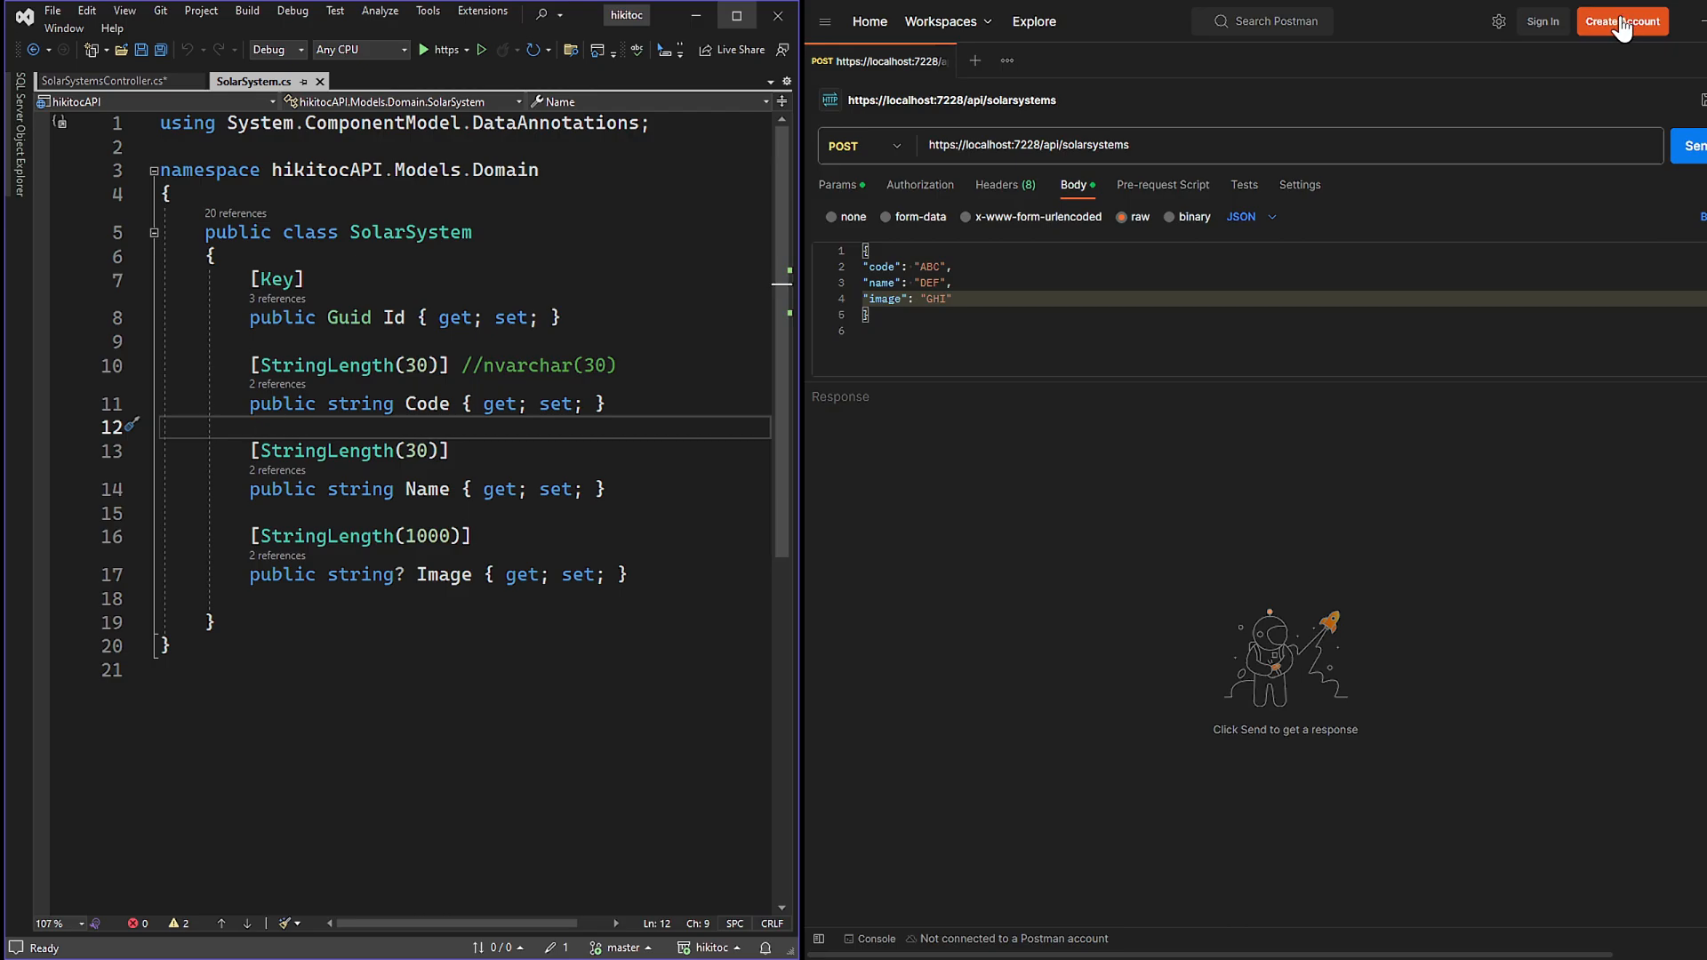
Review SolarSystem.cs string properties, make Image a nullable string?, then run the API
left_click(249, 425)
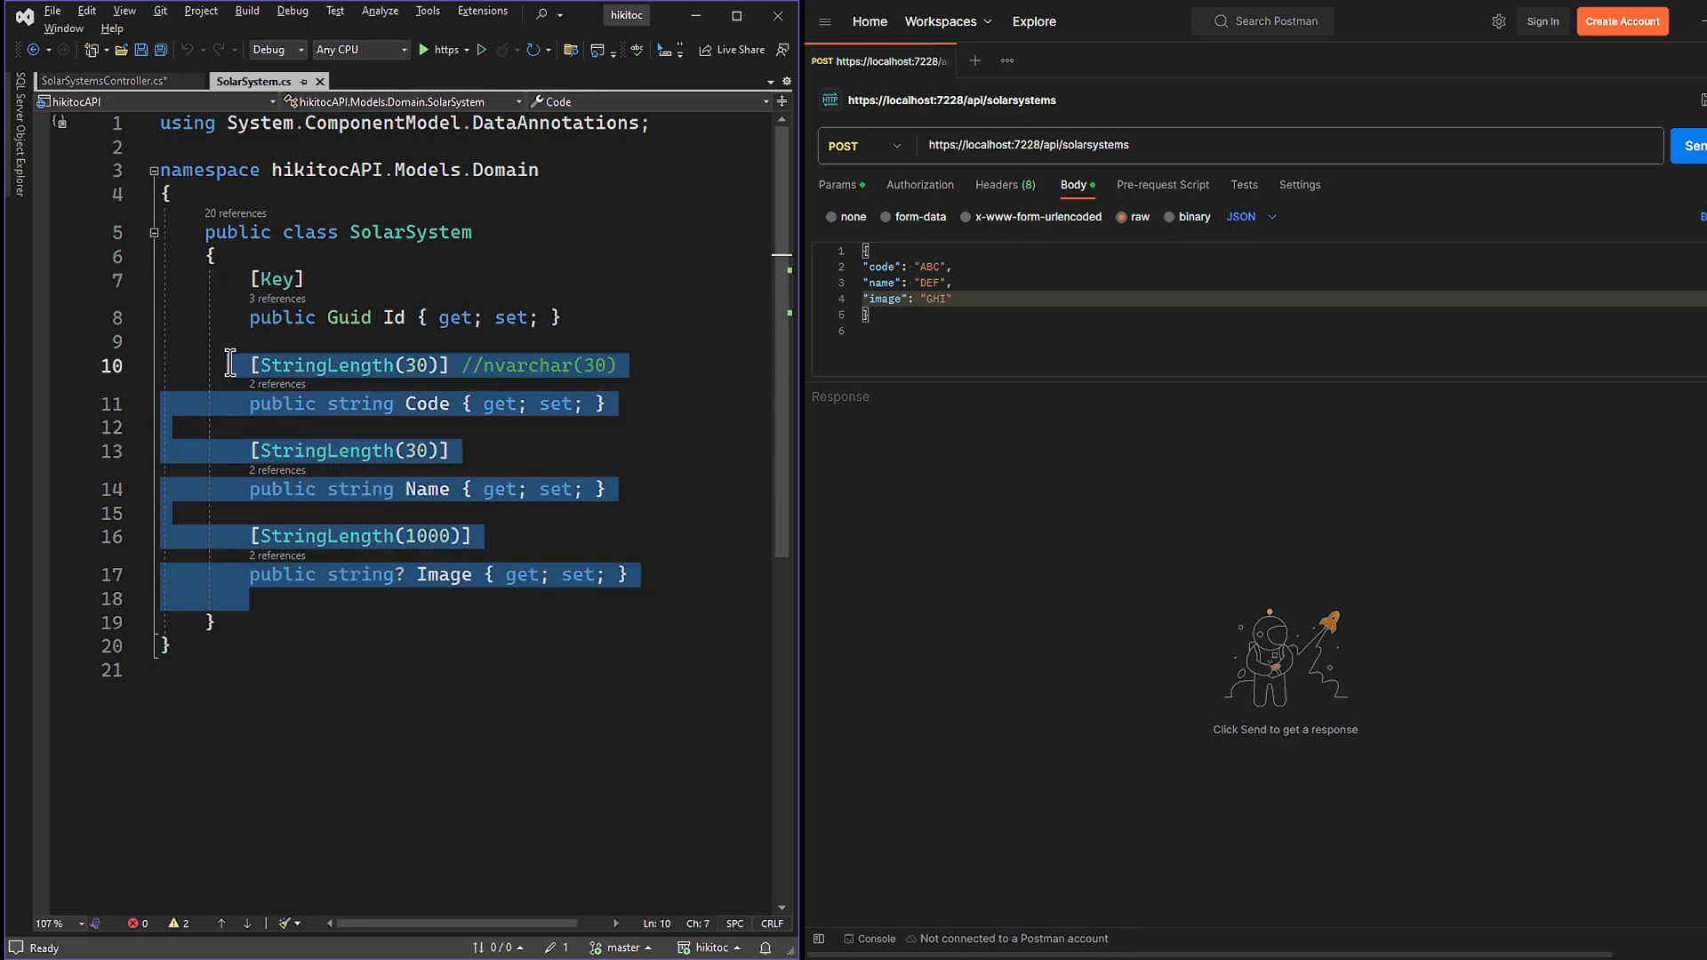
left_click(400, 574)
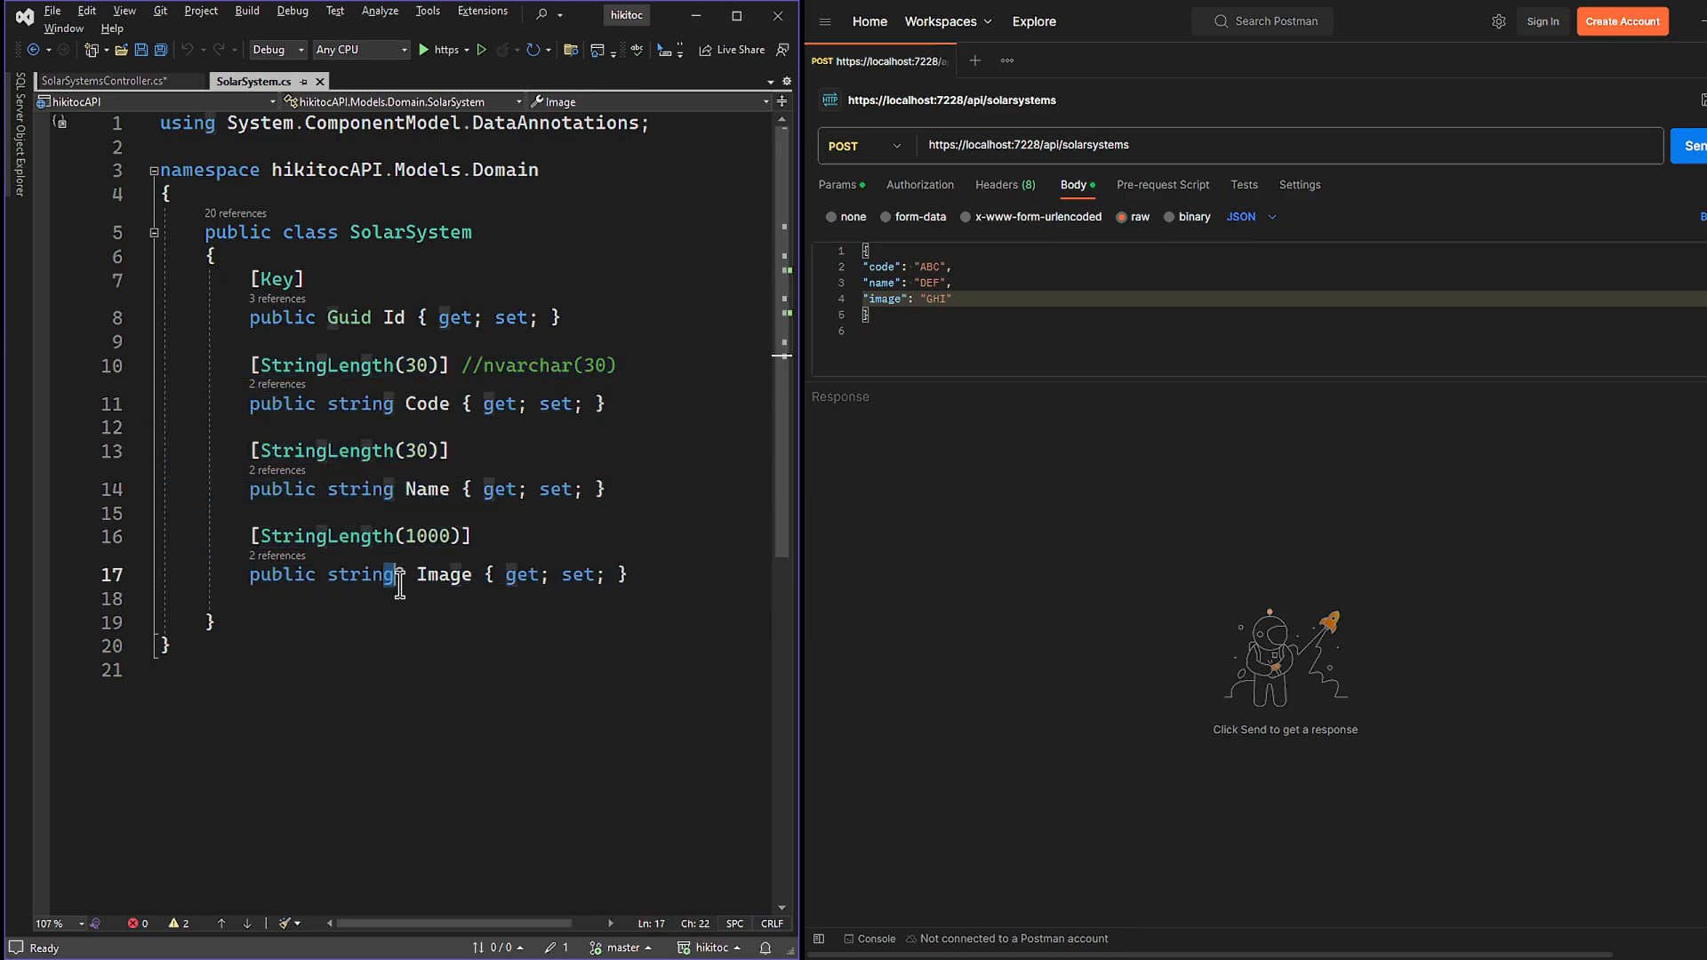
type("?")
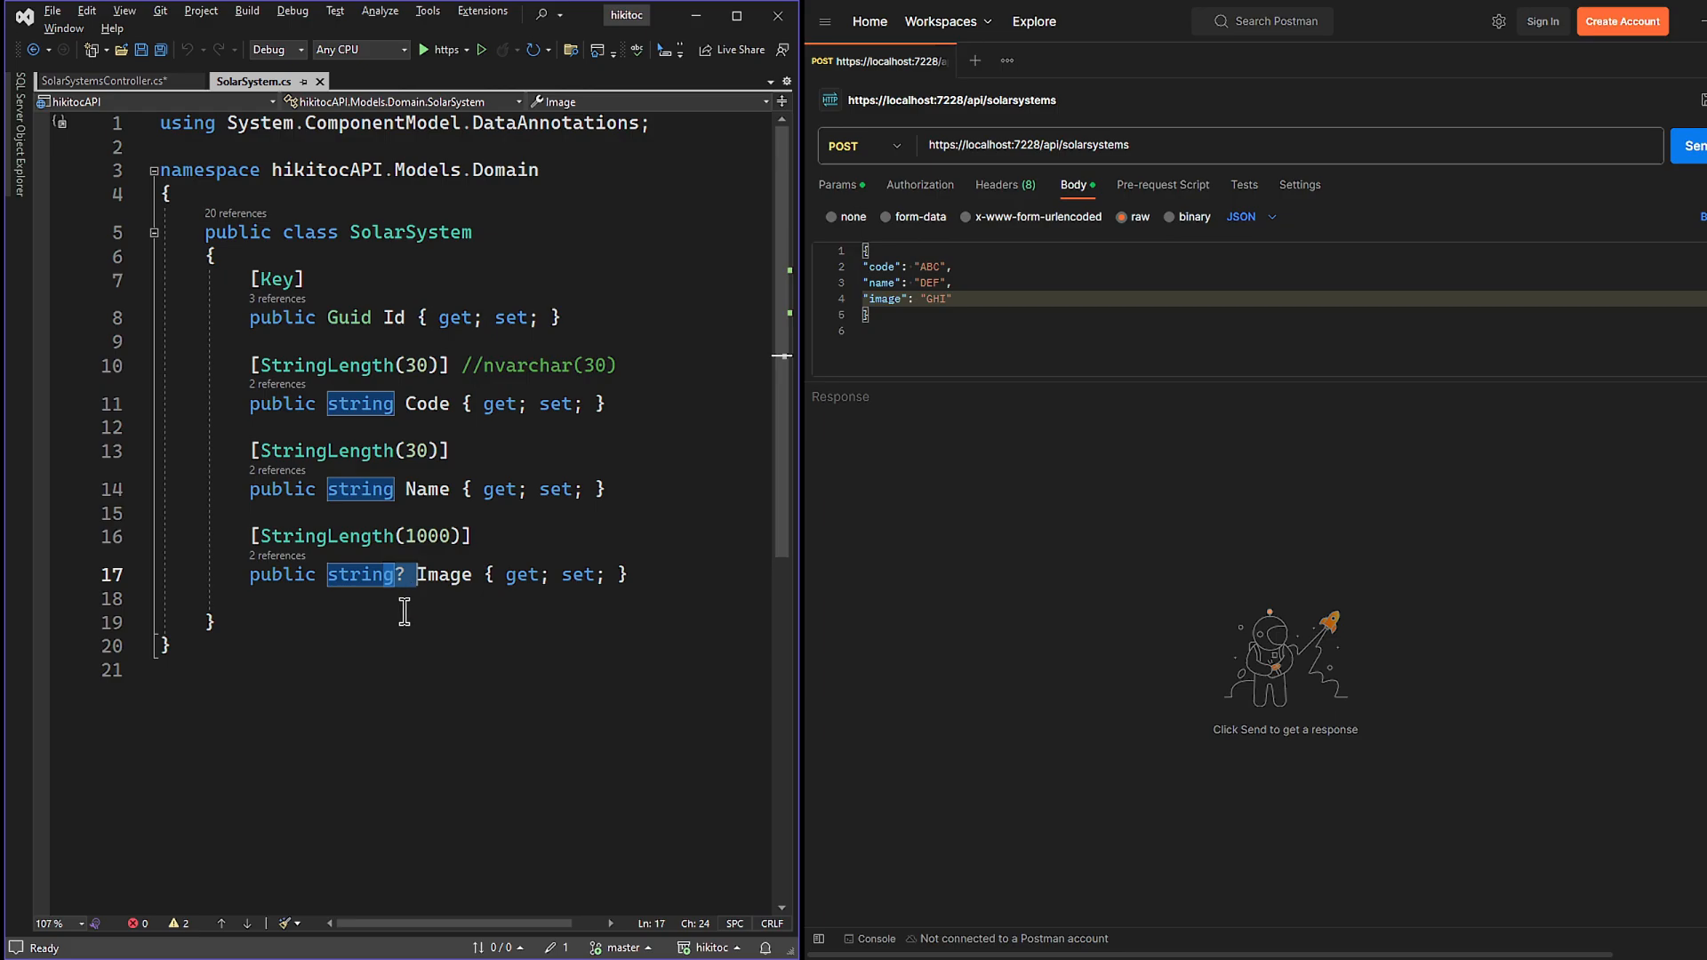
left_click(403, 600)
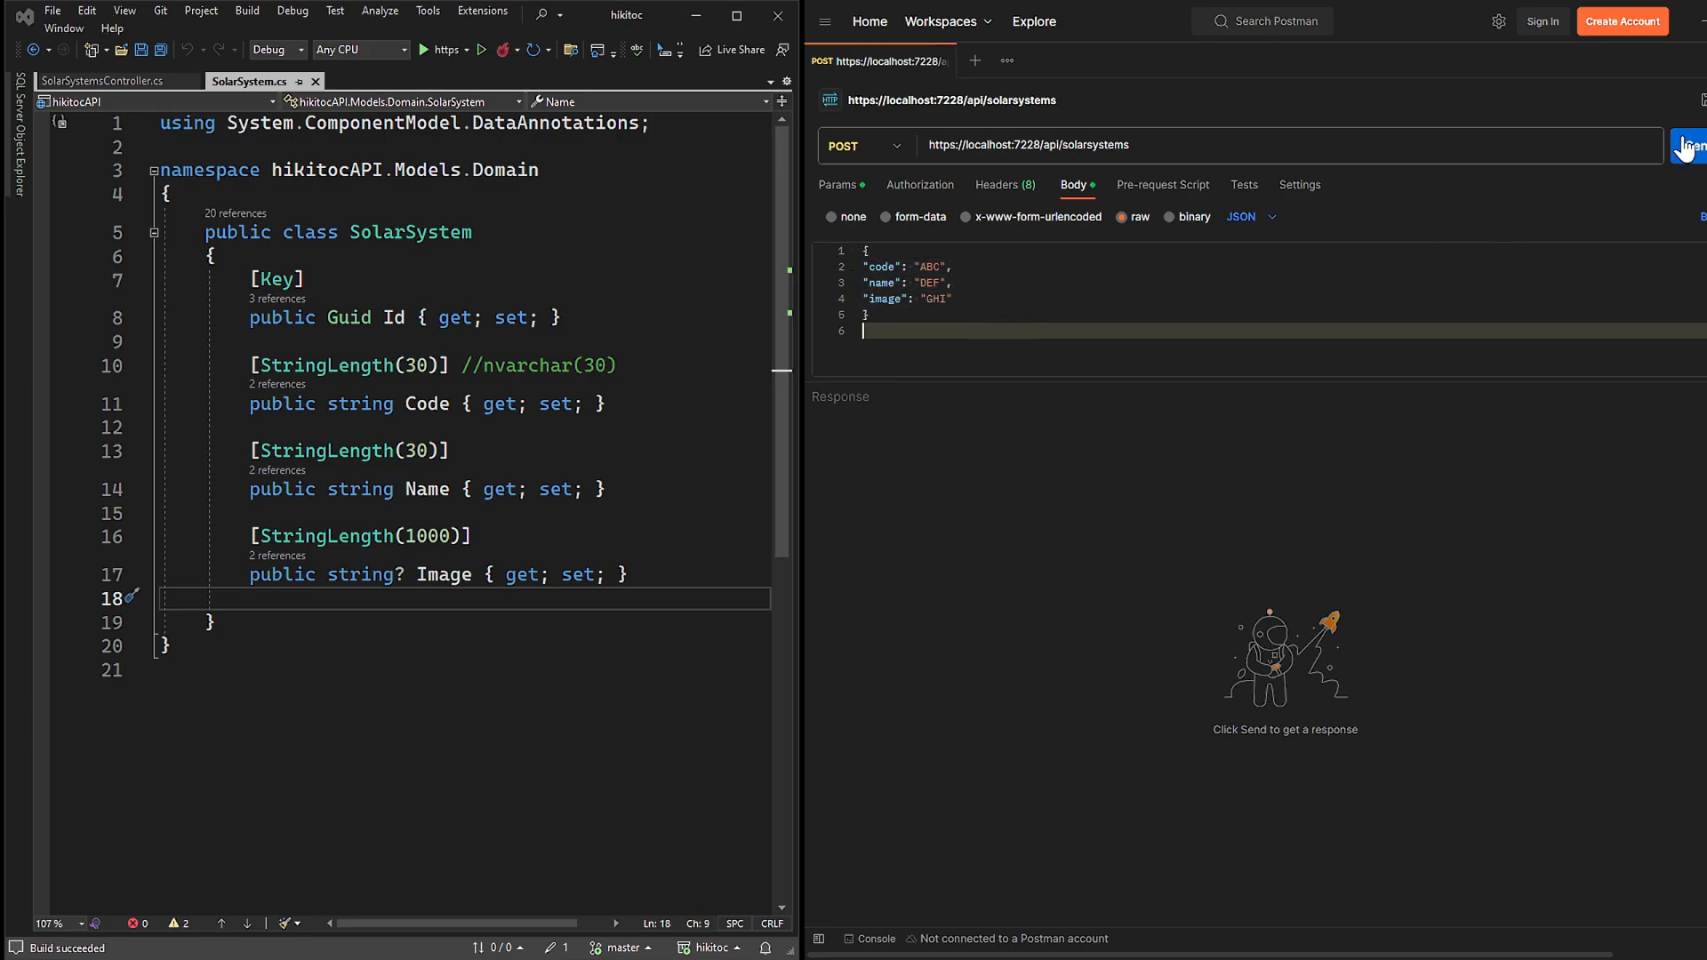
Send the POST to /api/solarsystems, see 200 OK 'Method's return', and return to the controller
left_click(1691, 144)
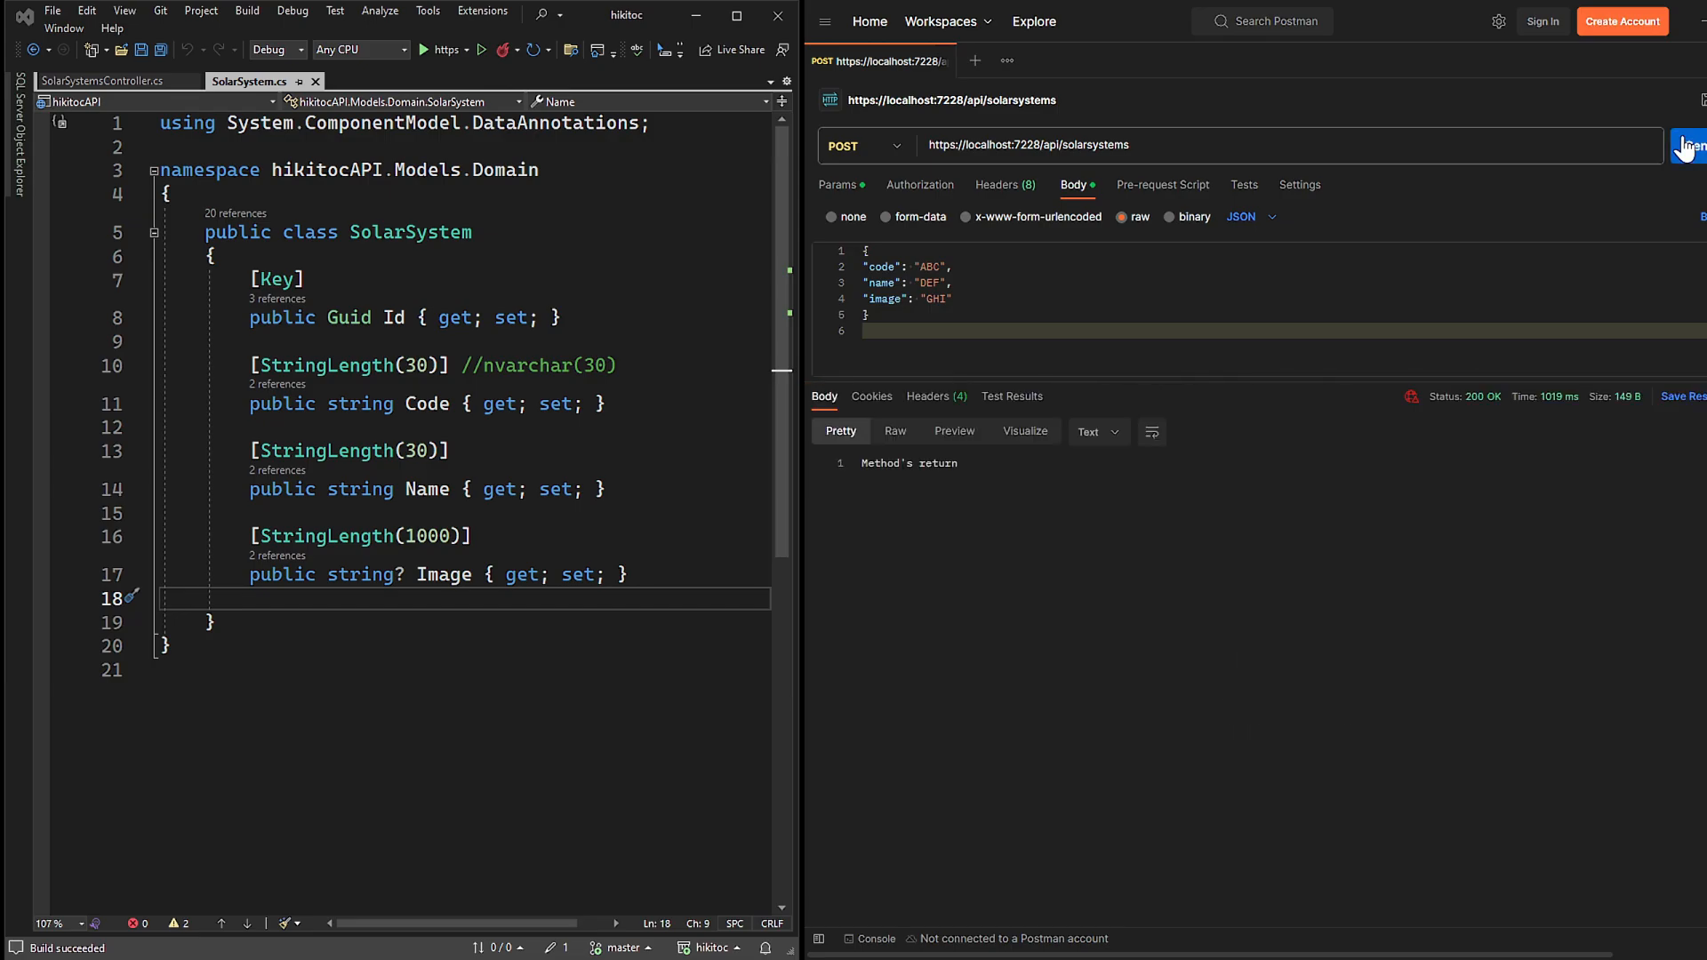
mouse_move(1239, 370)
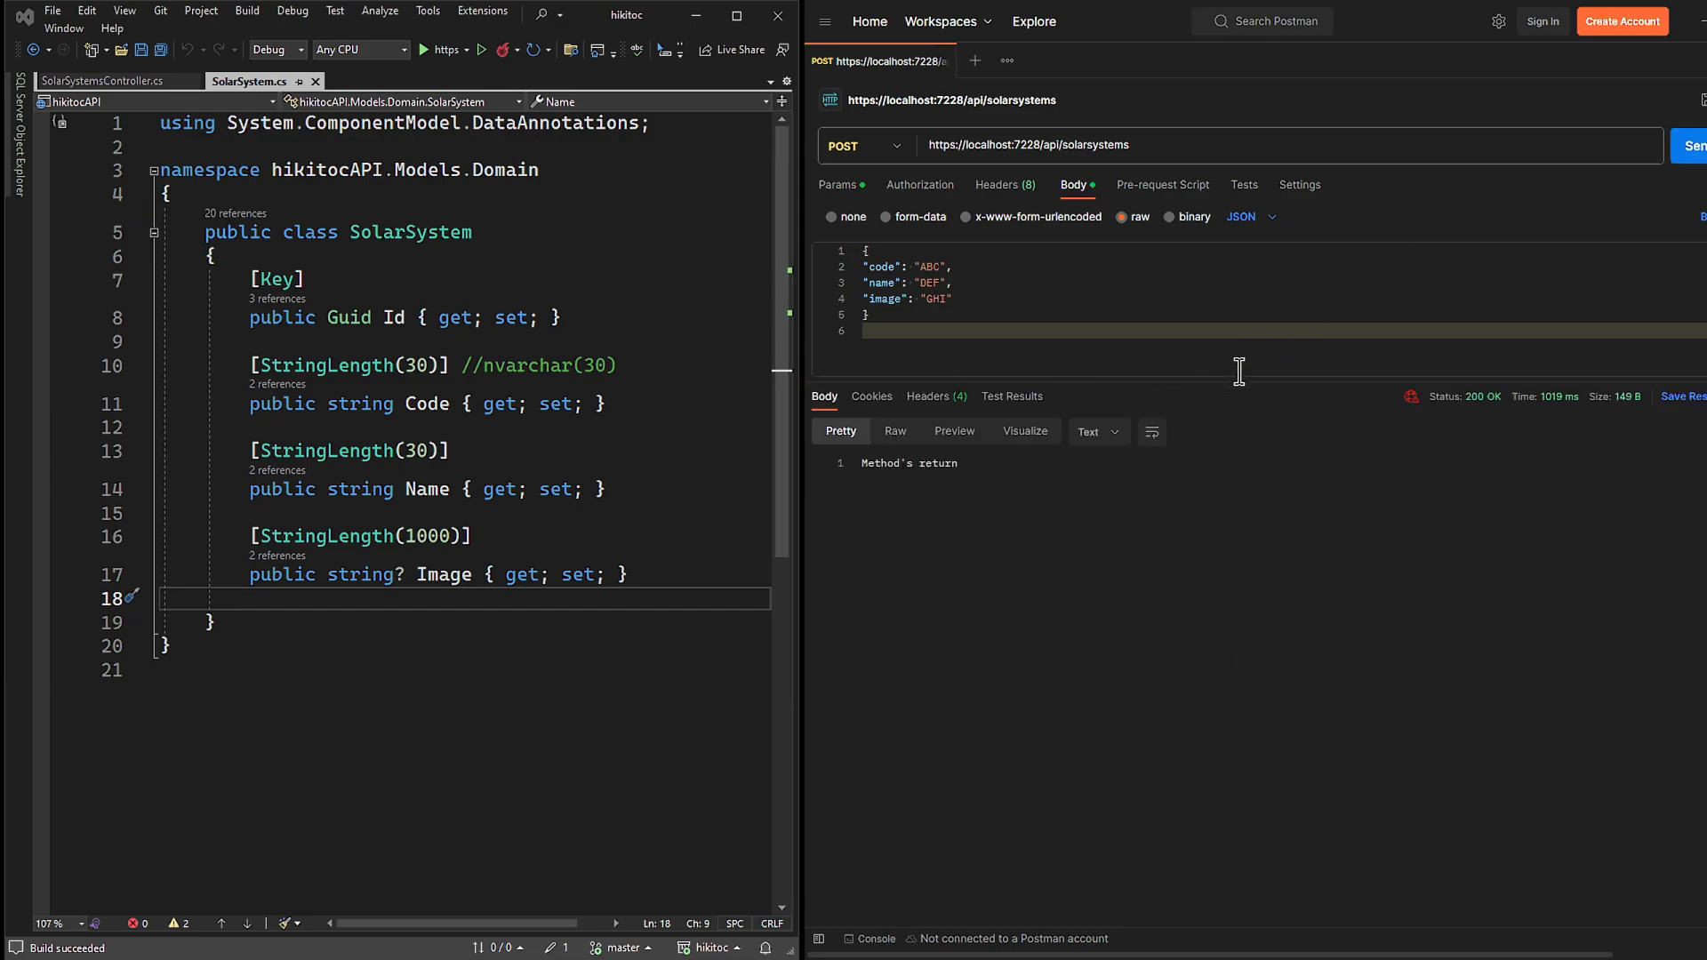
double_click(909, 462)
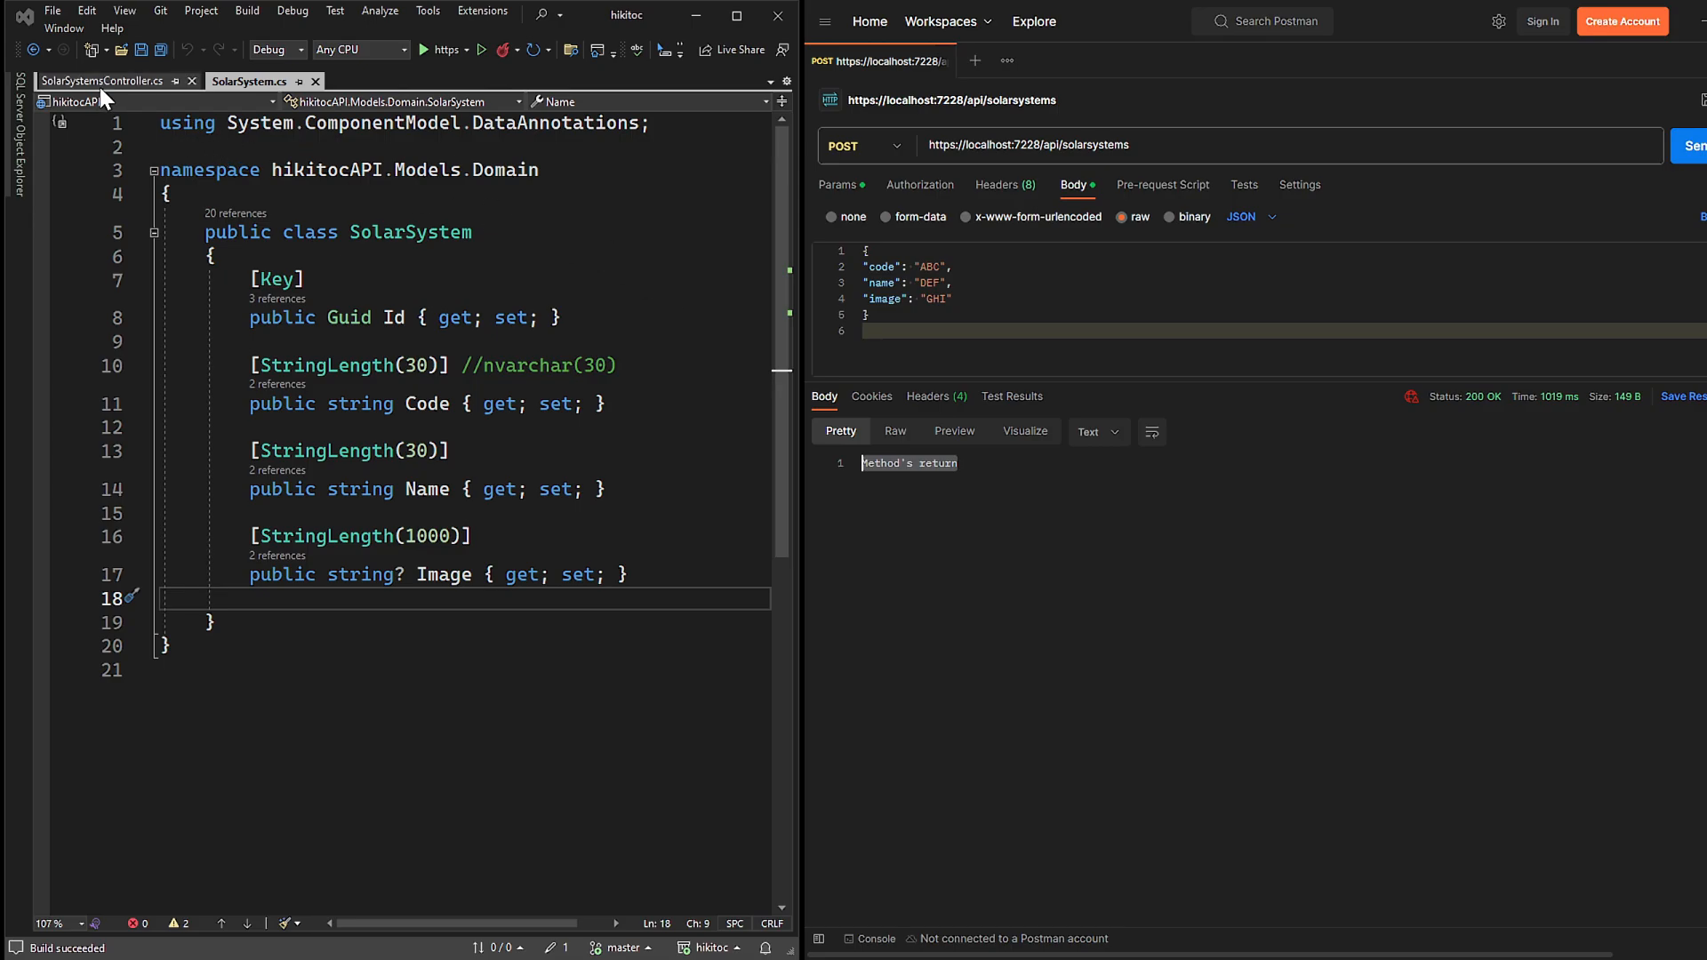
left_click(103, 80)
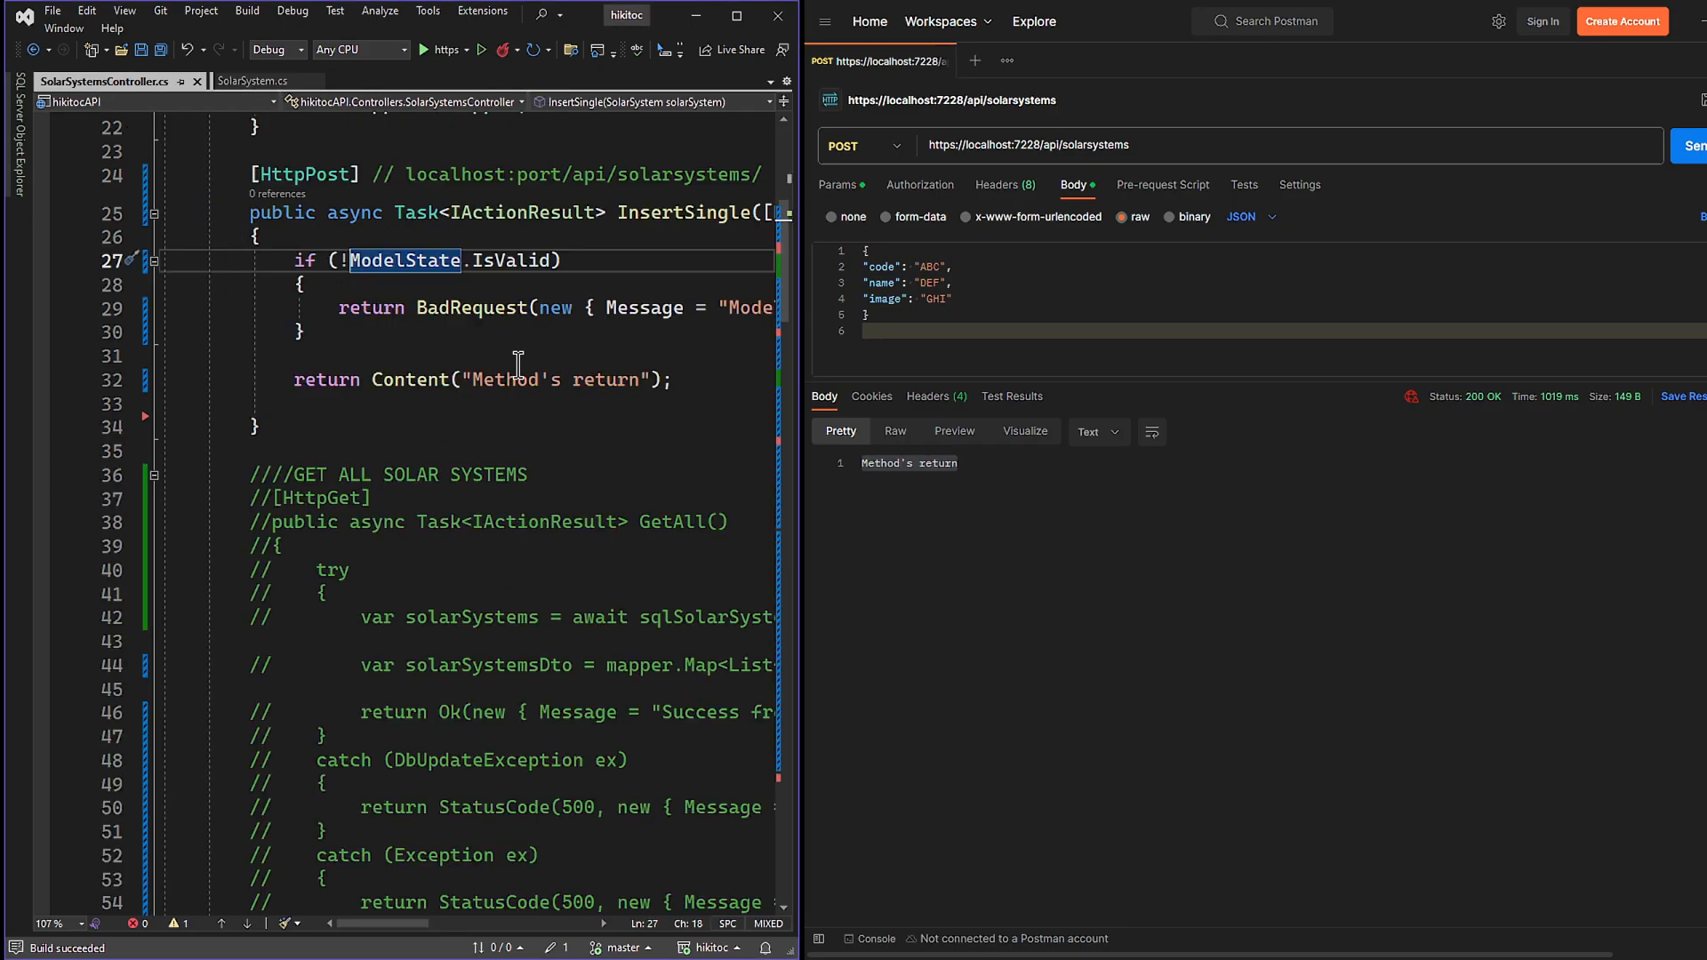
mouse_move(990, 585)
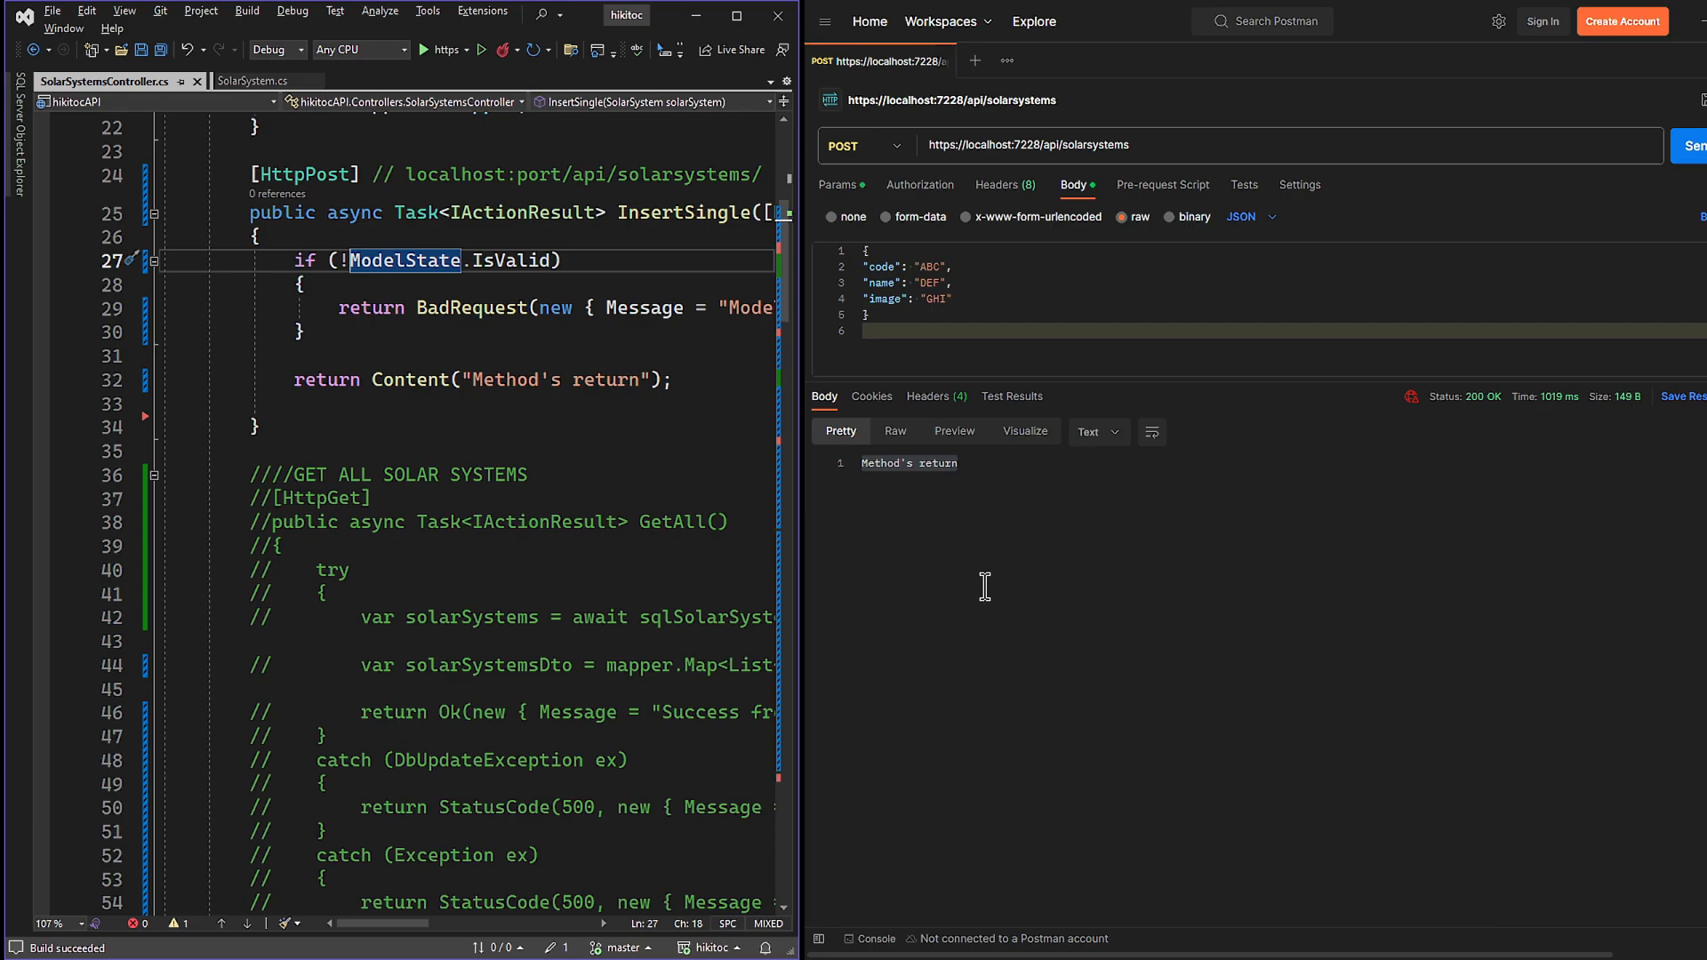
Remove the name line from the JSON body and send, getting 400 'The Name field is required.'
double_click(880, 283)
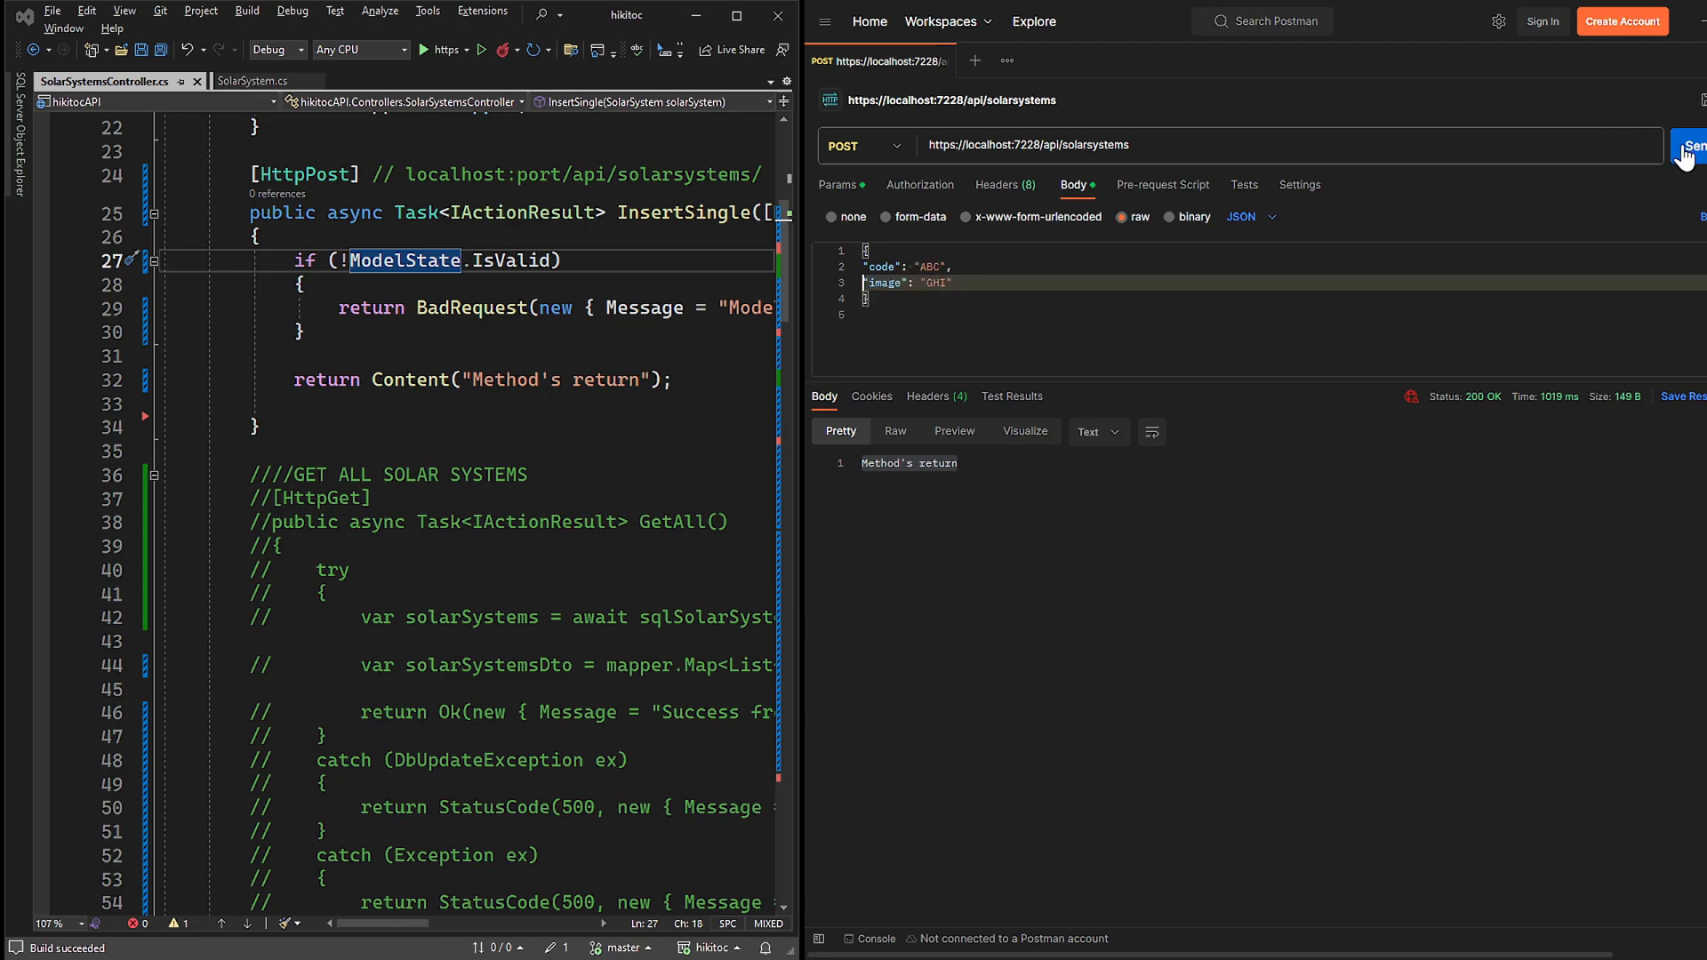
left_click(1689, 144)
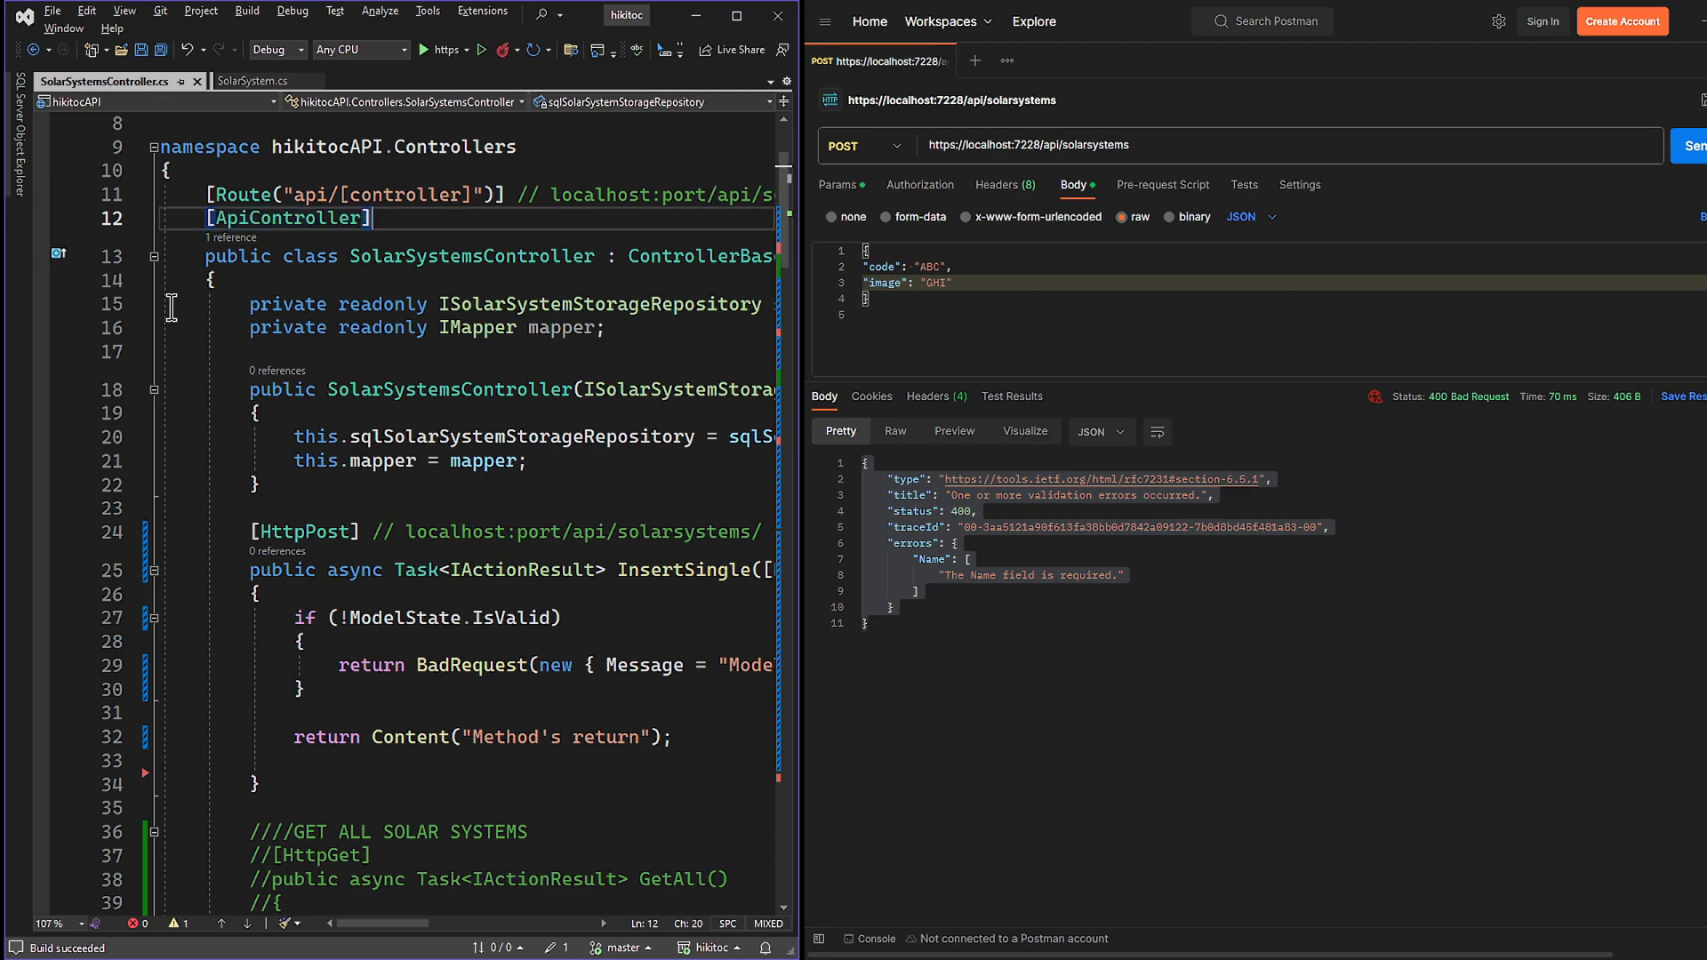
Comment out [ApiController], rebuild, and resend to get 400 'Model state validation failed'
type("//")
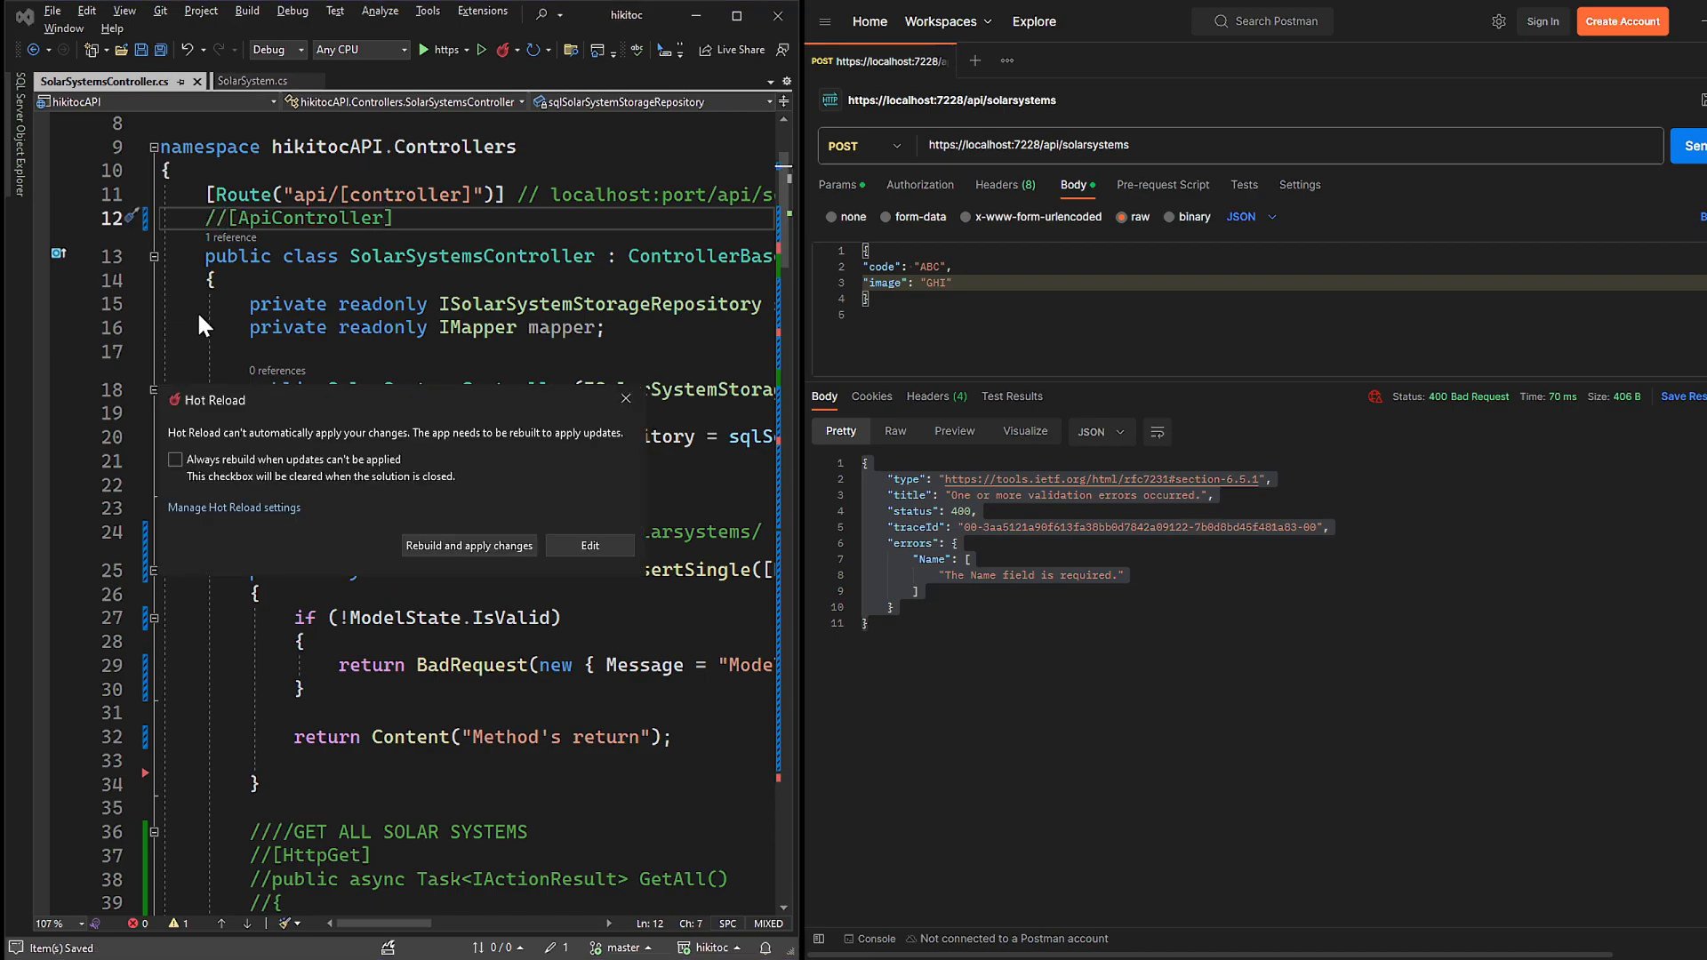
left_click(469, 546)
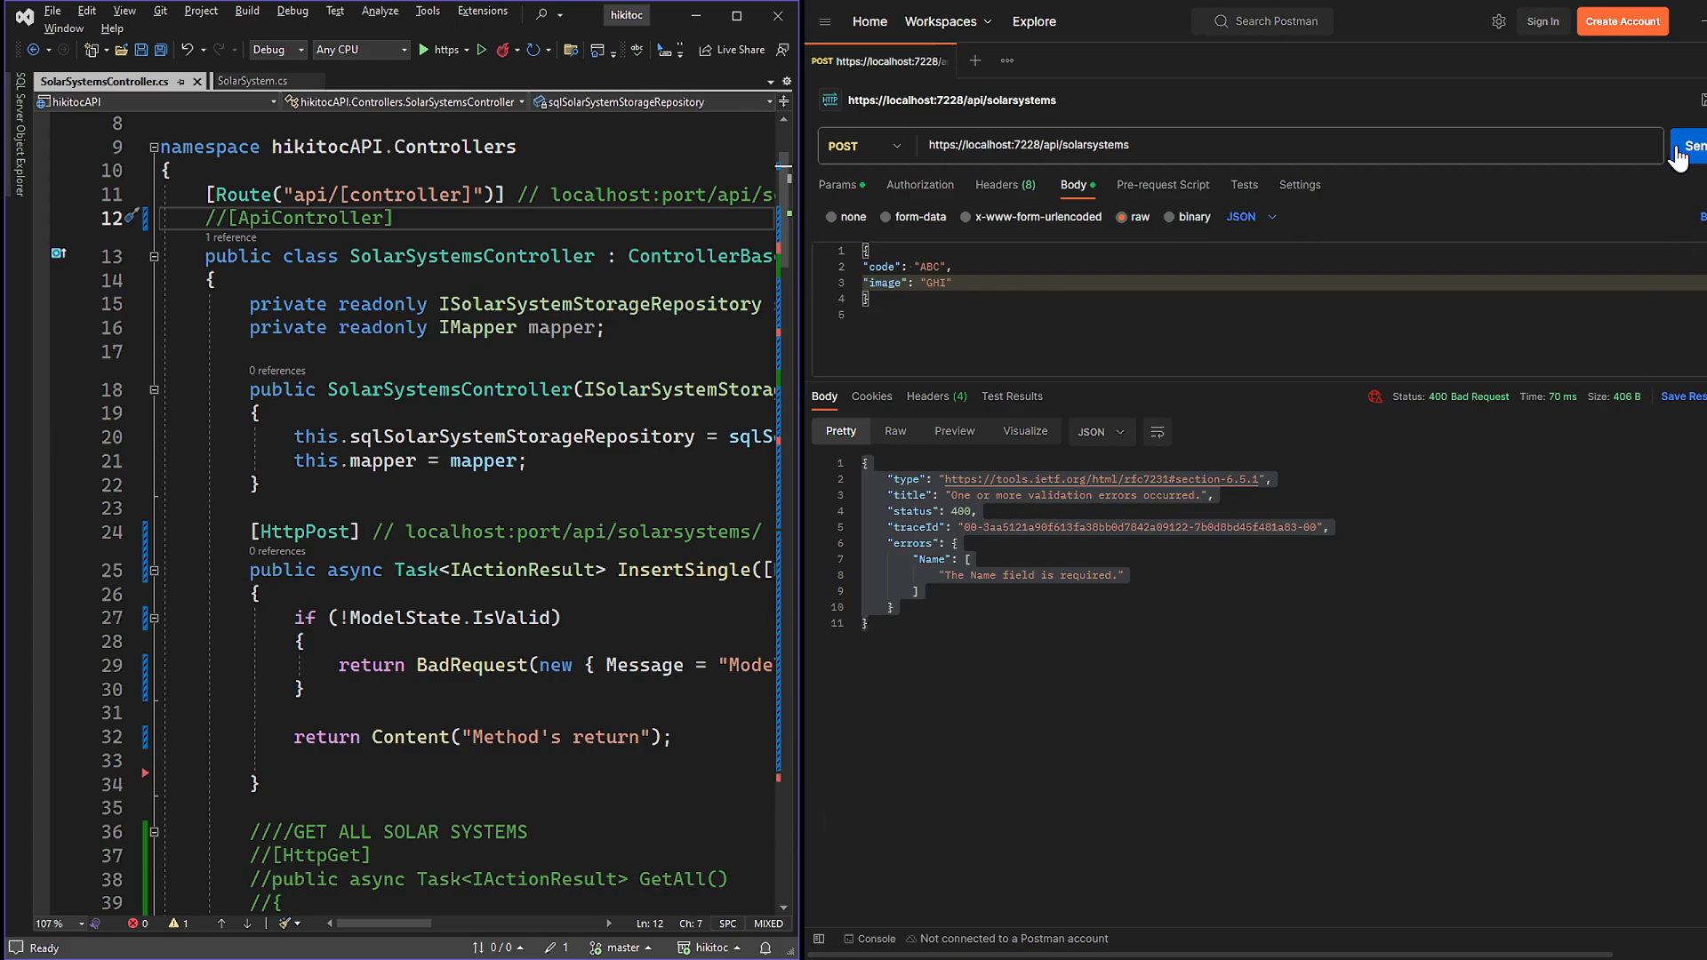
left_click(1695, 144)
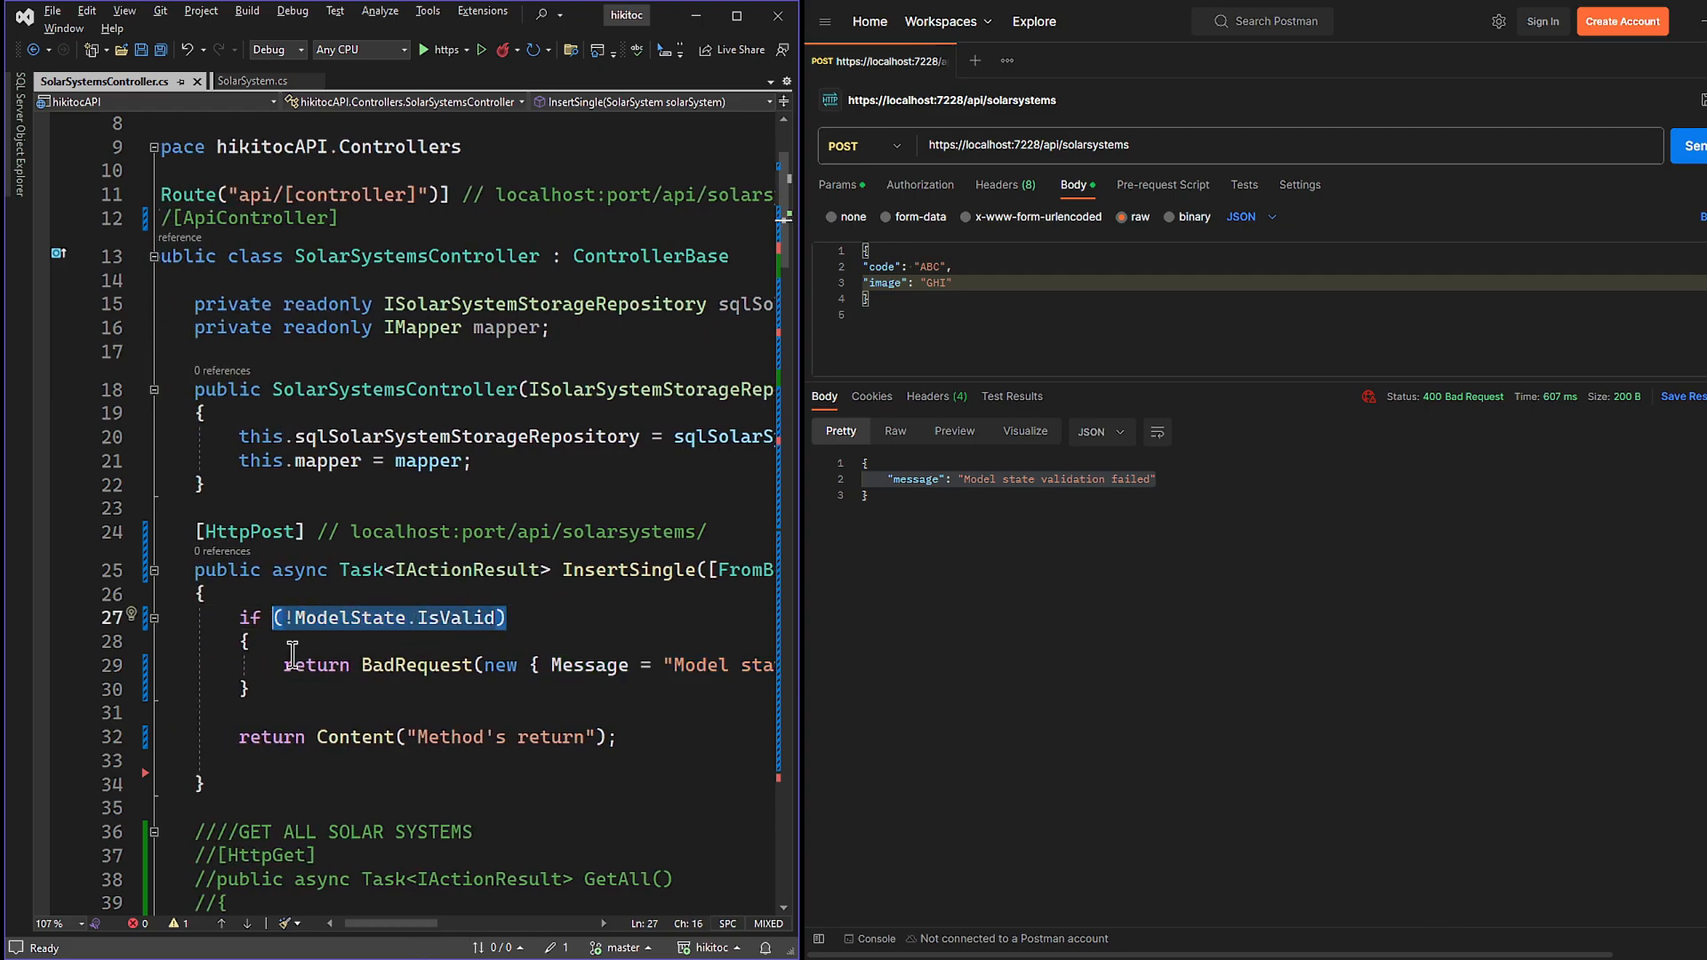
double_click(457, 617)
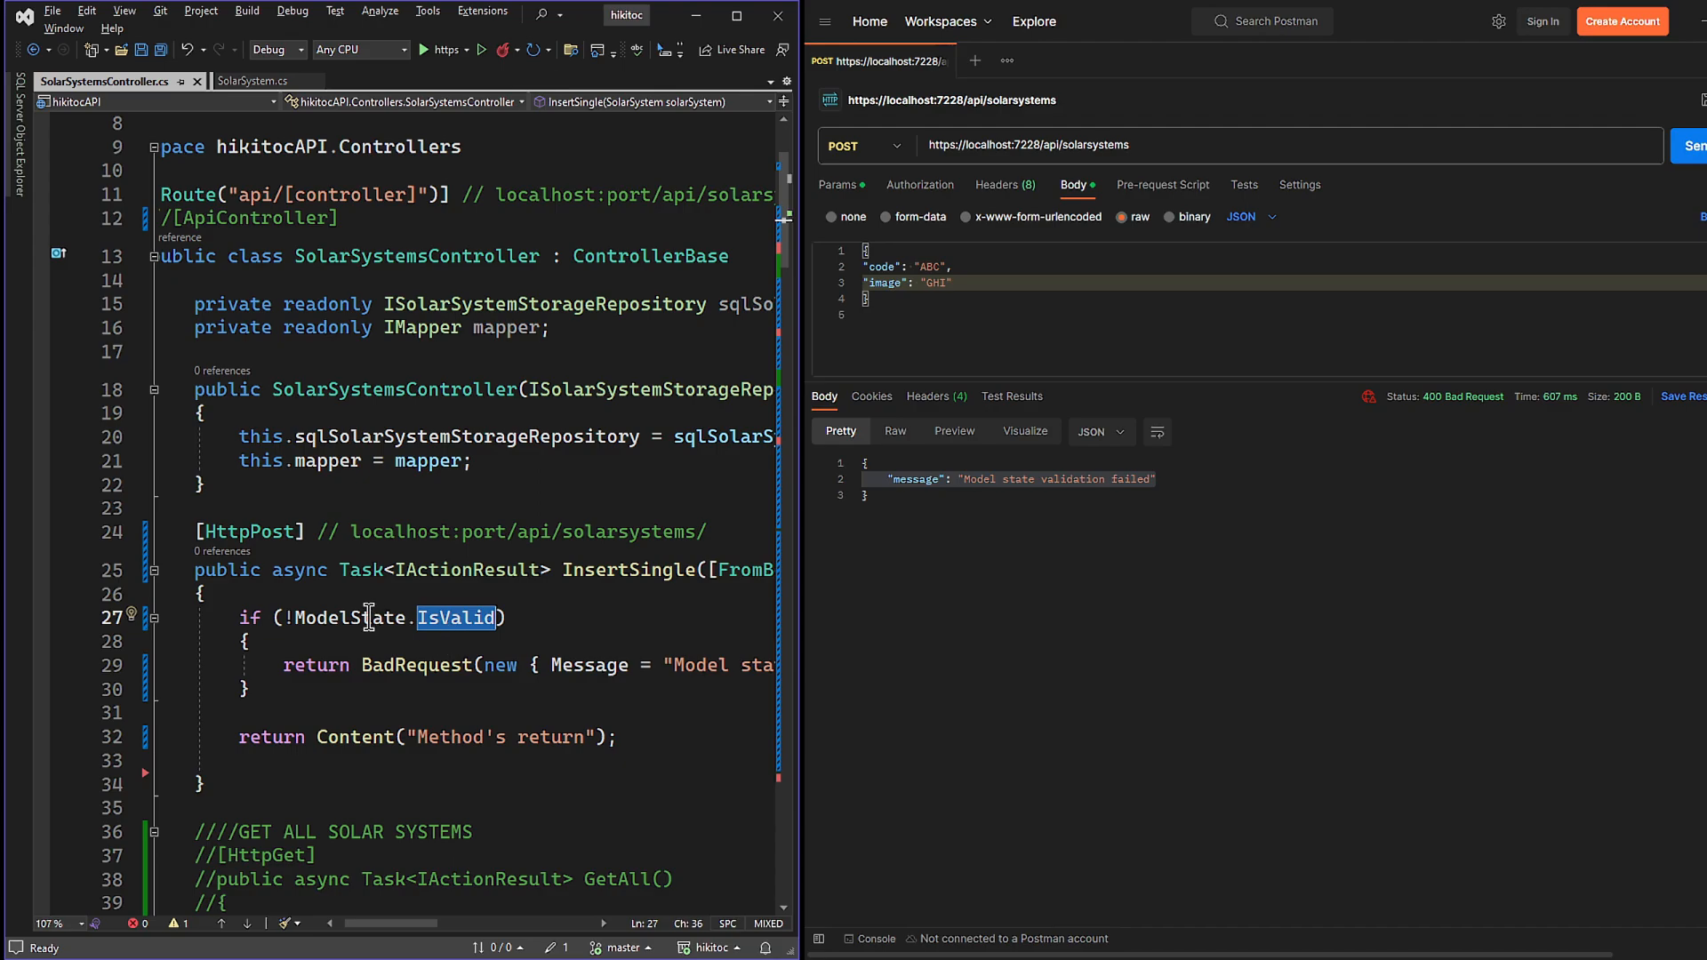
double_click(350, 618)
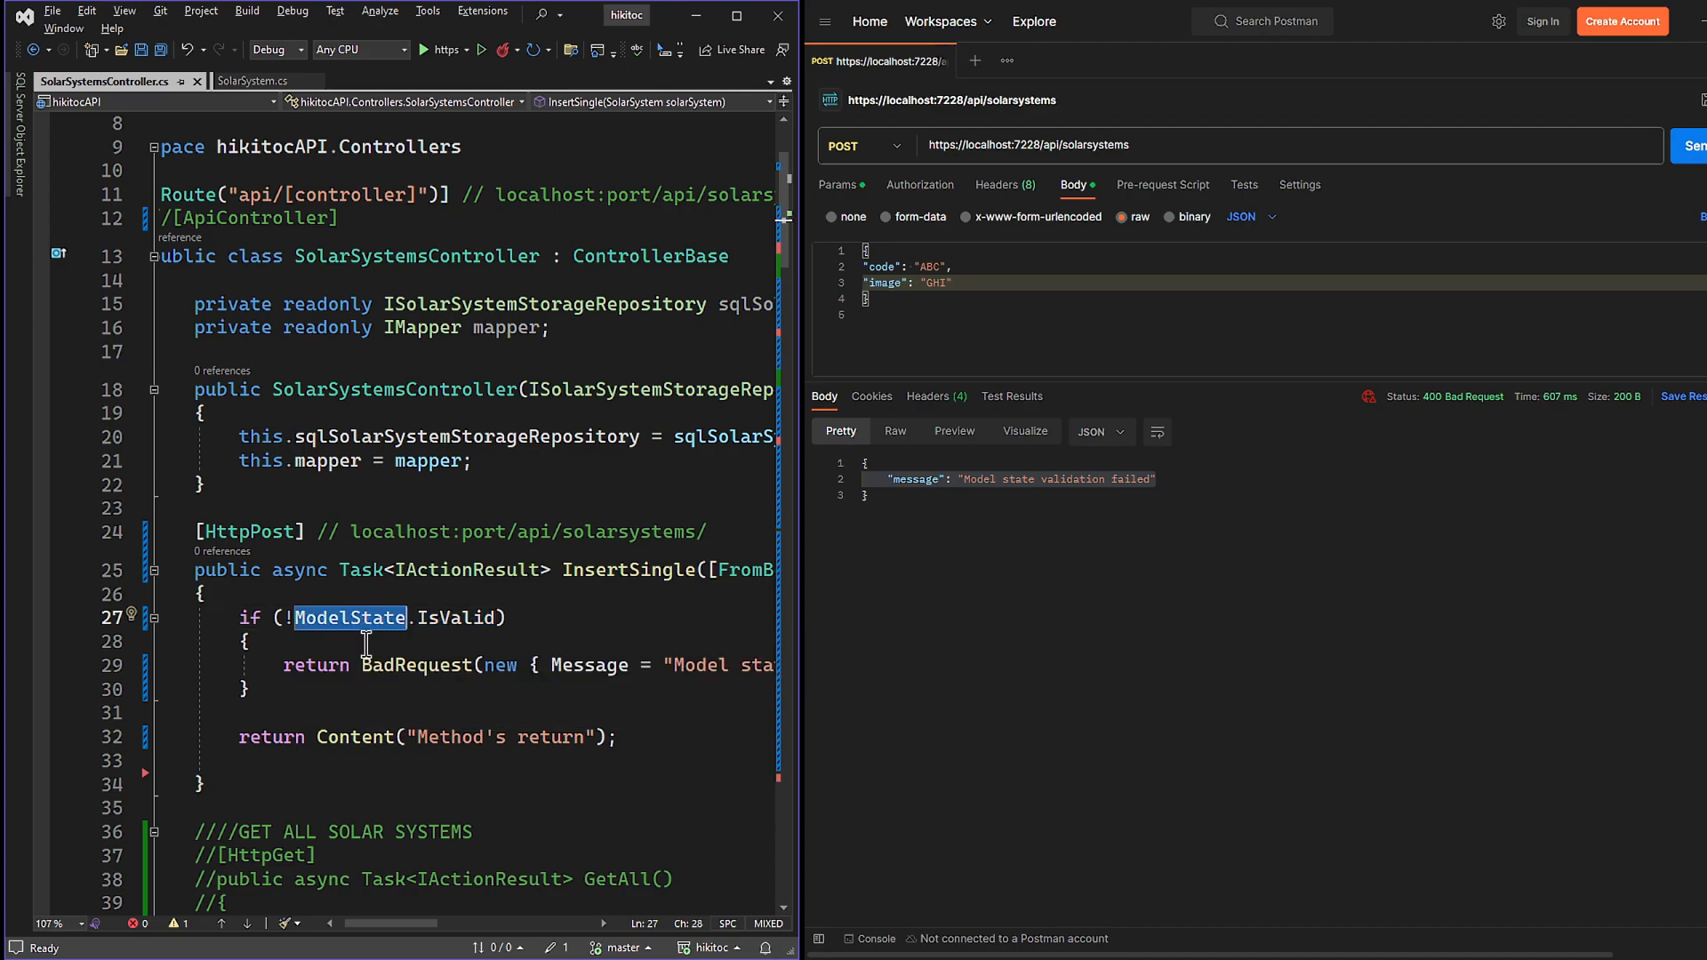
mouse_move(351, 617)
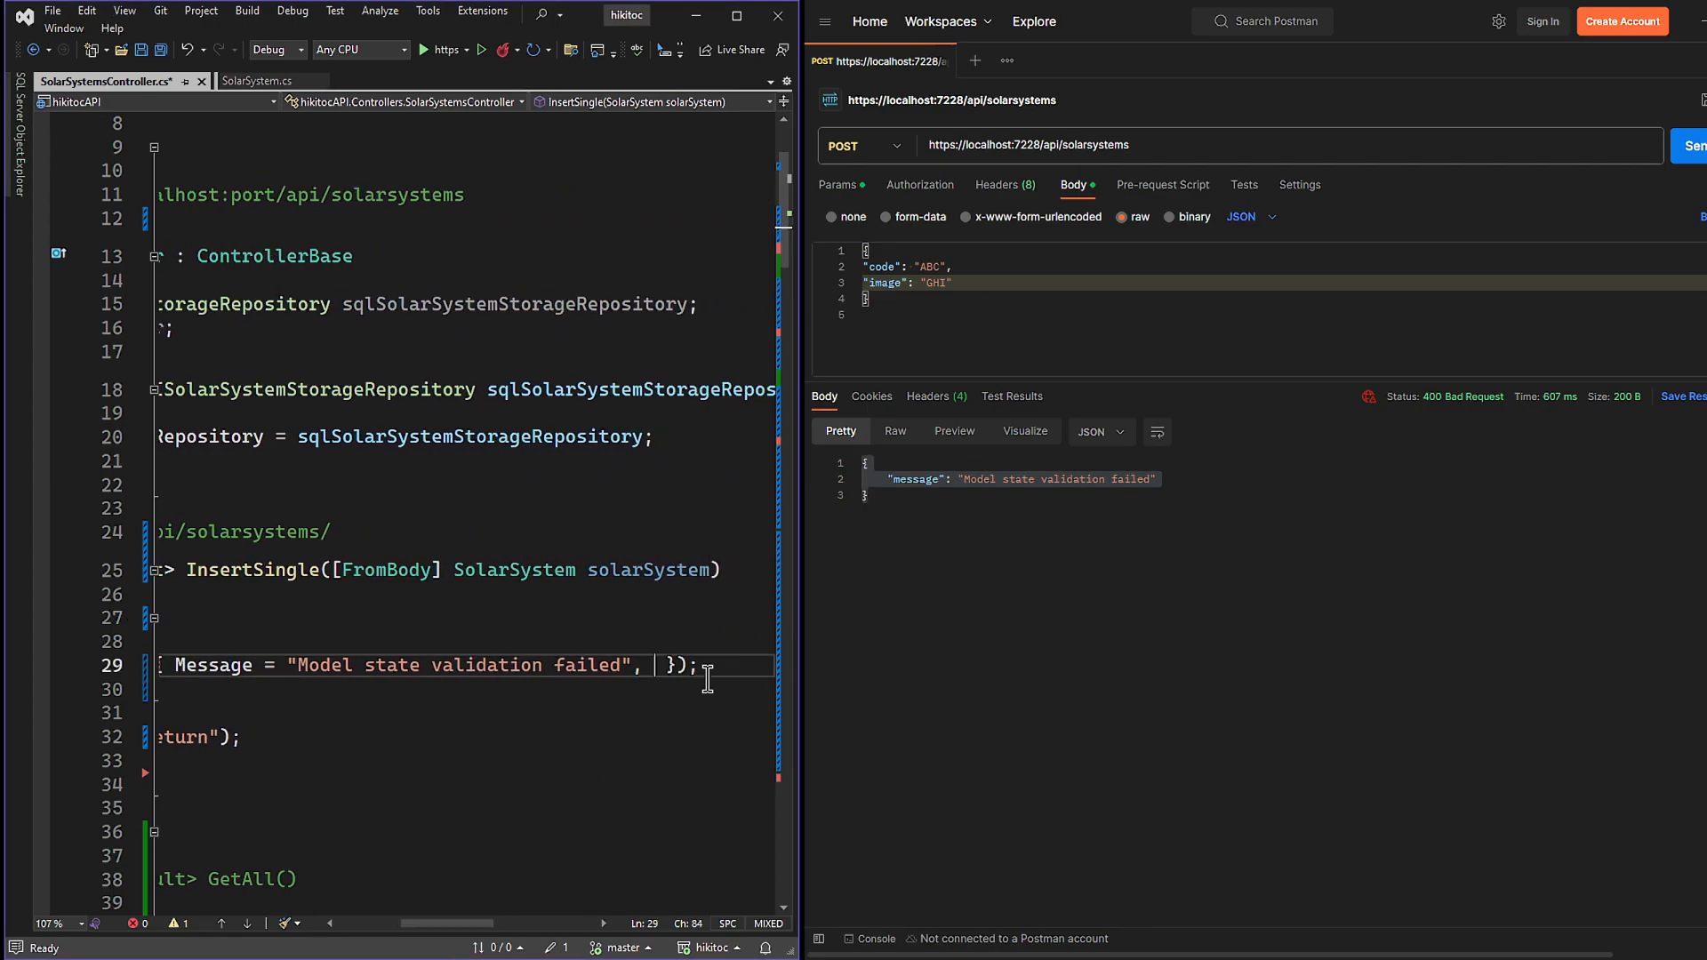
Add Errors = ModelState.Values to BadRequest, resend, then begin .SelectMany(item => flattening
type("Errors = ModelState.Values")
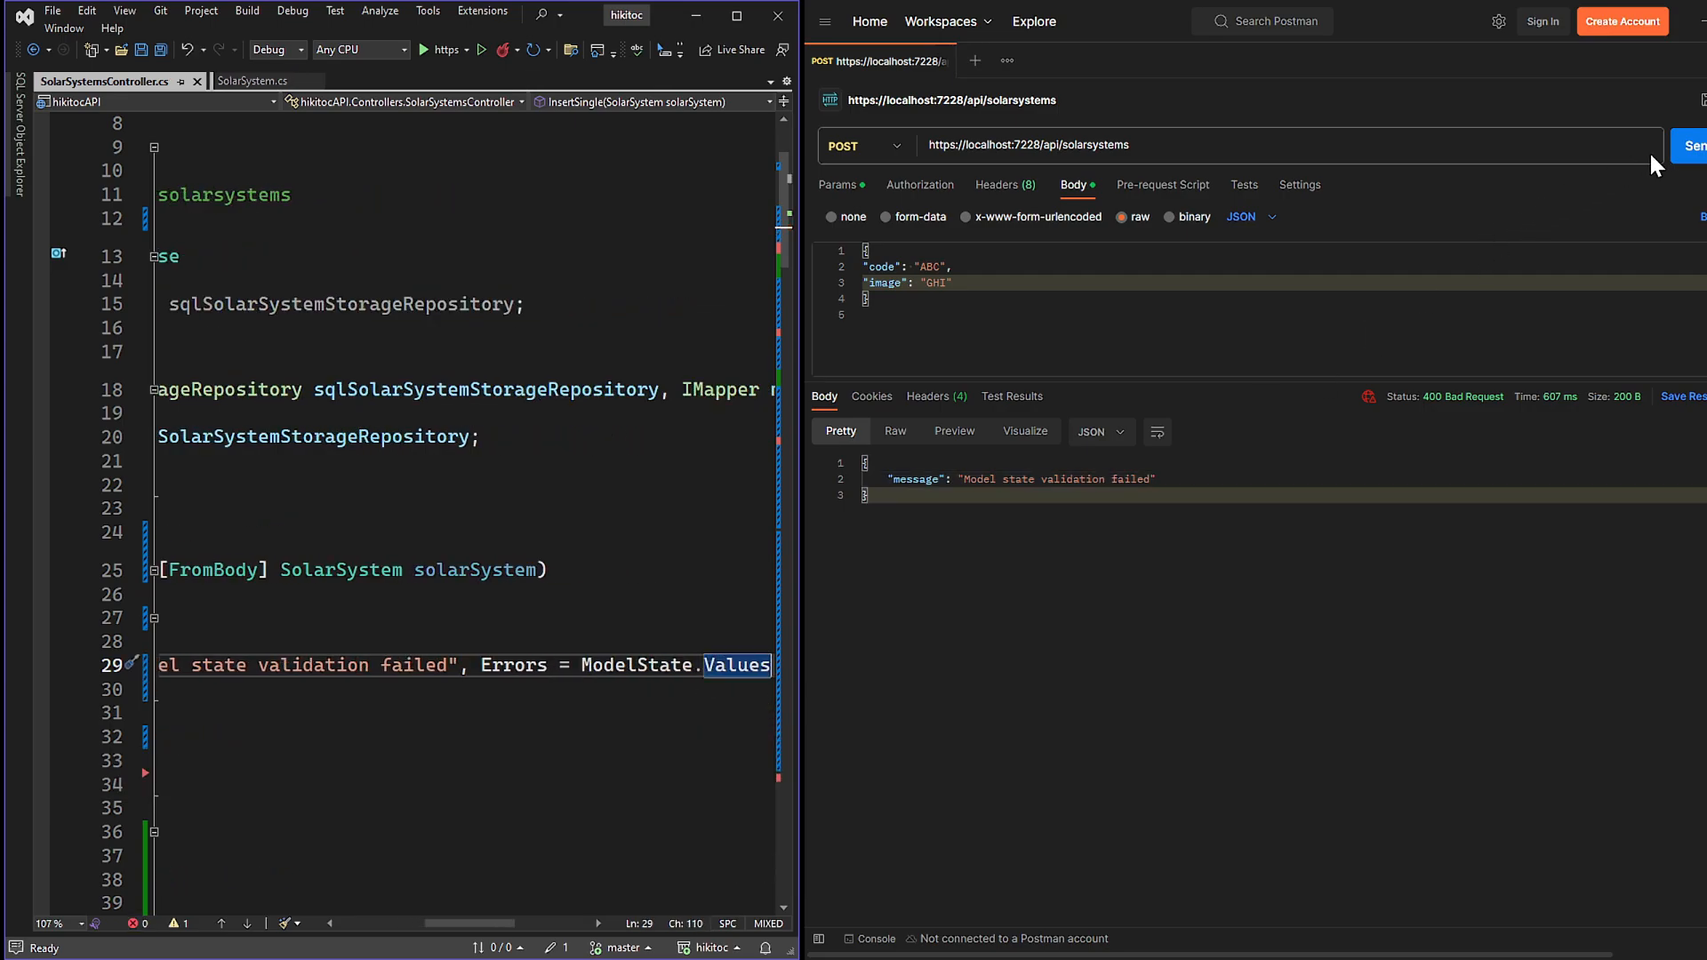
left_click(1695, 144)
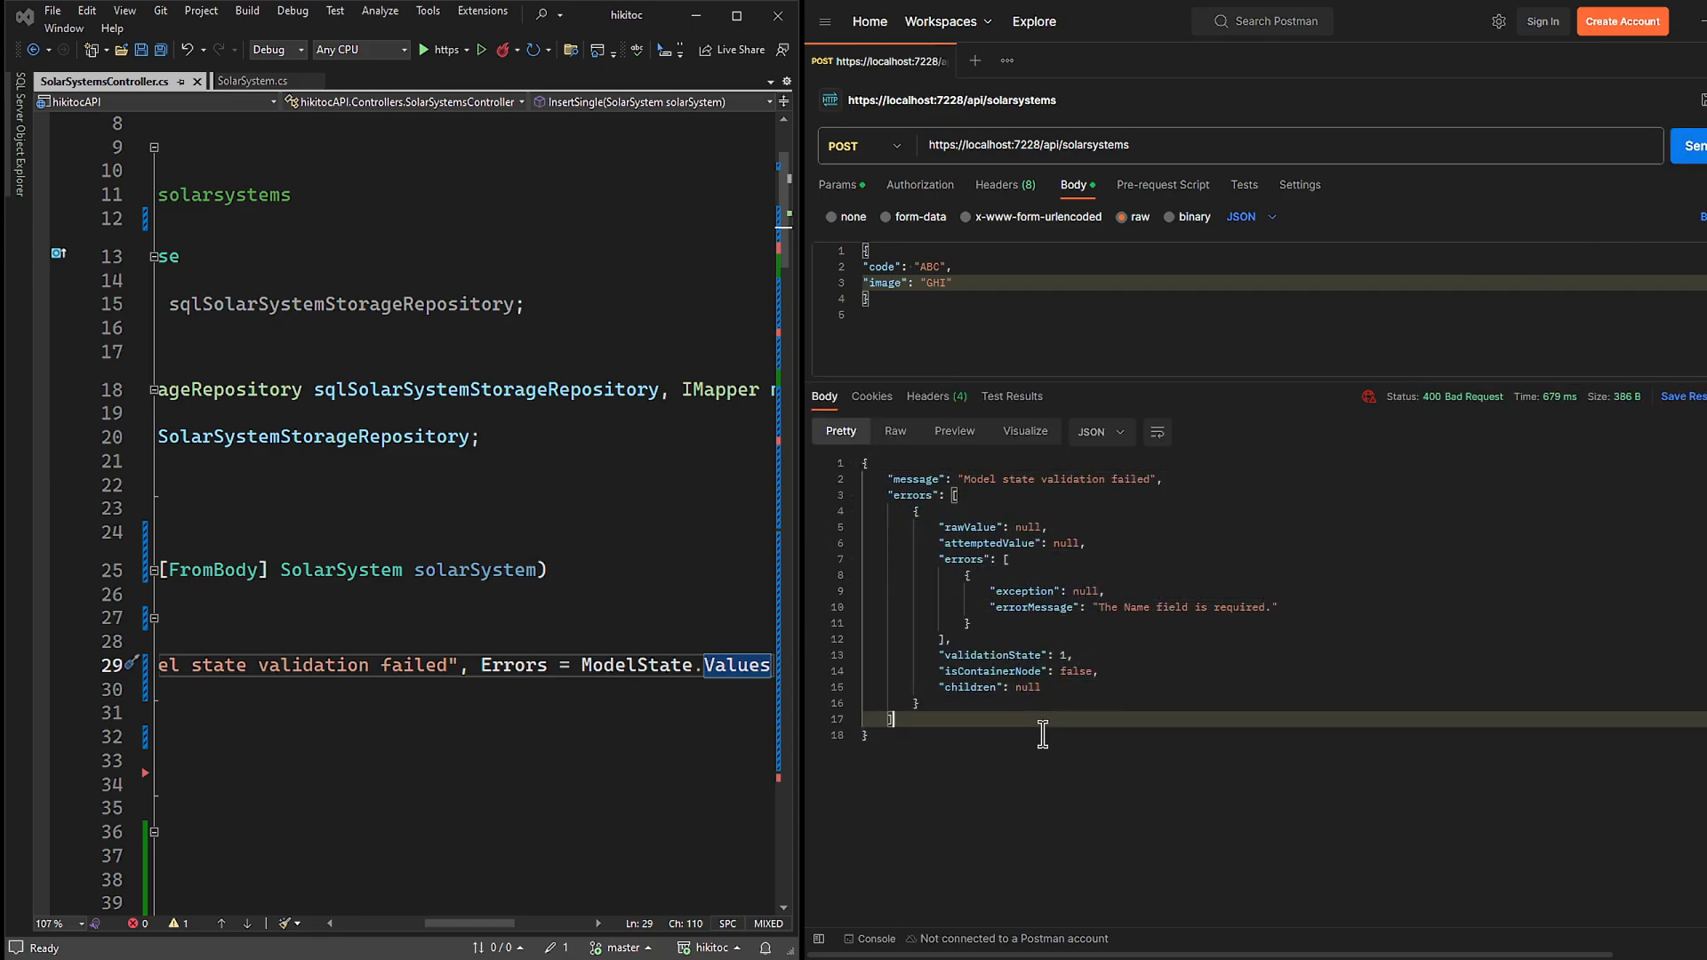
type("SelectMany")
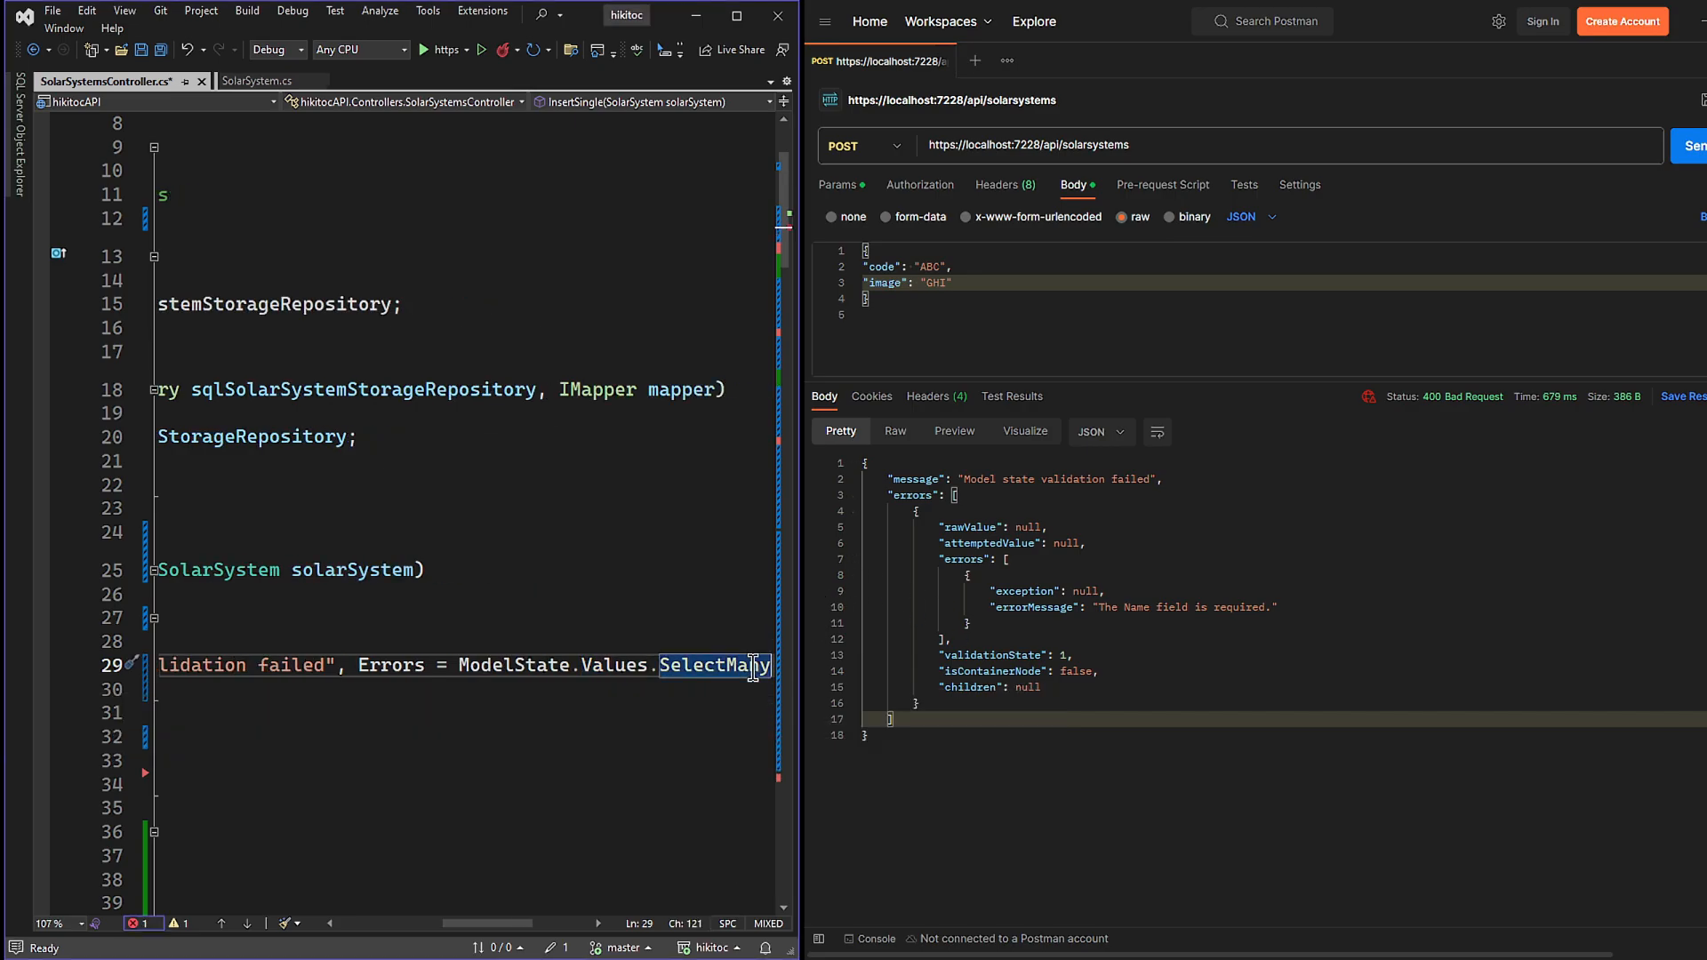
type("(item => item.Errors")
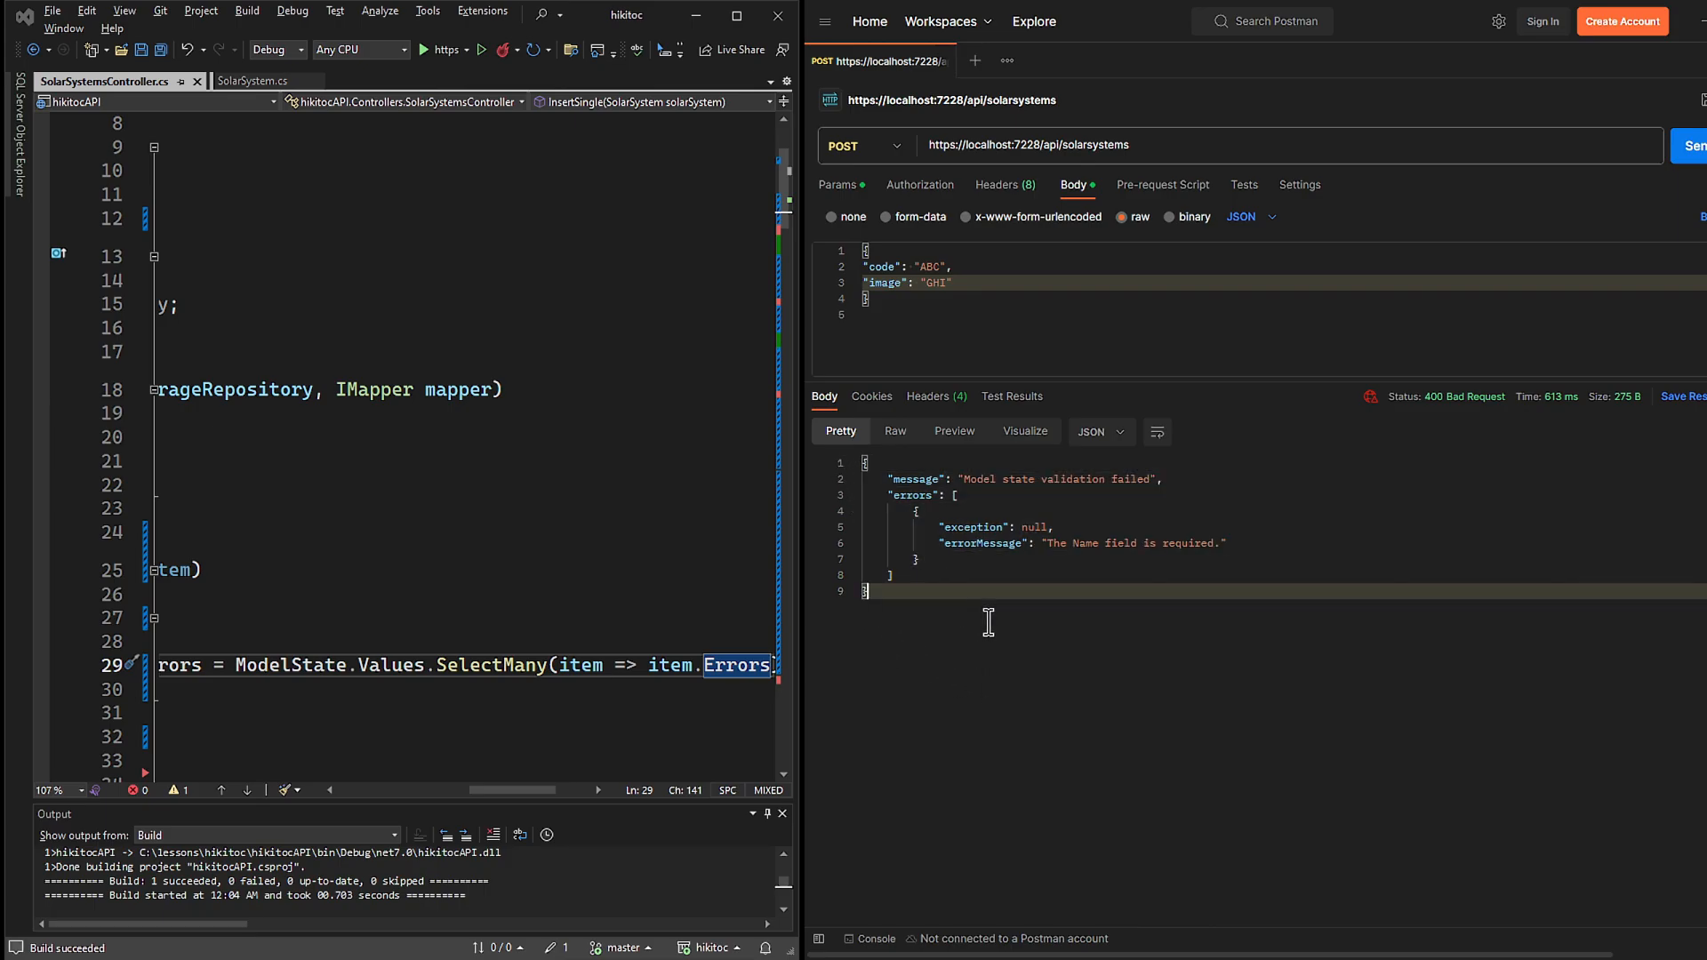
mouse_move(1021, 569)
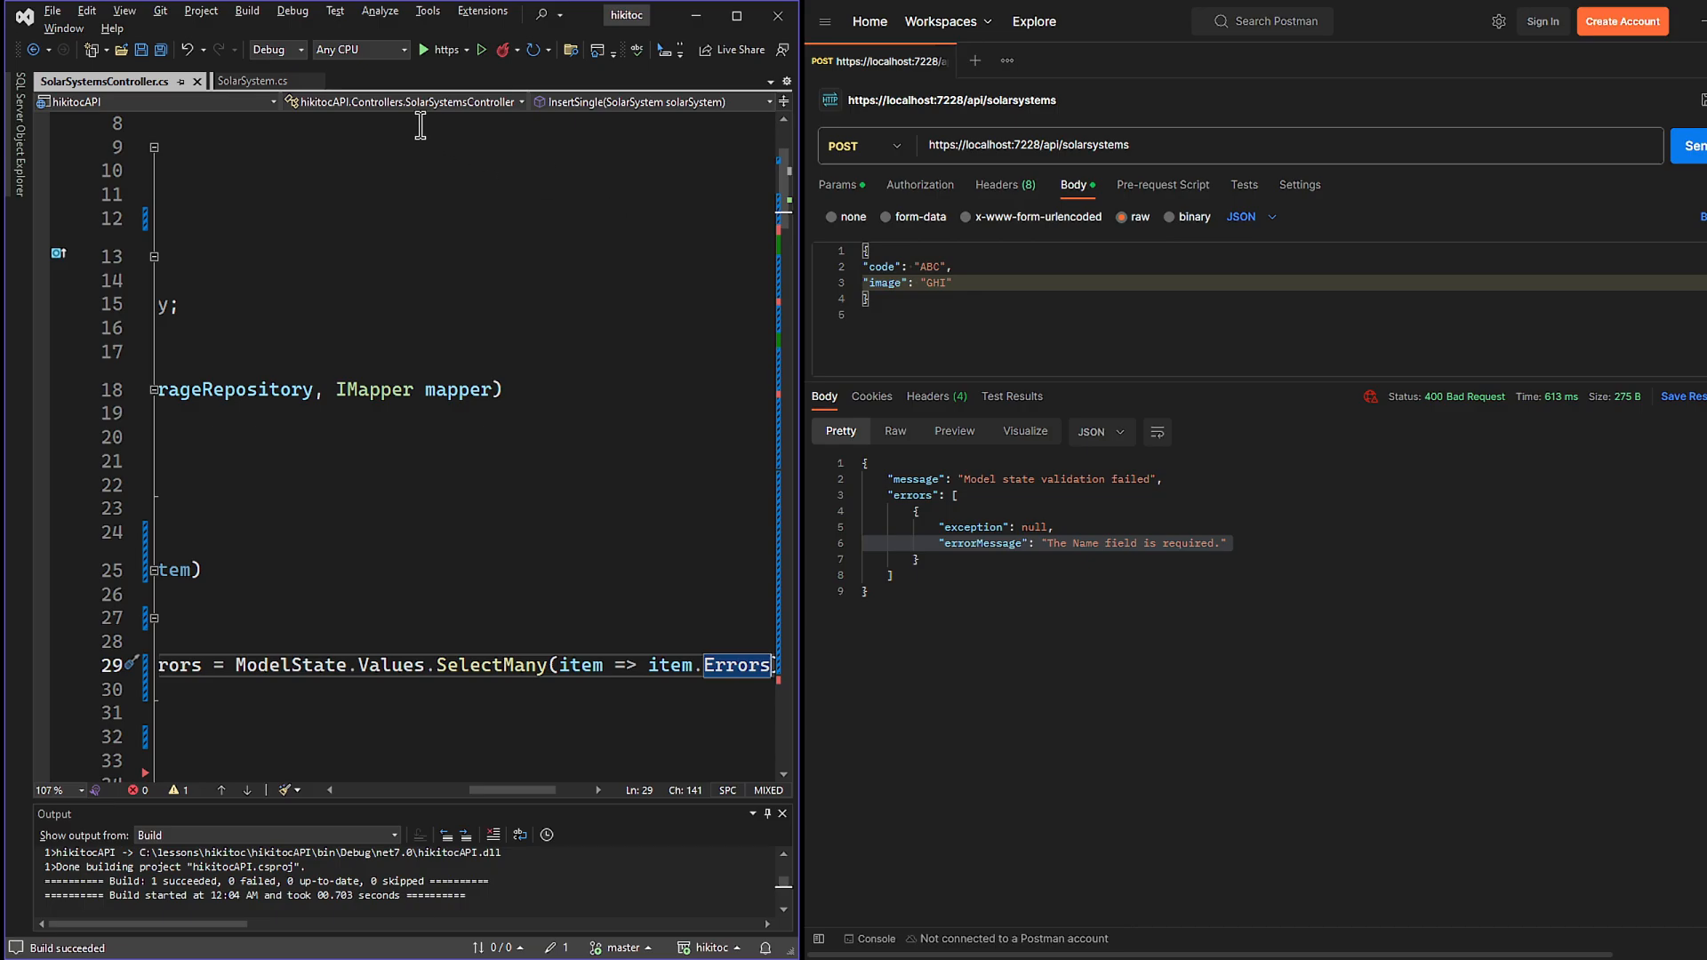
Add [Required(ErrorMessage = "*** Field name is required ***")] to Name and resend to see it returned
left_click(252, 80)
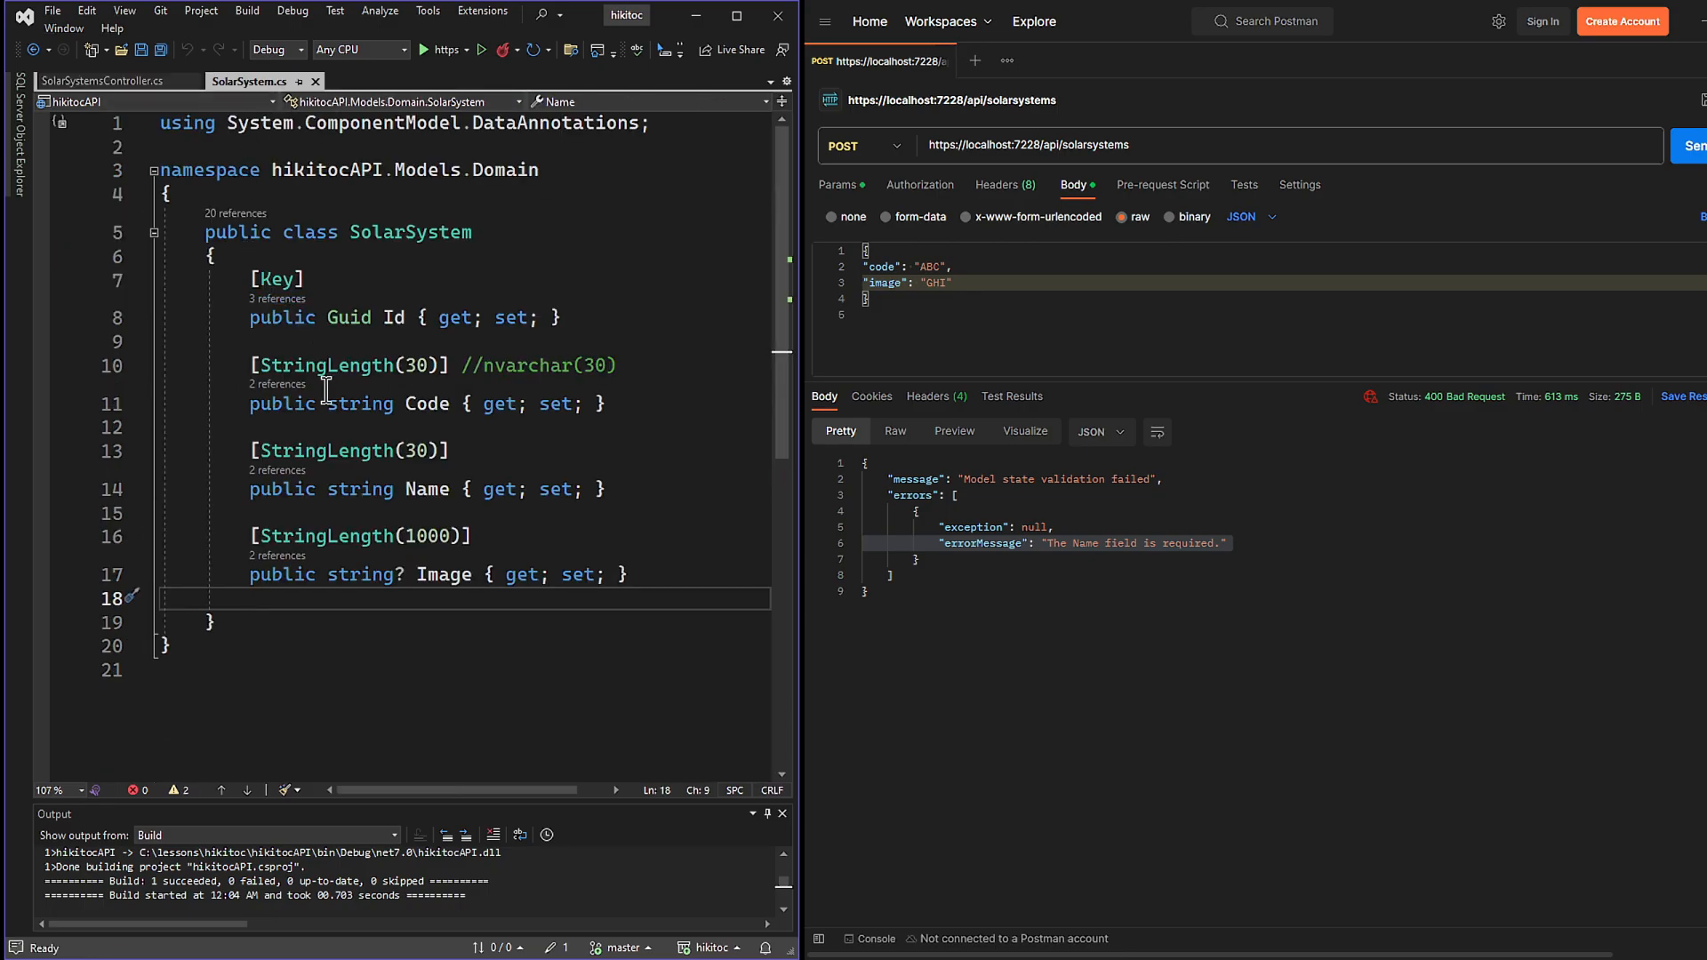
type("[]")
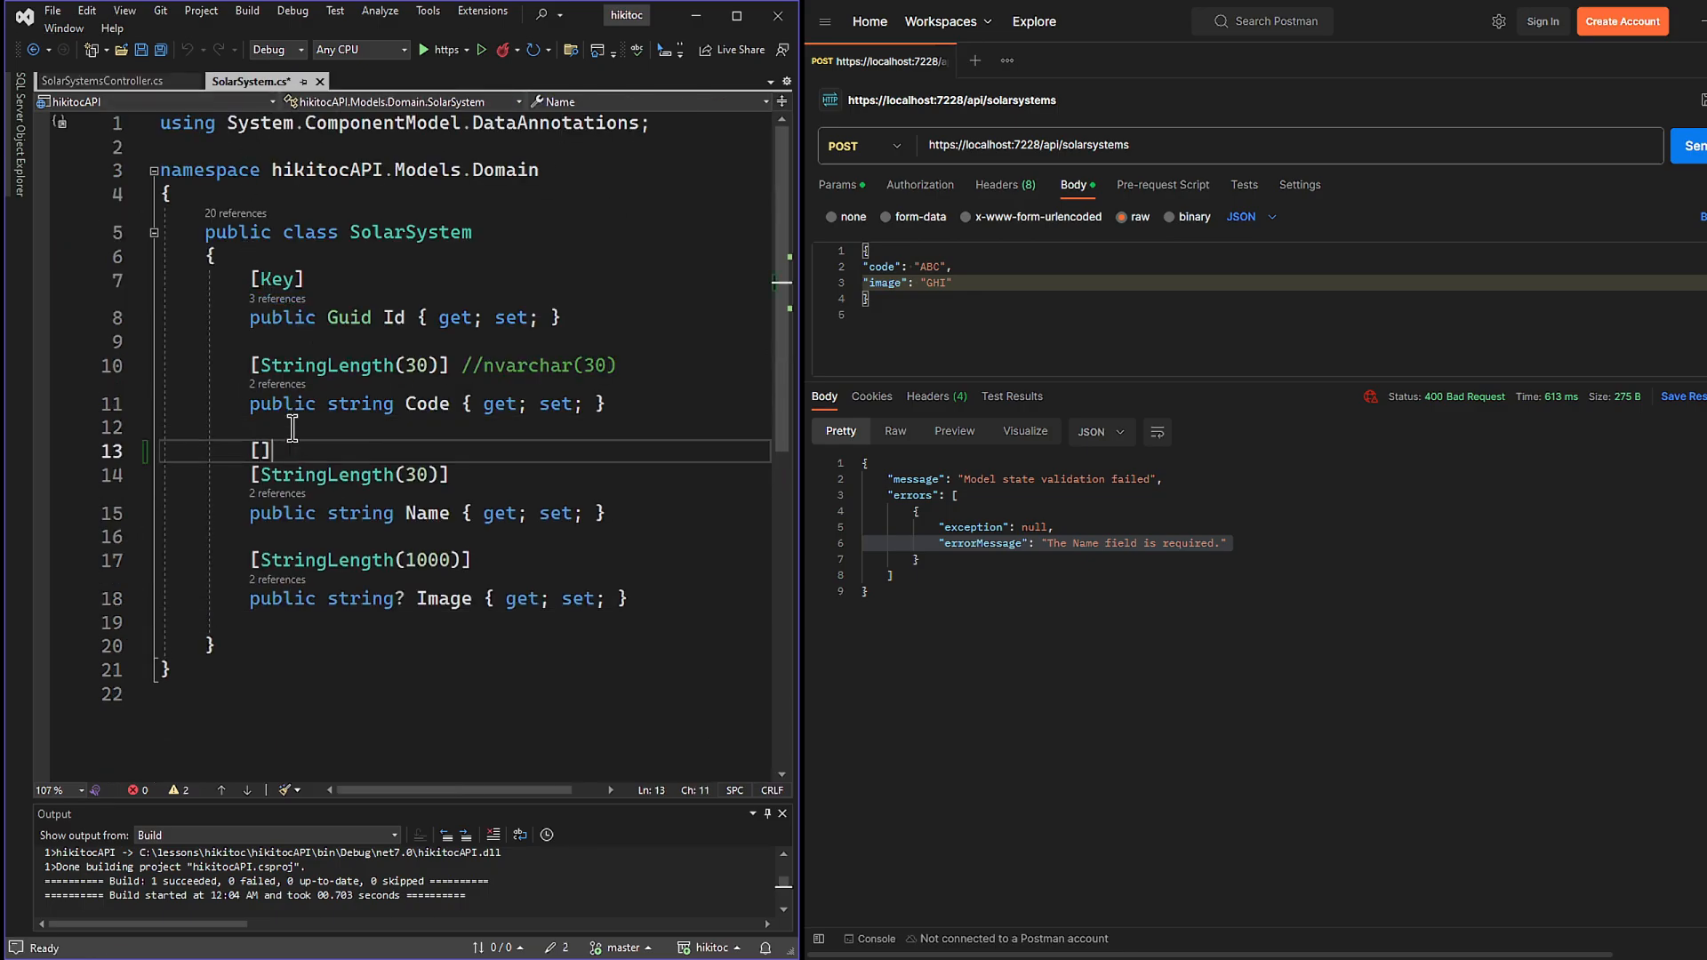
type("Required(ErrorMessage =\"*** Field name is required ***")
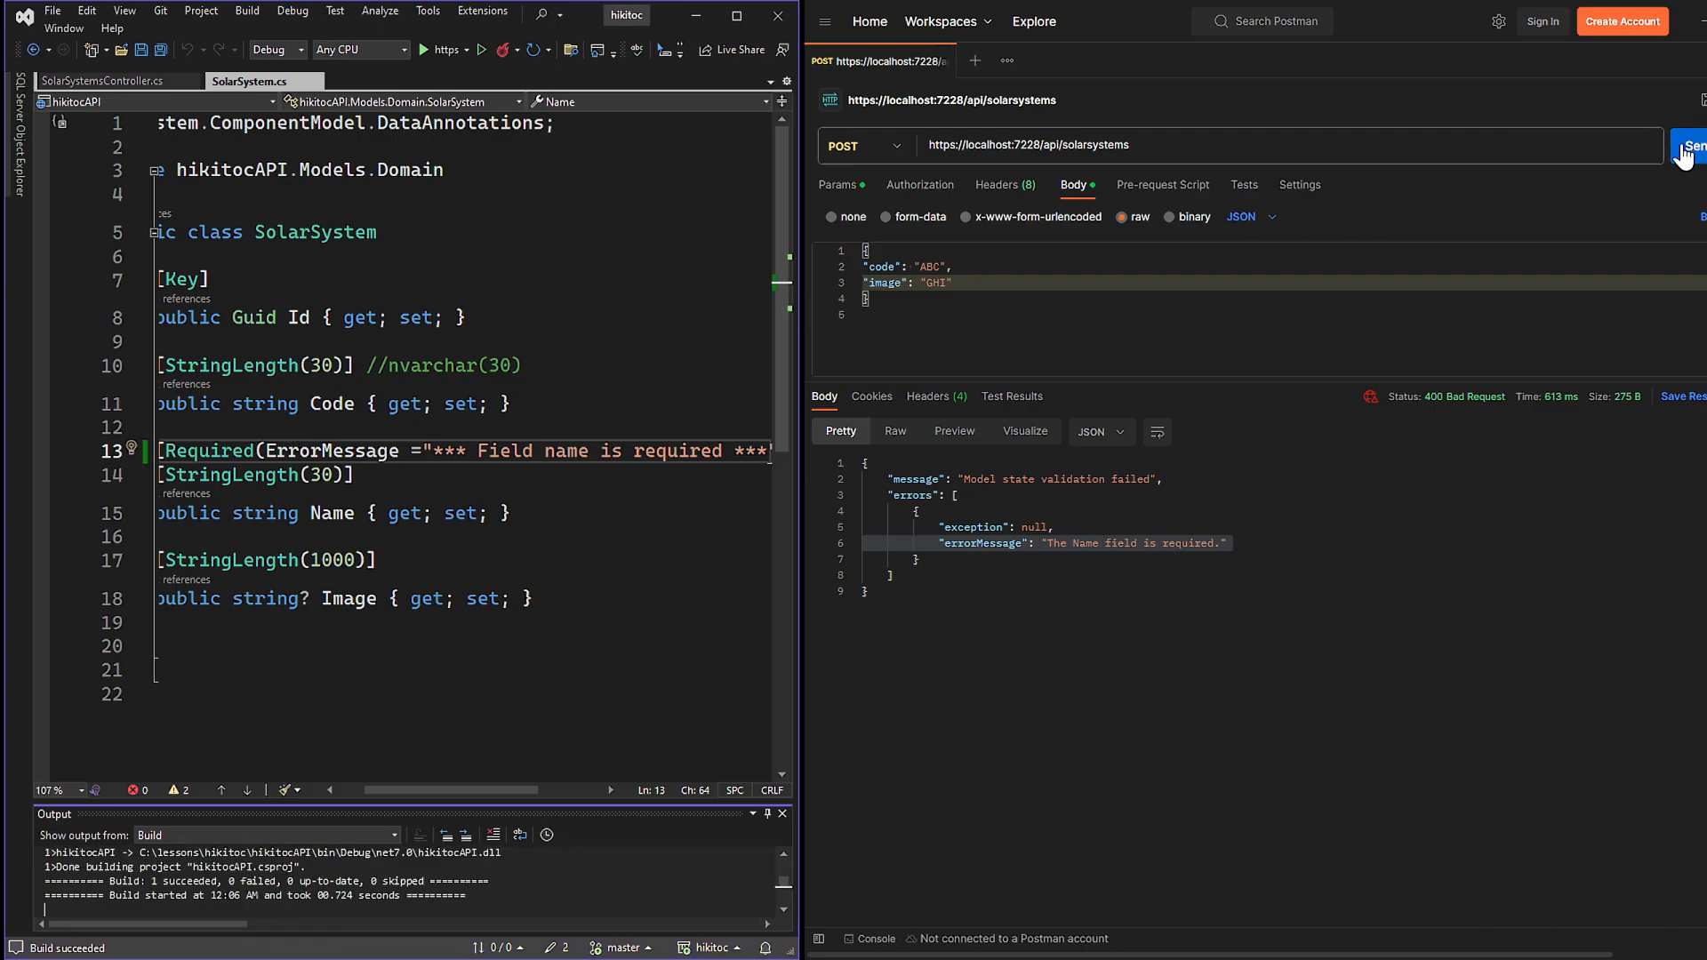
left_click(1694, 144)
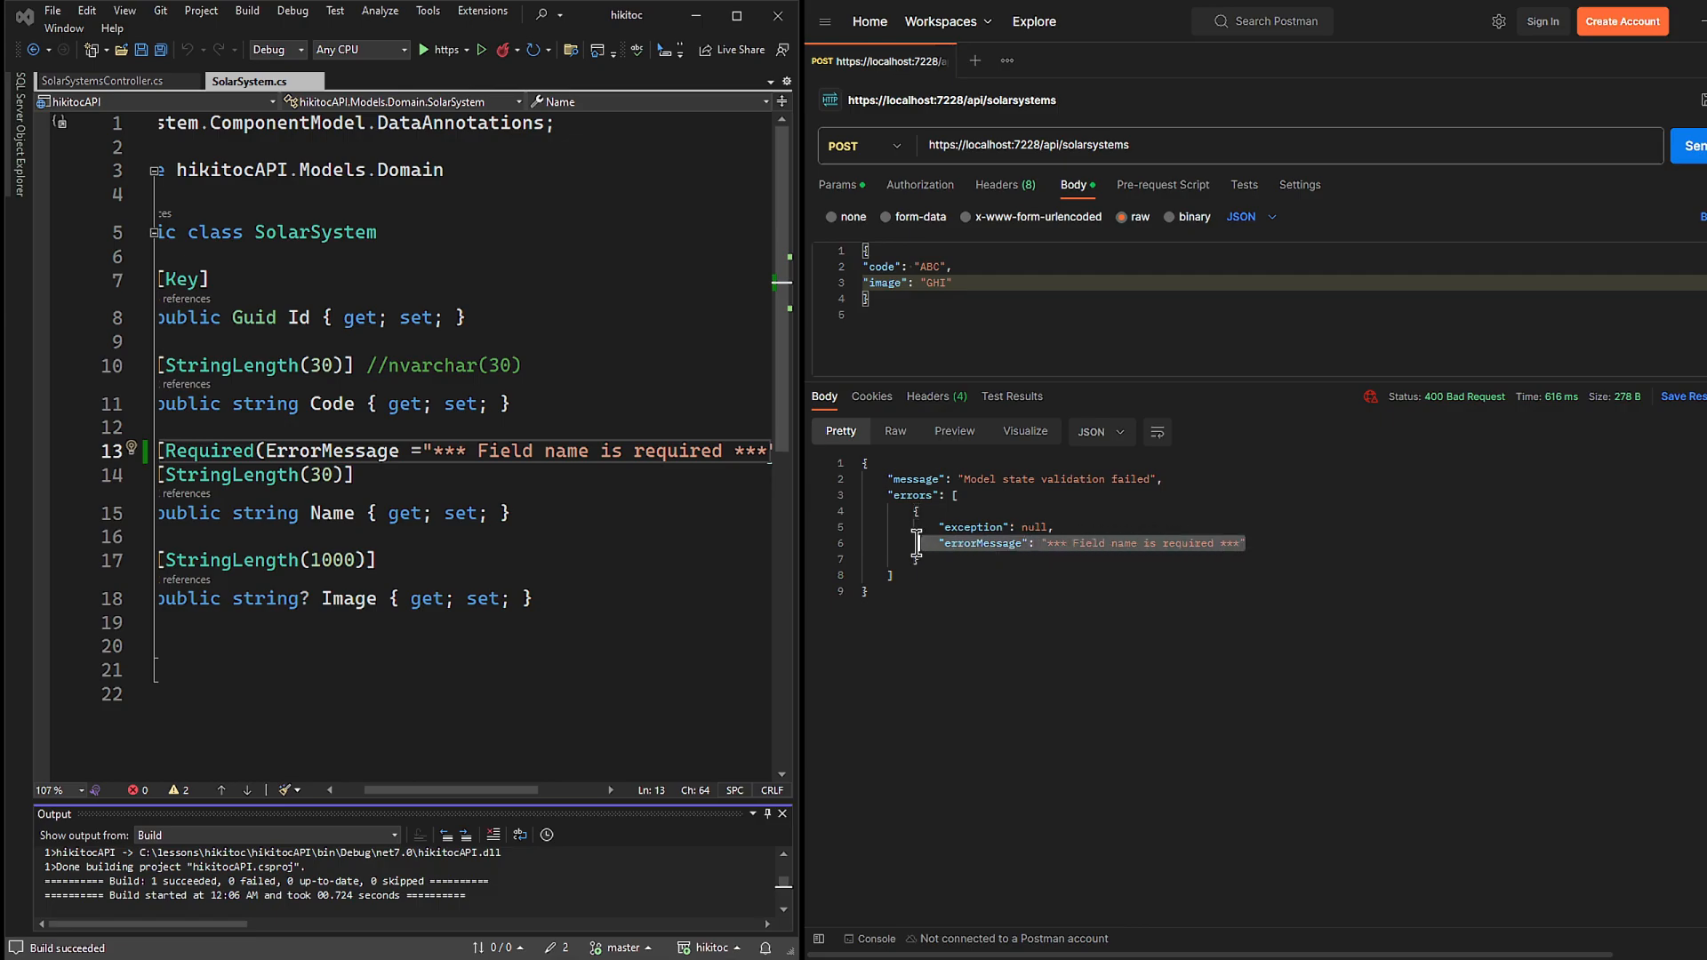
left_click(103, 80)
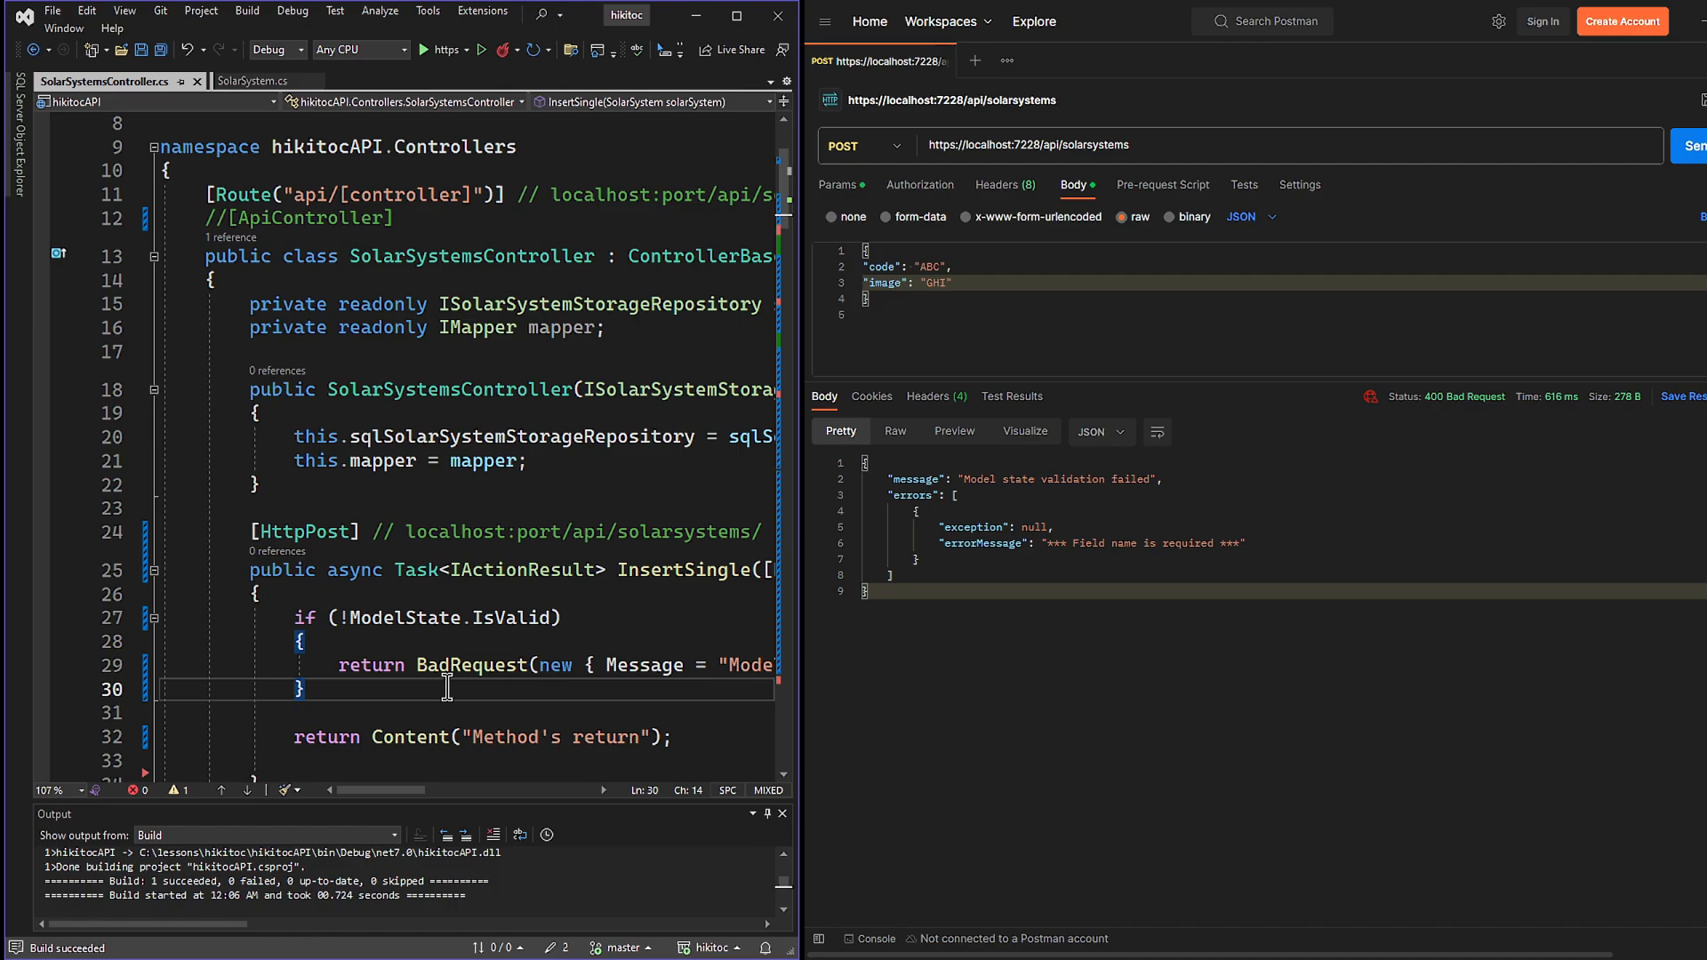
Store ModelState.ErrorCount and IsValid and return Content 'errors count: {errorsCount}; model is valid: {isValid}'
type("int errorsC")
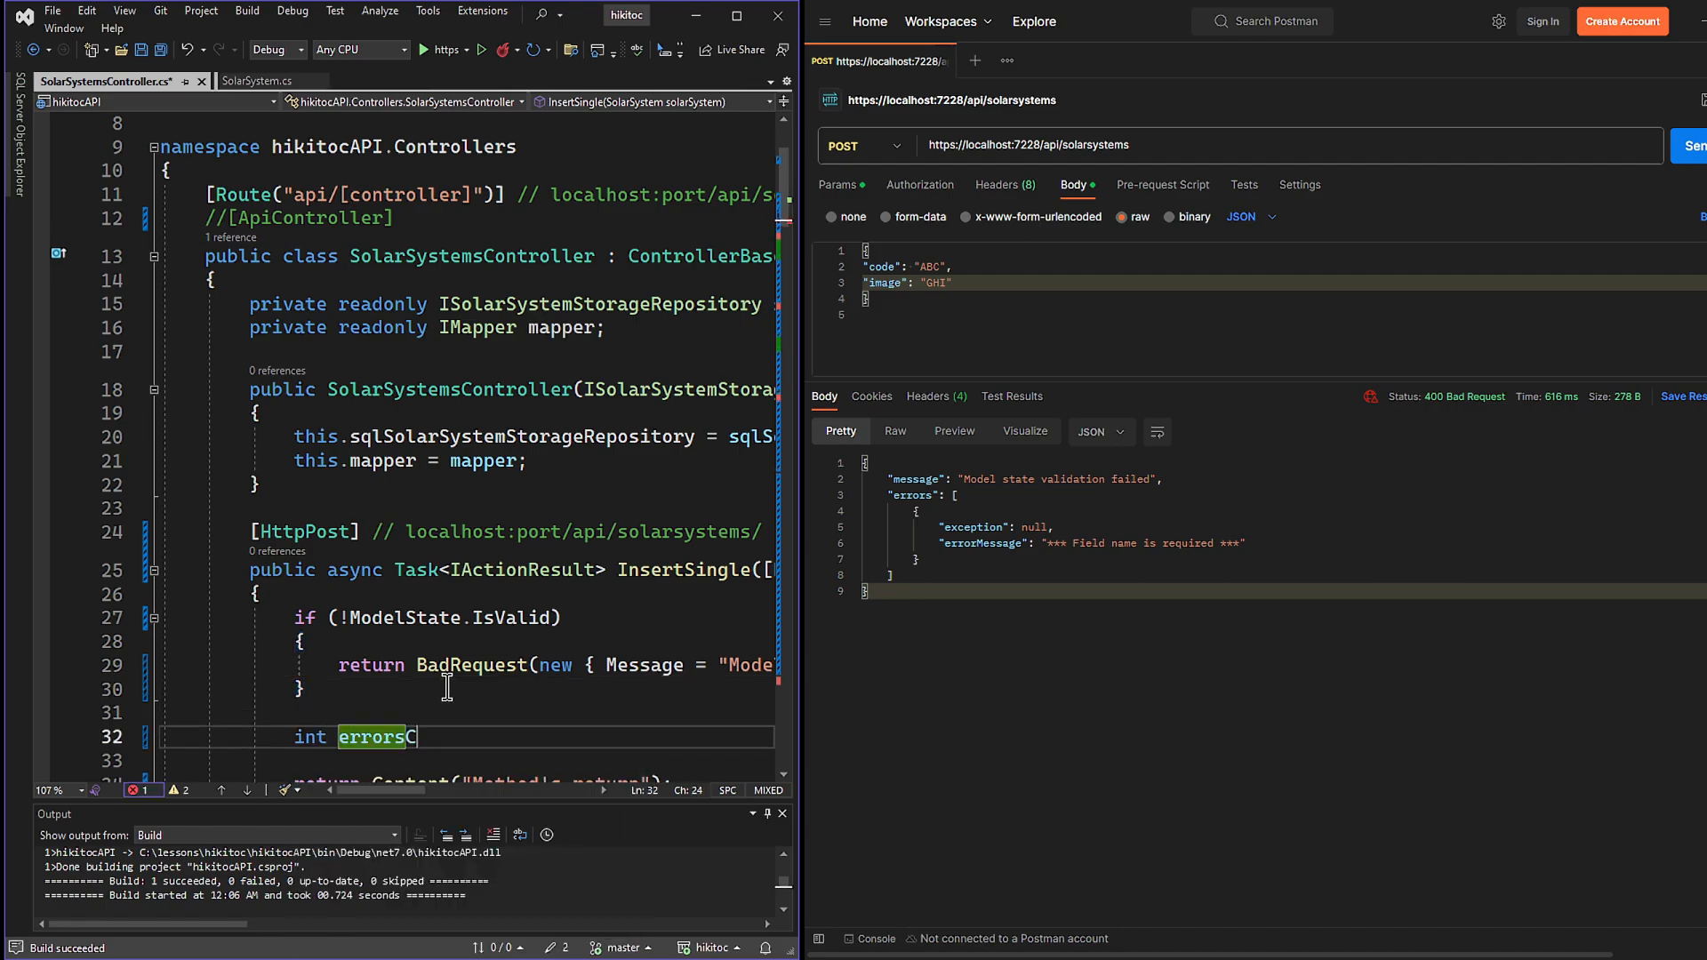
type("ount = ModelState.ErrorCount;")
type("bool isValid = ModelState.IsValid;")
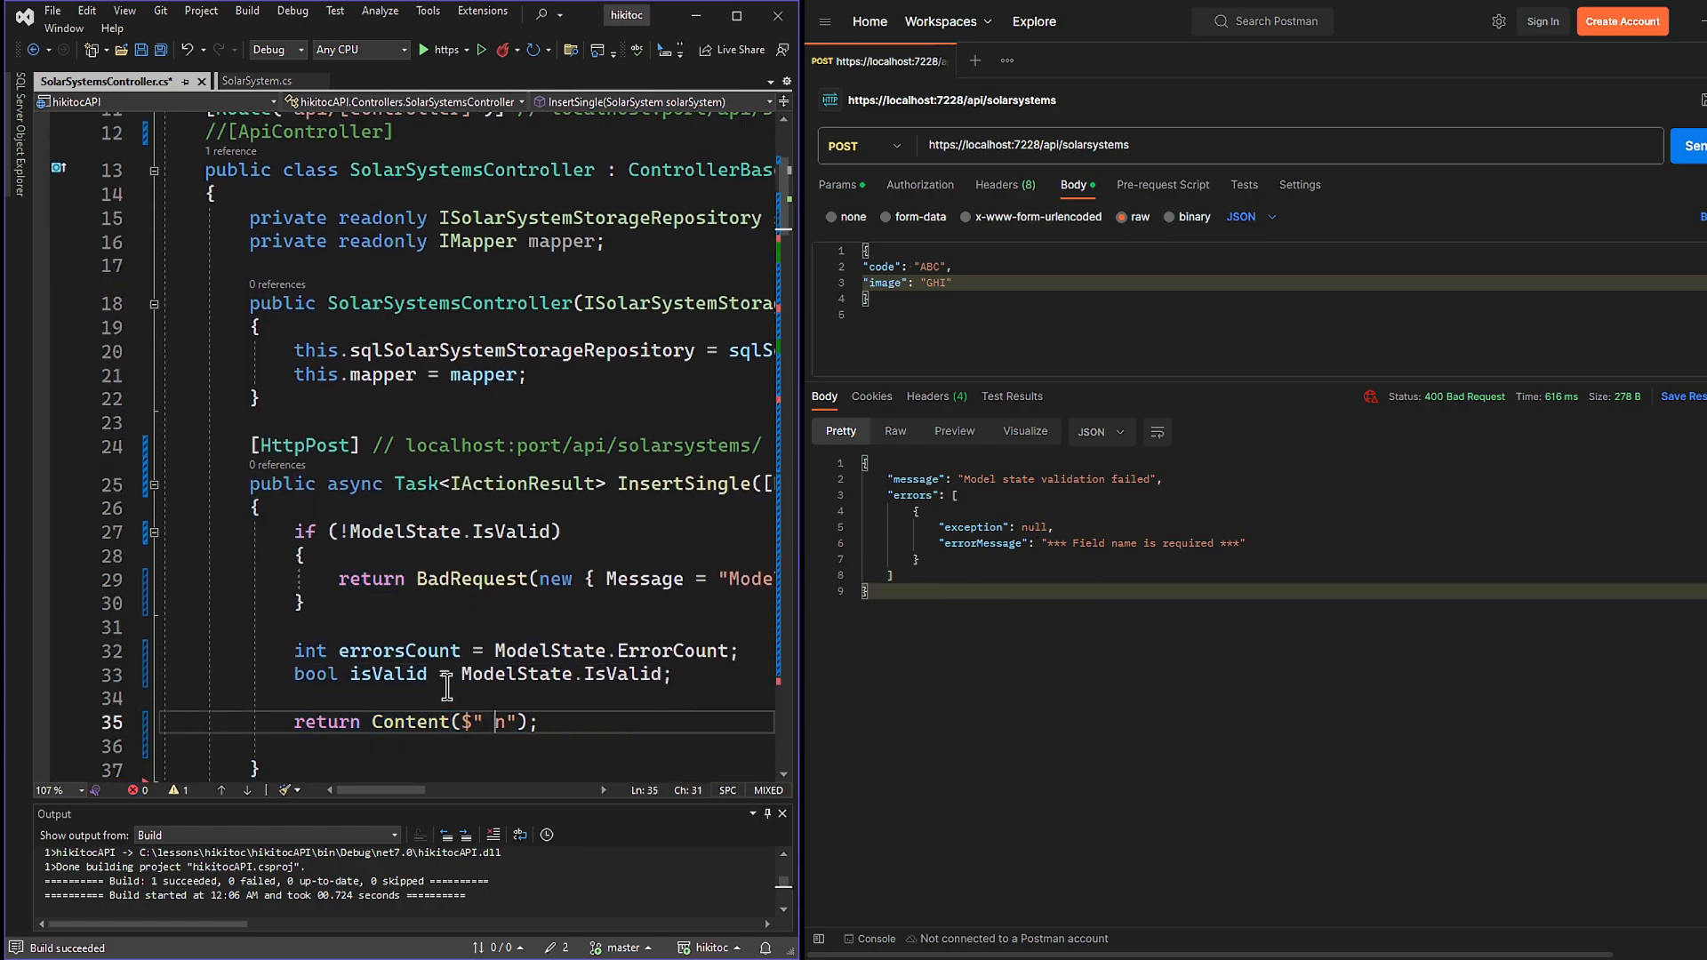
type("errors count: {errorsCount}; model is valid: {isValid")
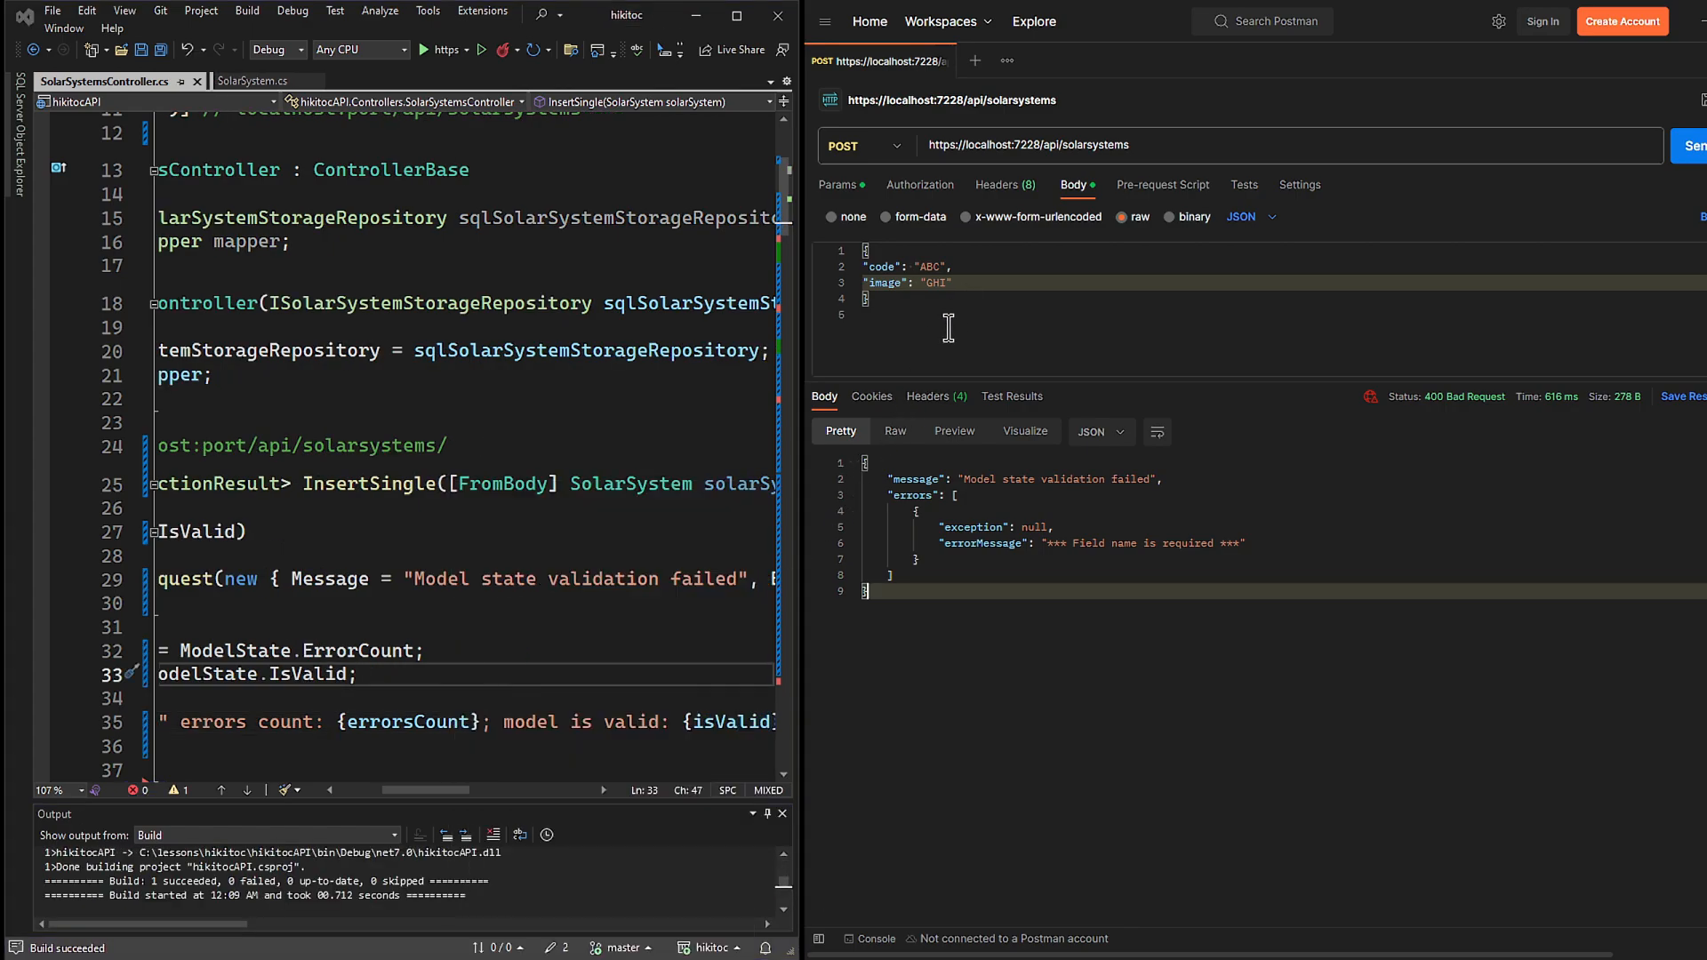
Add "name": "DEF" to the body and send, getting 200 OK 'errors count: 0; model is valid: True'
type("\"name\": \"DEF\",")
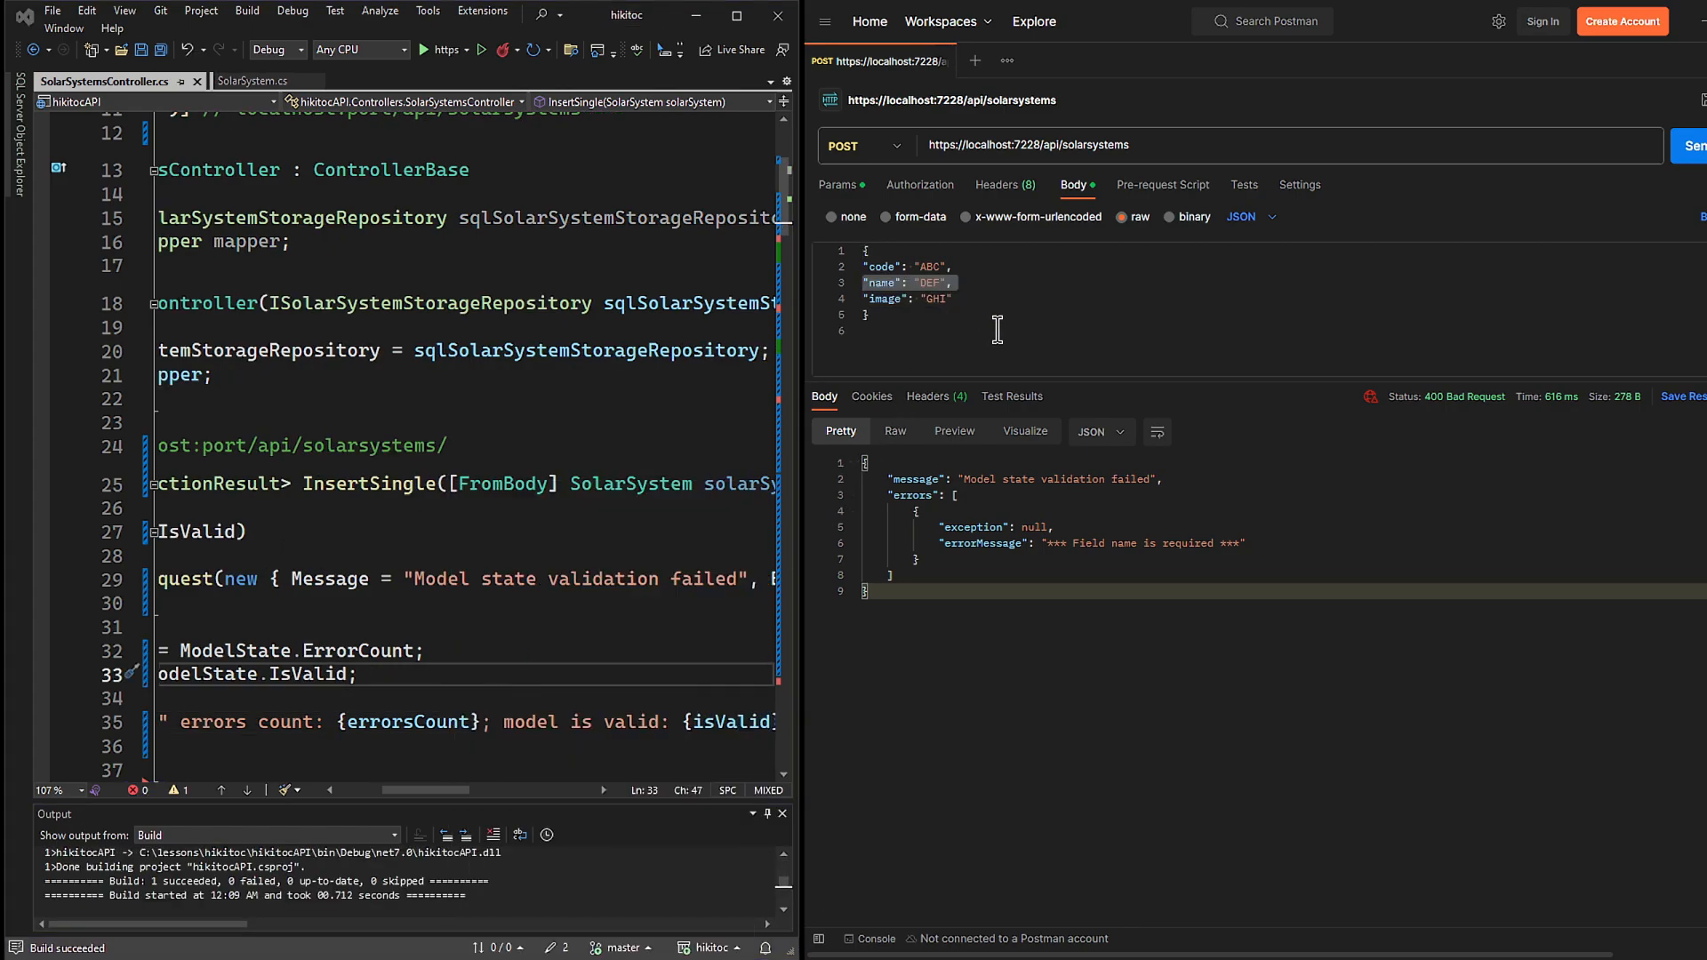
left_click(1689, 144)
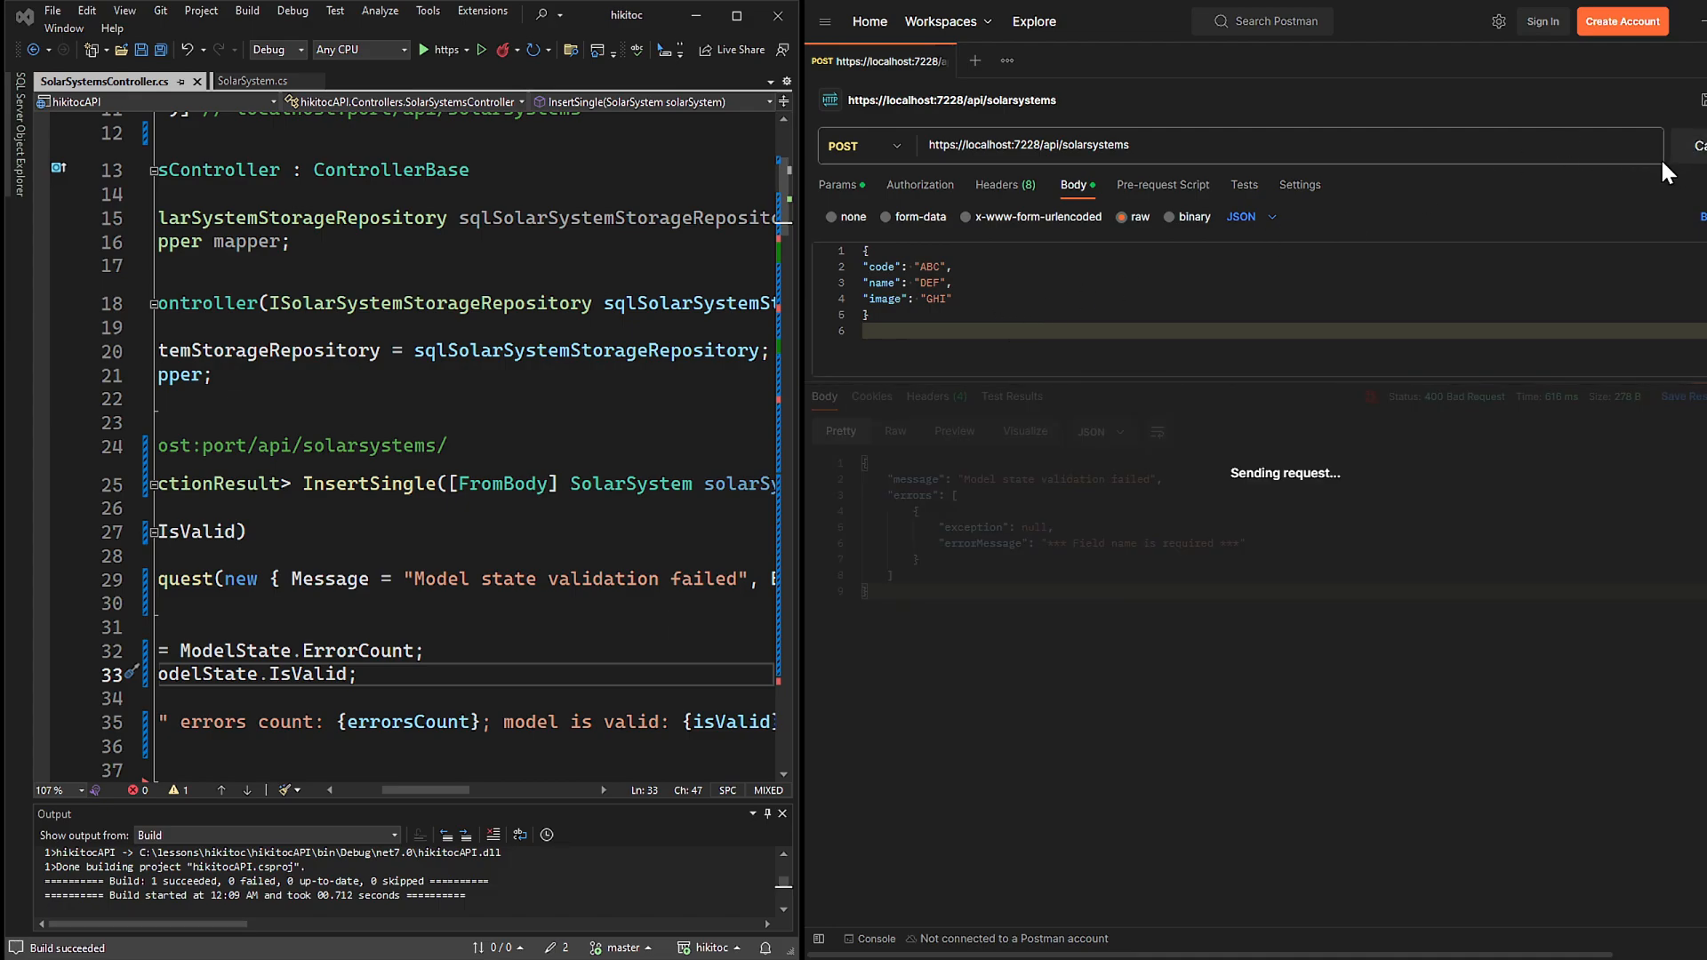
left_click(1695, 144)
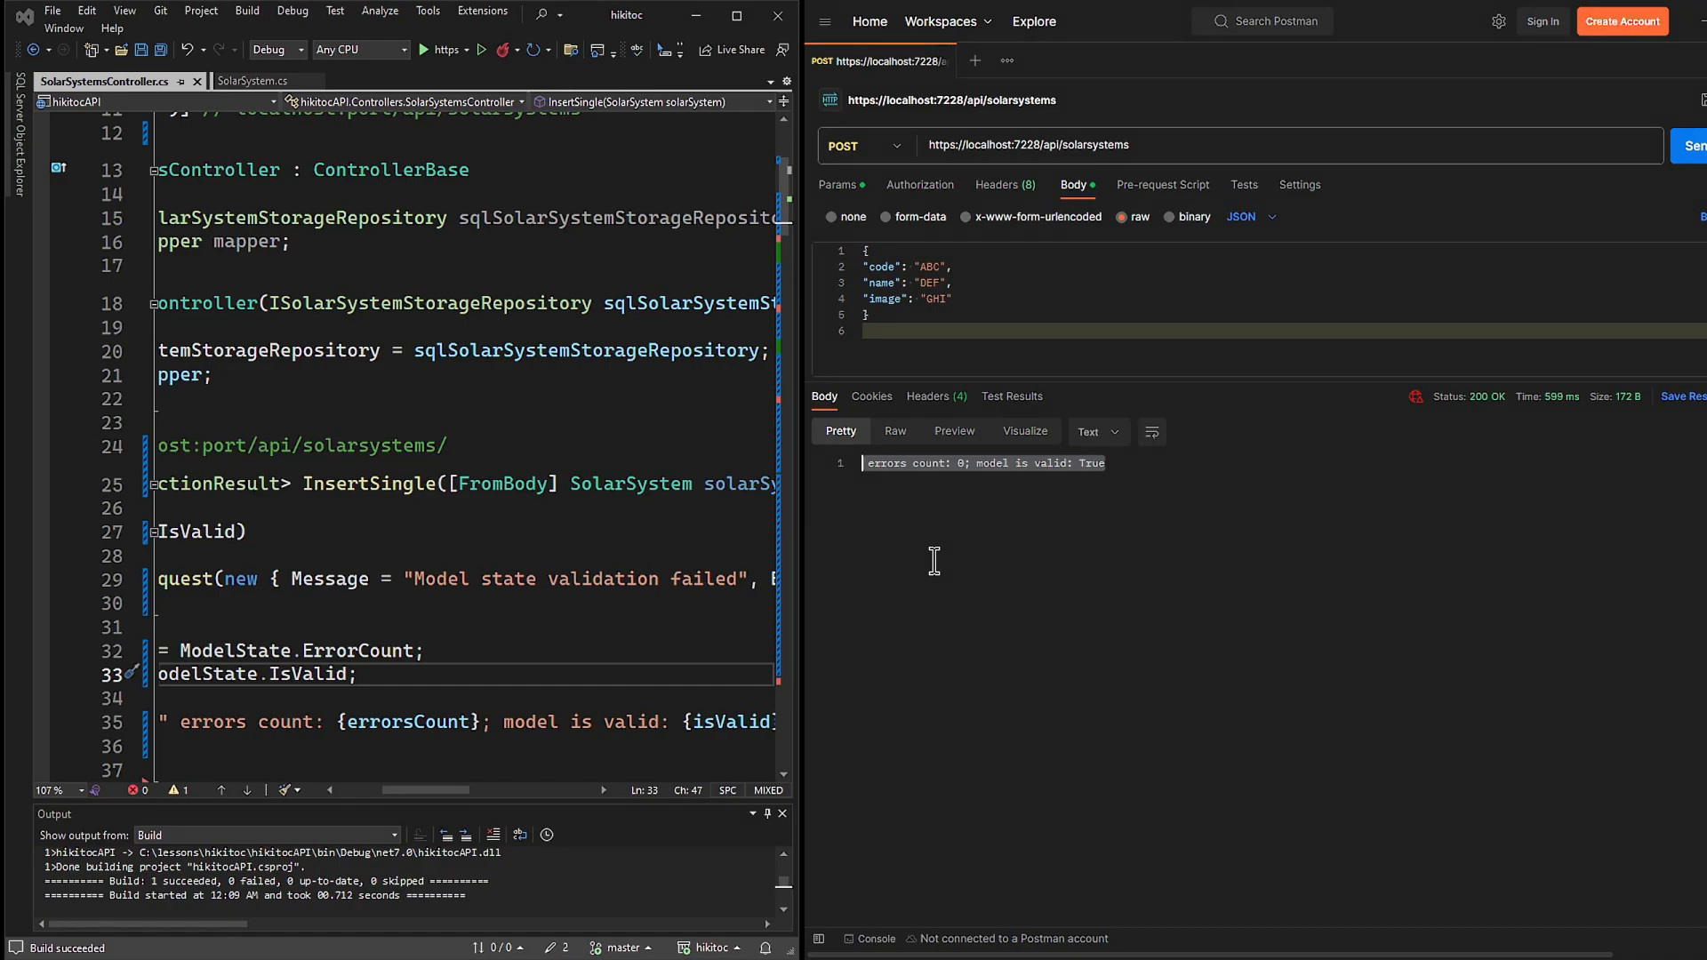
mouse_move(745, 78)
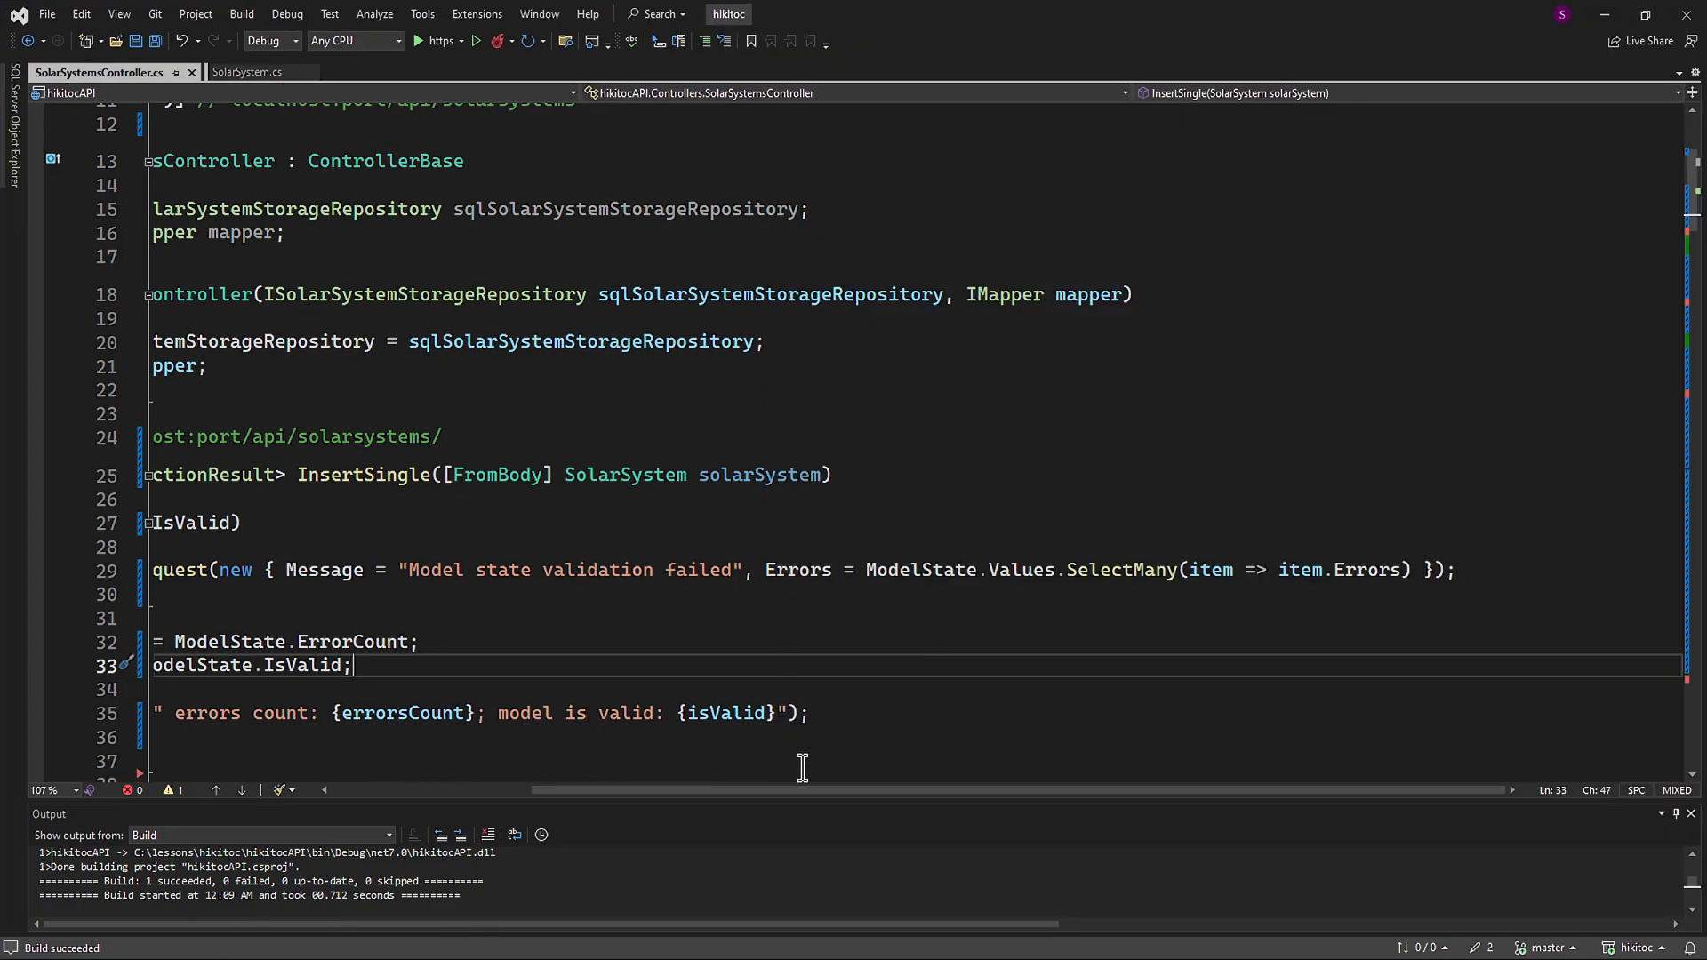
Switch to SolarSystem.cs showing Name's Required attribute with its custom error message
left_click_drag(800, 789, 671, 790)
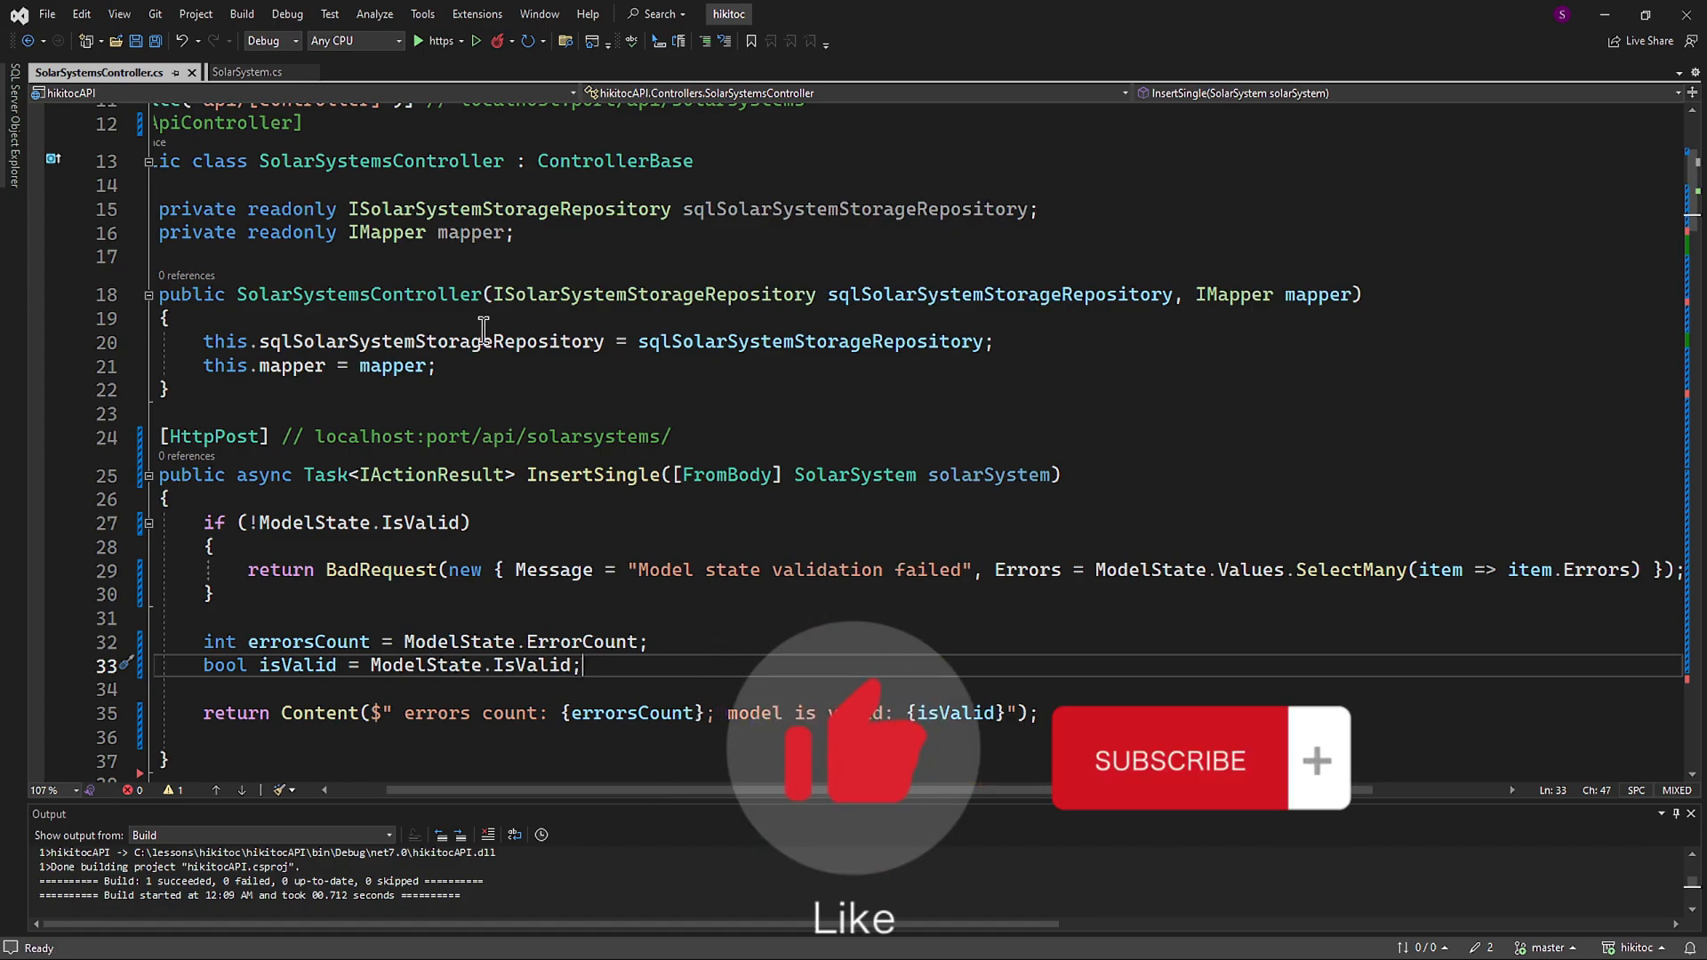
left_click(244, 71)
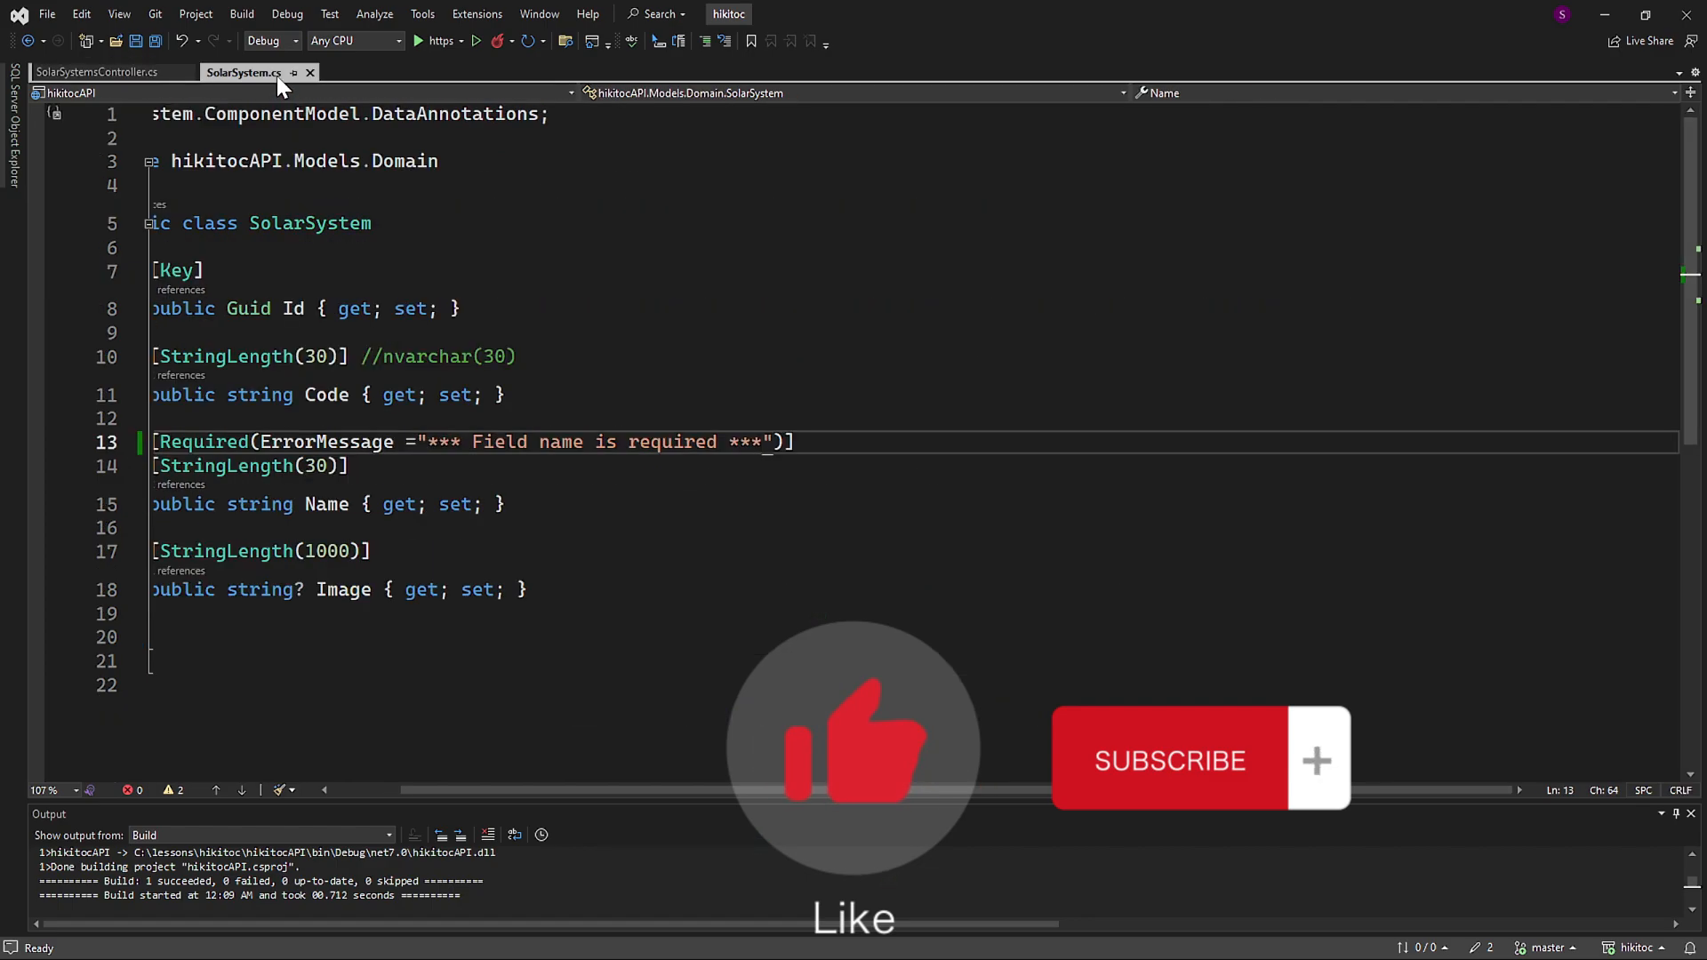